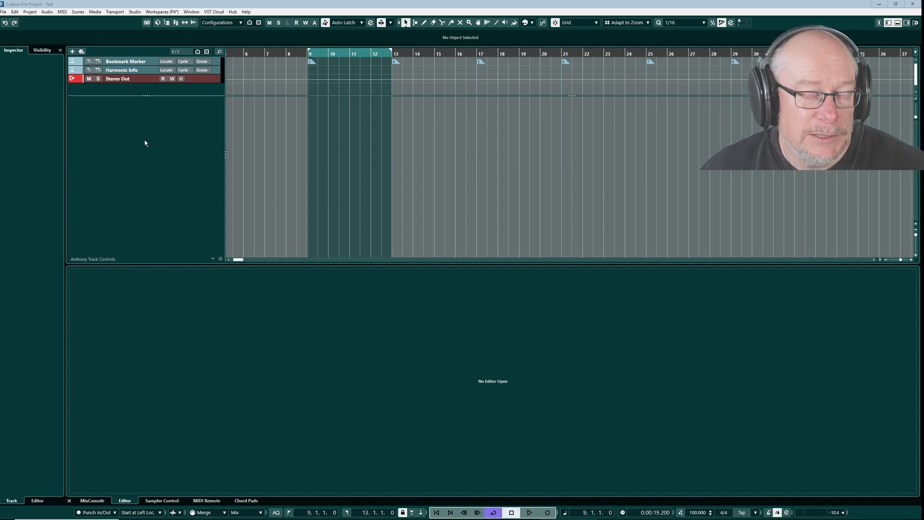
pyautogui.moveTo(72, 51)
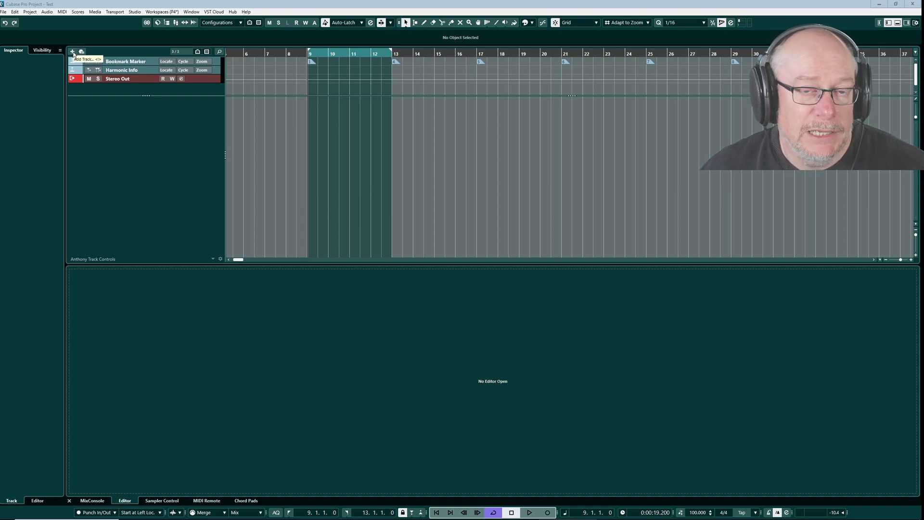
# Step: Choose an Instrument track with HALion Sonic and name it "Halion"
pyautogui.click(72, 51)
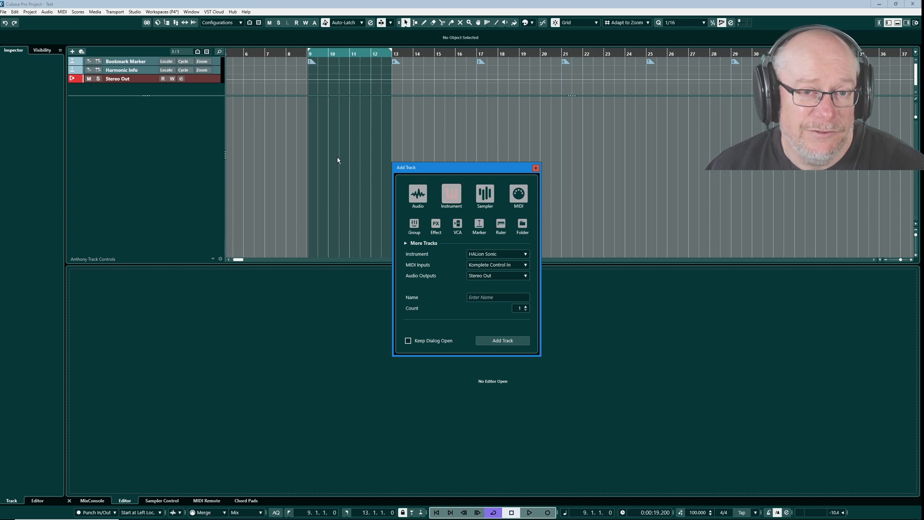
pyautogui.moveTo(537, 217)
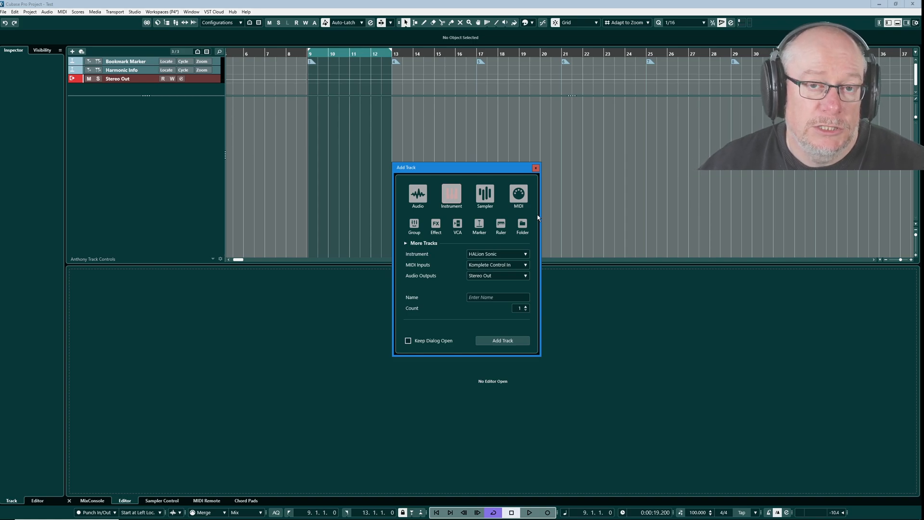
pyautogui.moveTo(435, 202)
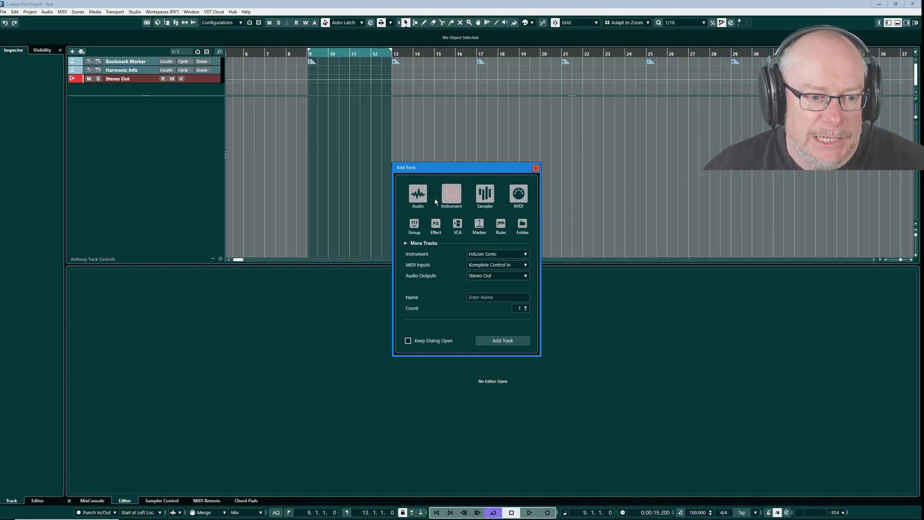
pyautogui.moveTo(416, 261)
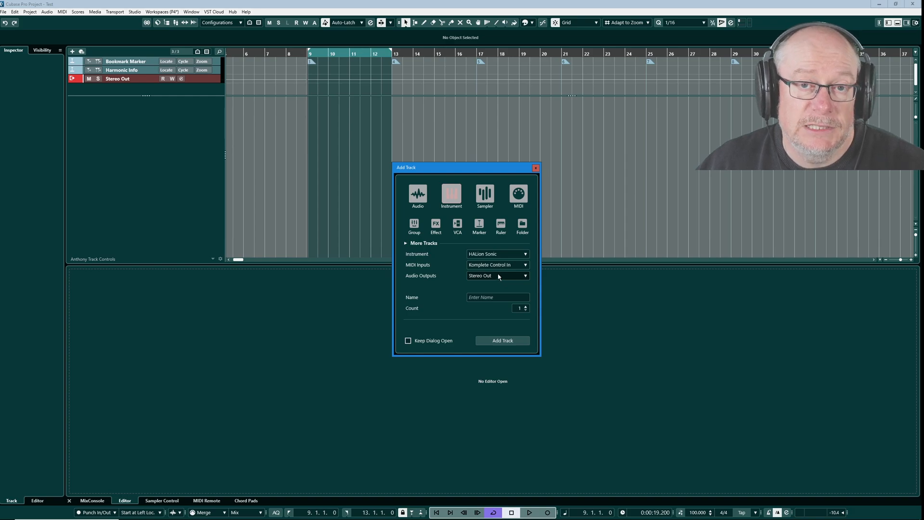
pyautogui.moveTo(494, 277)
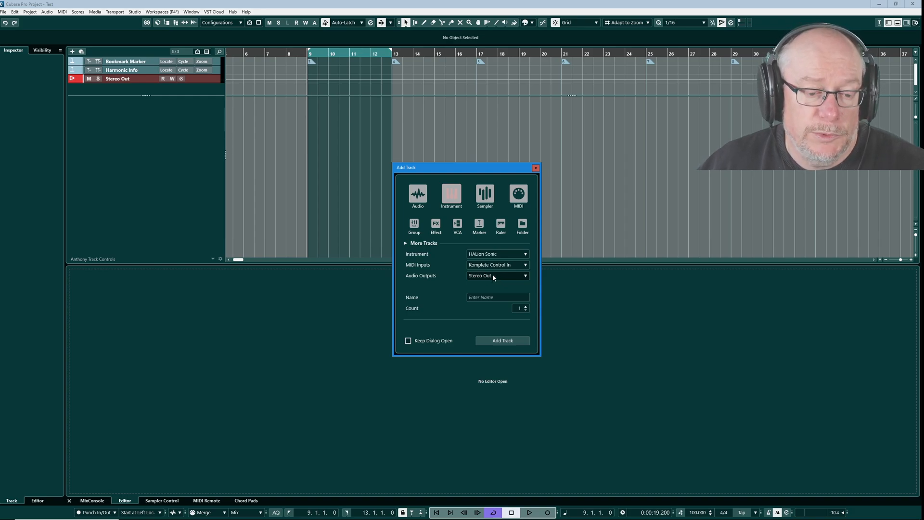
pyautogui.click(496, 297)
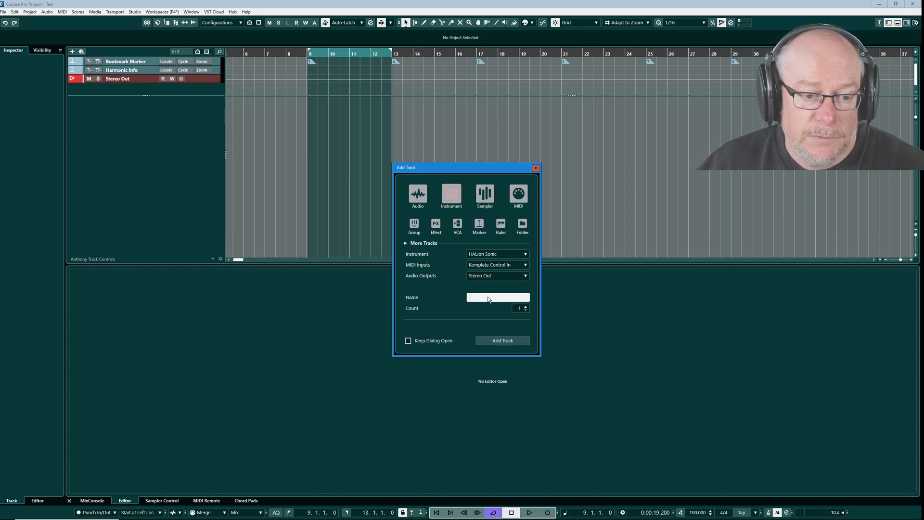
pyautogui.write('Hal')
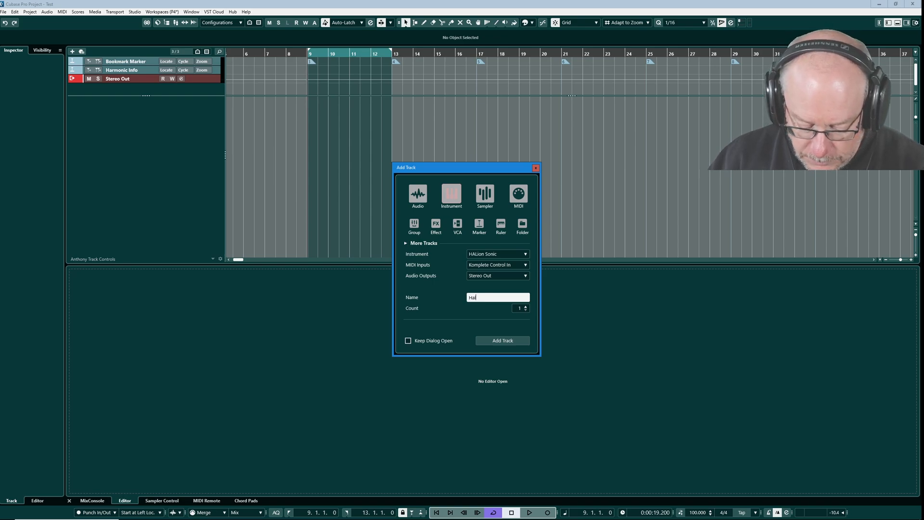
pyautogui.write('ion')
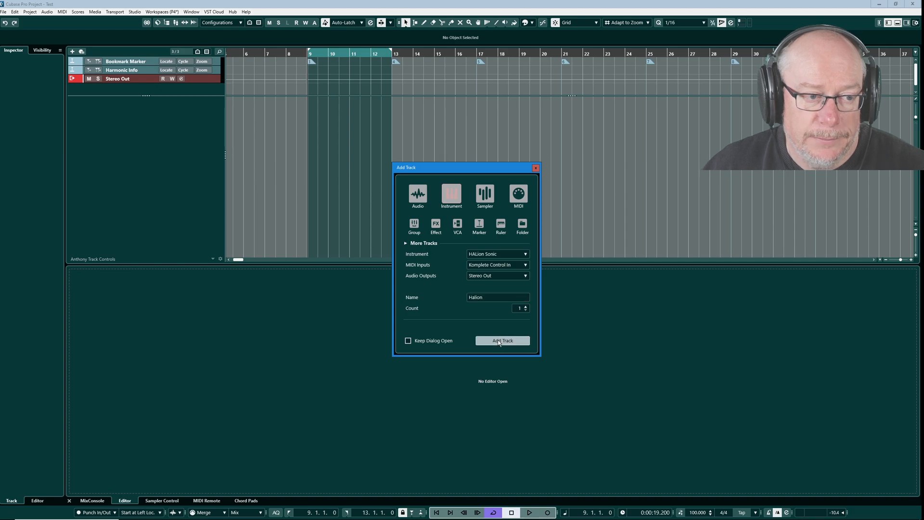
# Step: Create the Halion track and load [GM 001] Acoustic Grand Piano into HALion Sonic slot 1
pyautogui.click(501, 340)
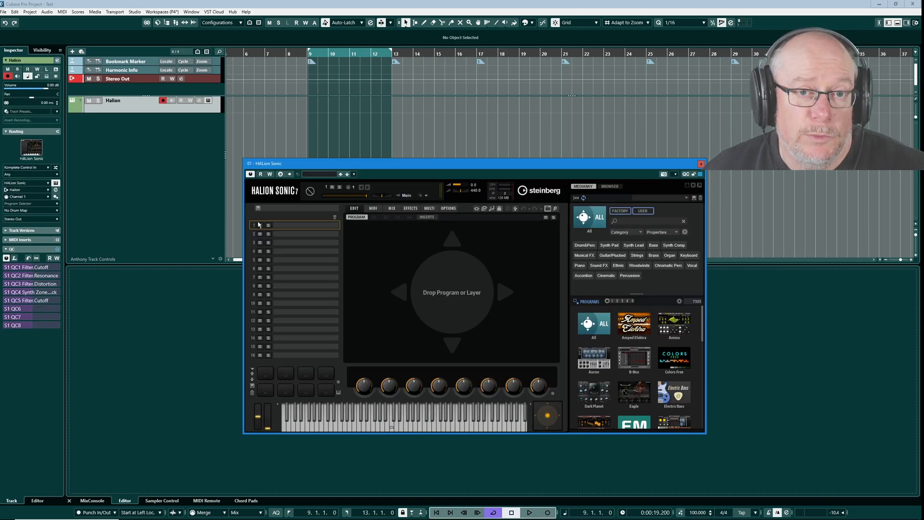
pyautogui.moveTo(350, 262)
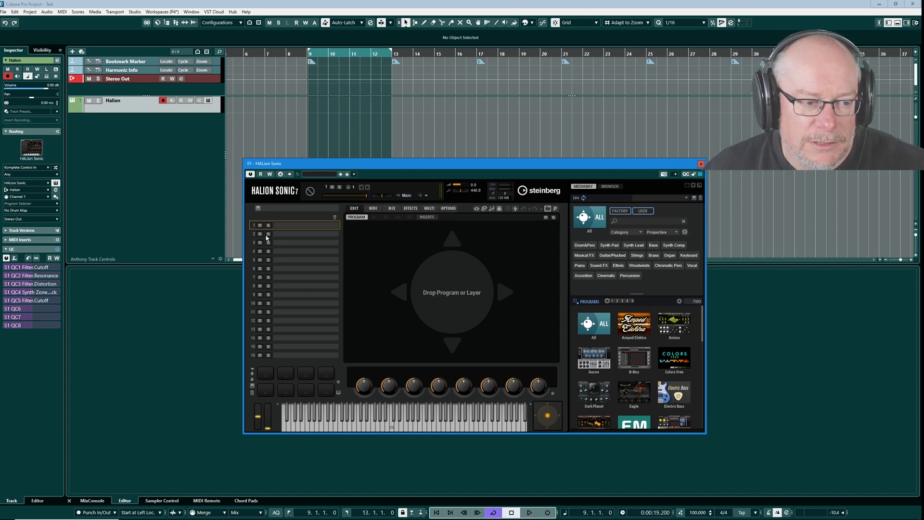
pyautogui.moveTo(307, 234)
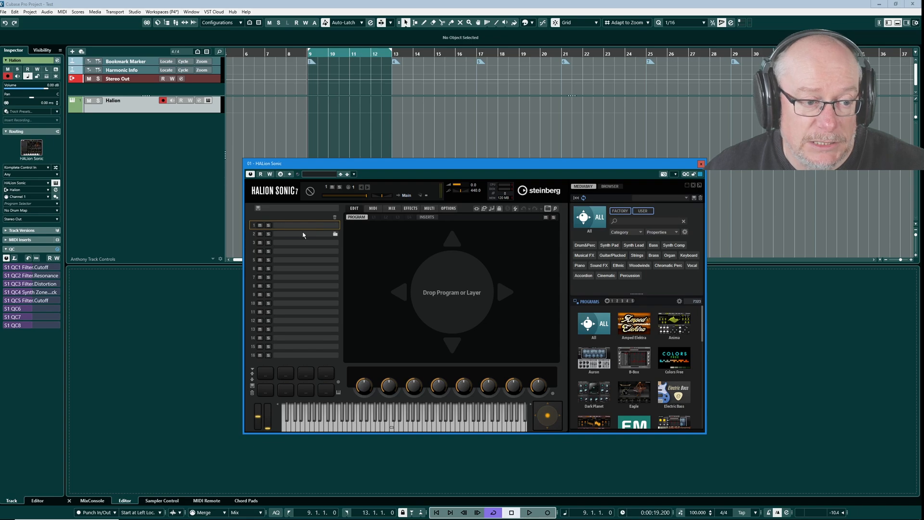
pyautogui.moveTo(314, 301)
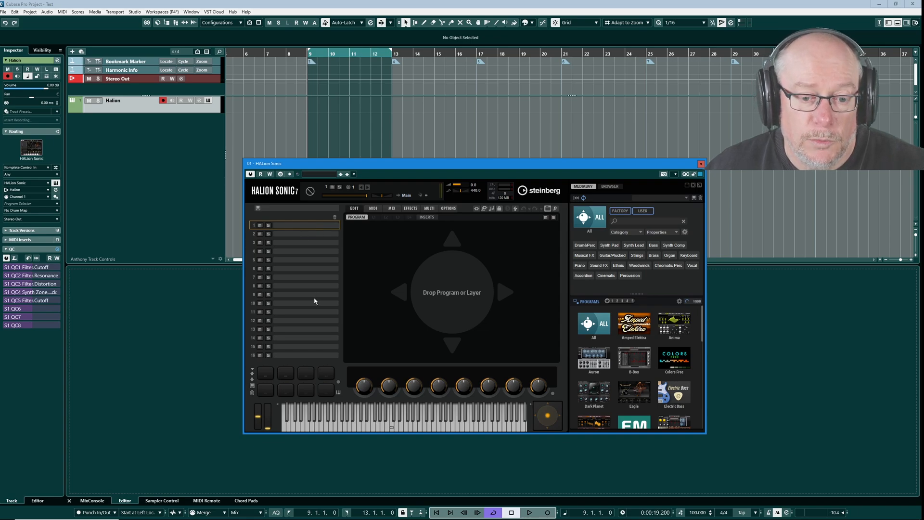
pyautogui.scroll(-3)
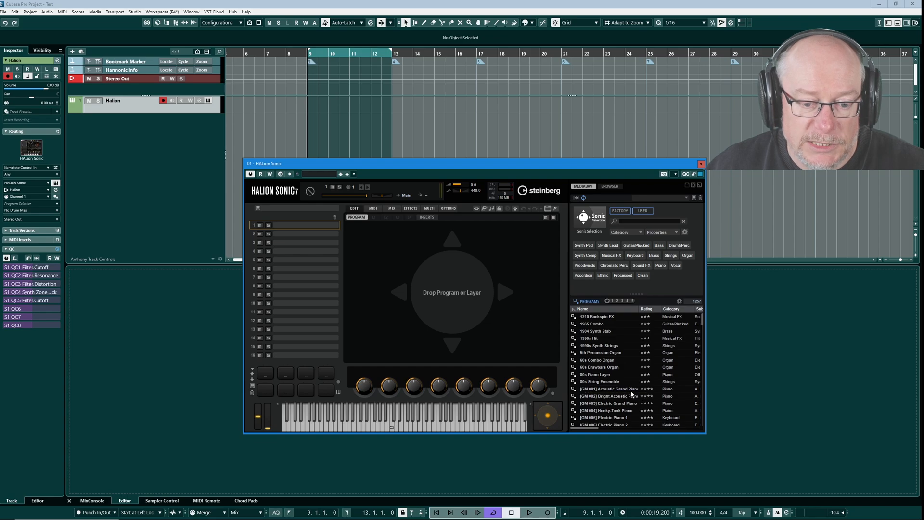
pyautogui.click(607, 387)
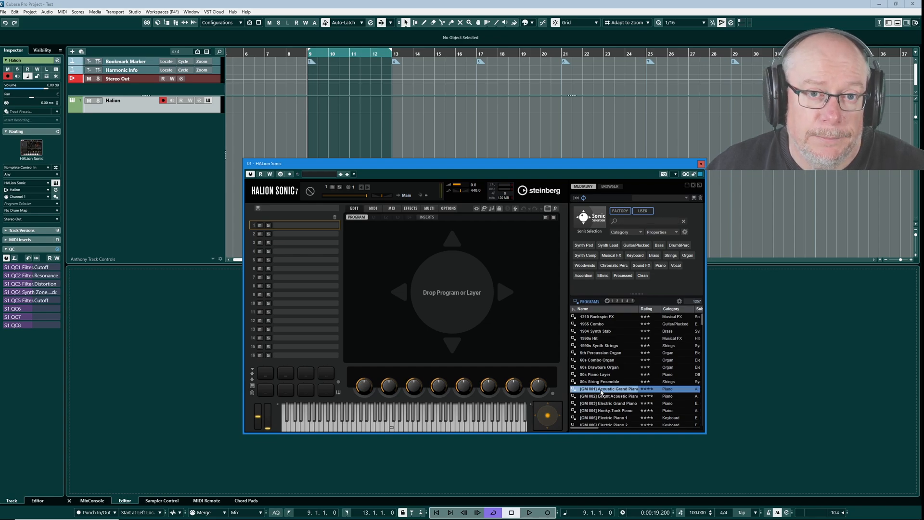
pyautogui.doubleClick(608, 388)
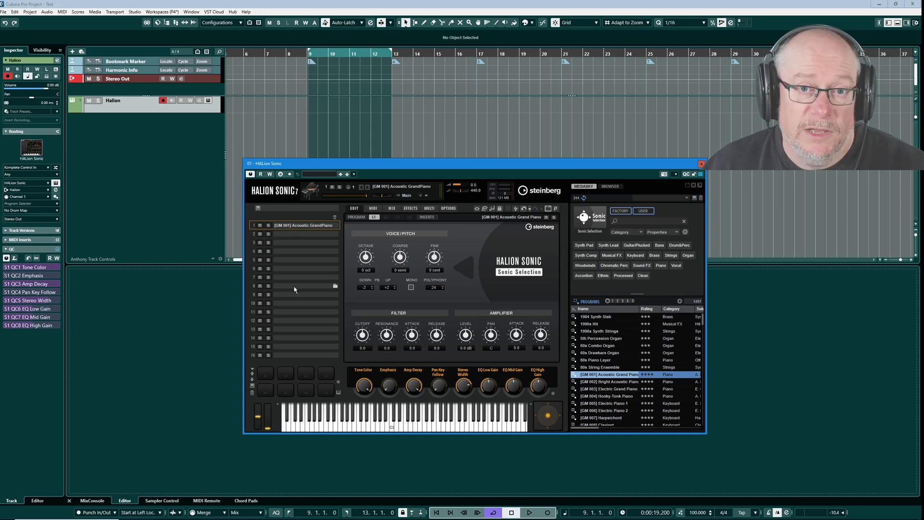
pyautogui.moveTo(303, 292)
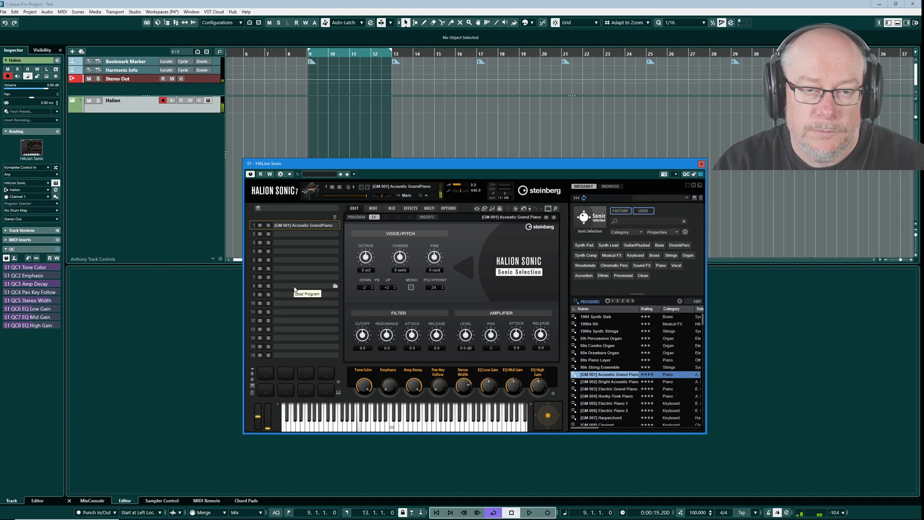
pyautogui.moveTo(516, 243)
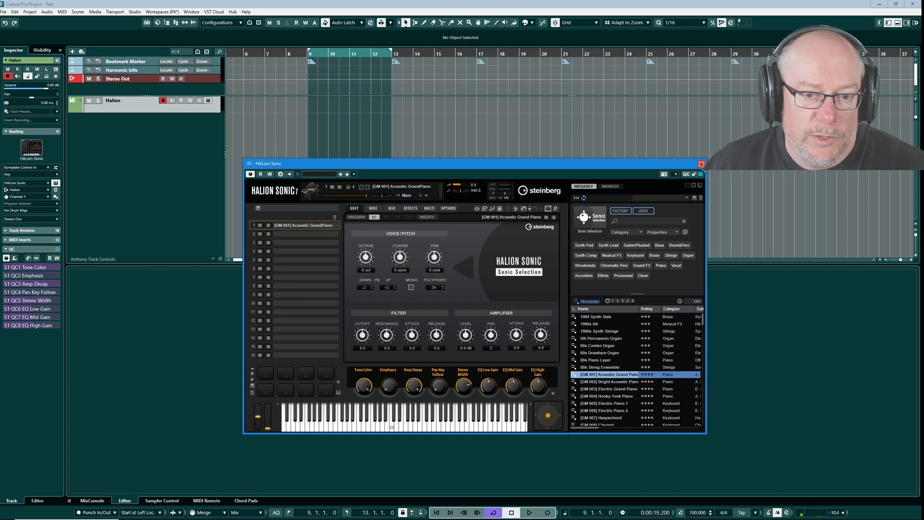
# Step: Close the HALion Sonic plugin window, keeping the Halion track in the project
pyautogui.click(700, 164)
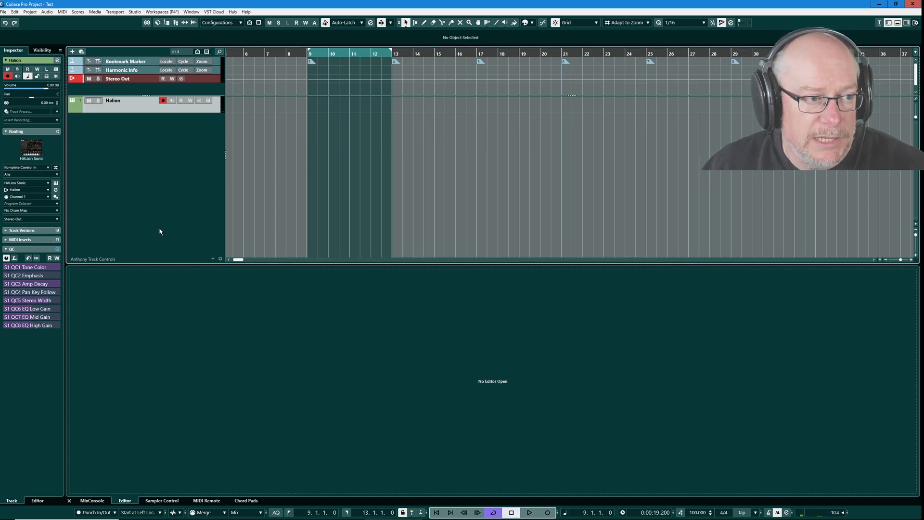
pyautogui.moveTo(149, 110)
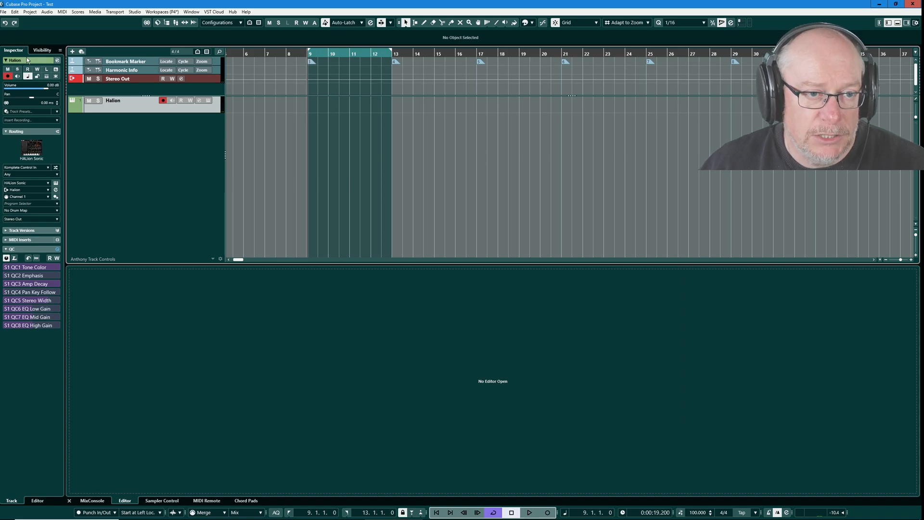
pyautogui.moveTo(116, 49)
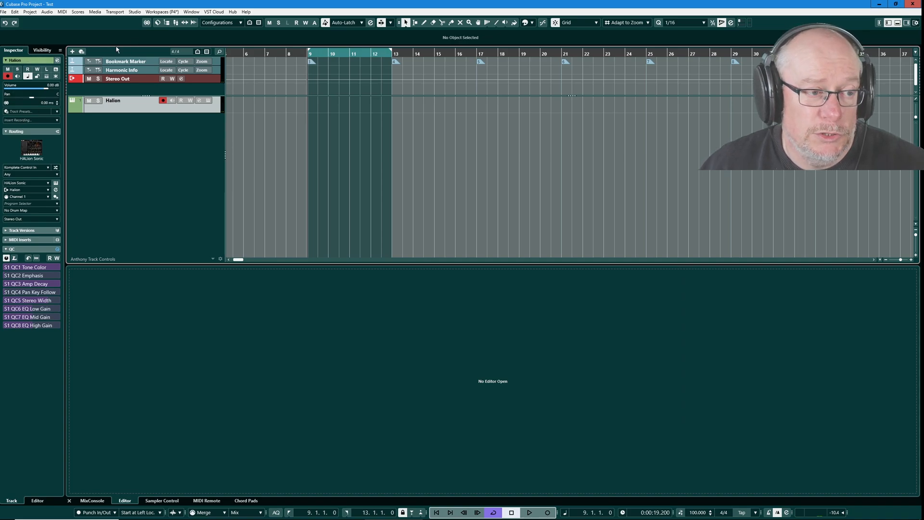
pyautogui.moveTo(147, 131)
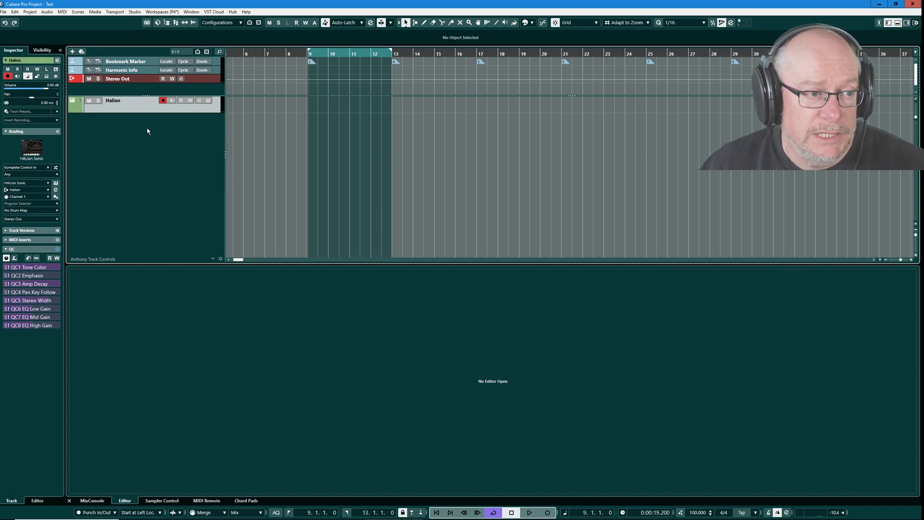
pyautogui.moveTo(7, 190)
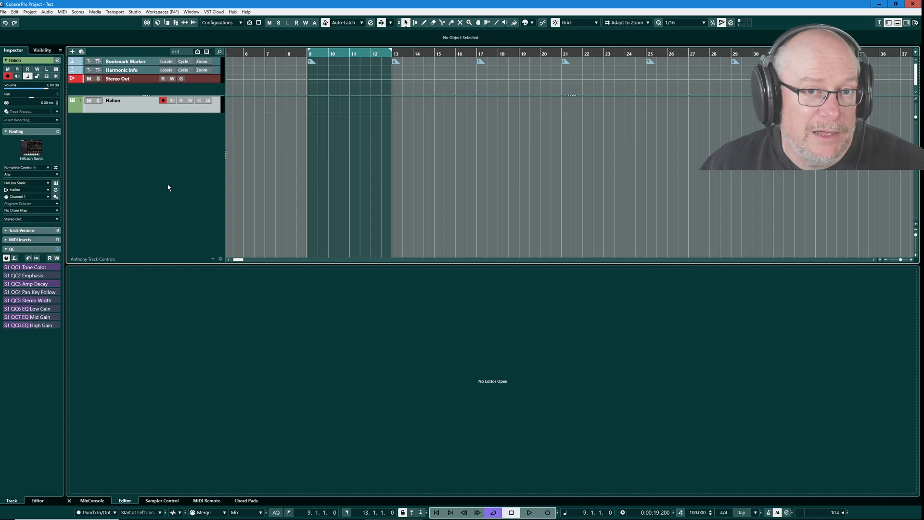
pyautogui.moveTo(238, 148)
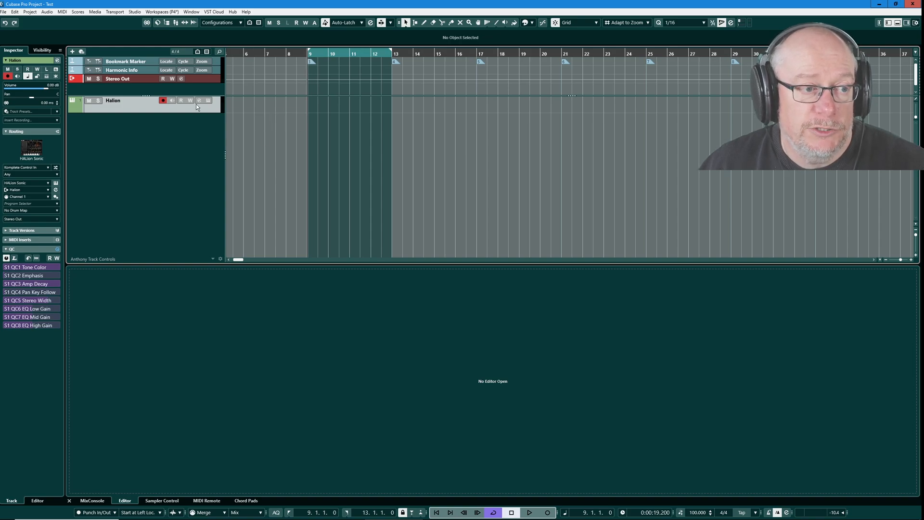
pyautogui.moveTo(294, 159)
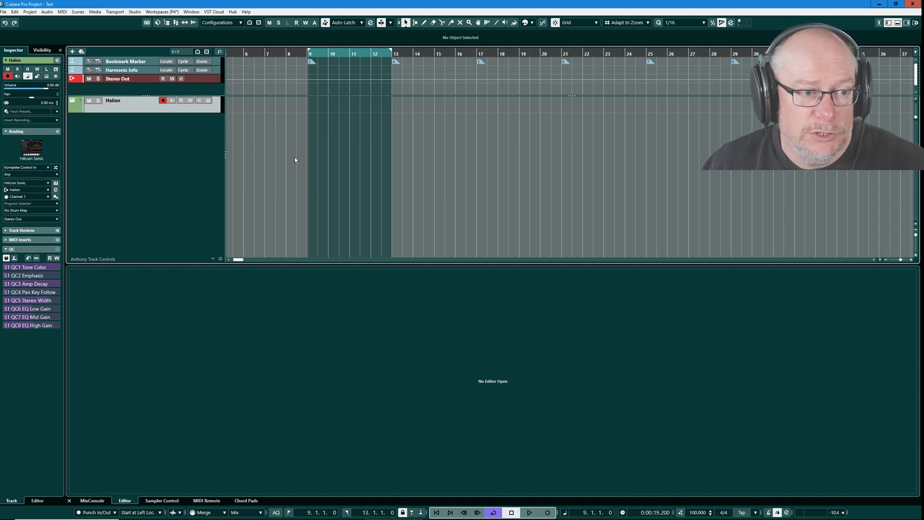
pyautogui.click(546, 512)
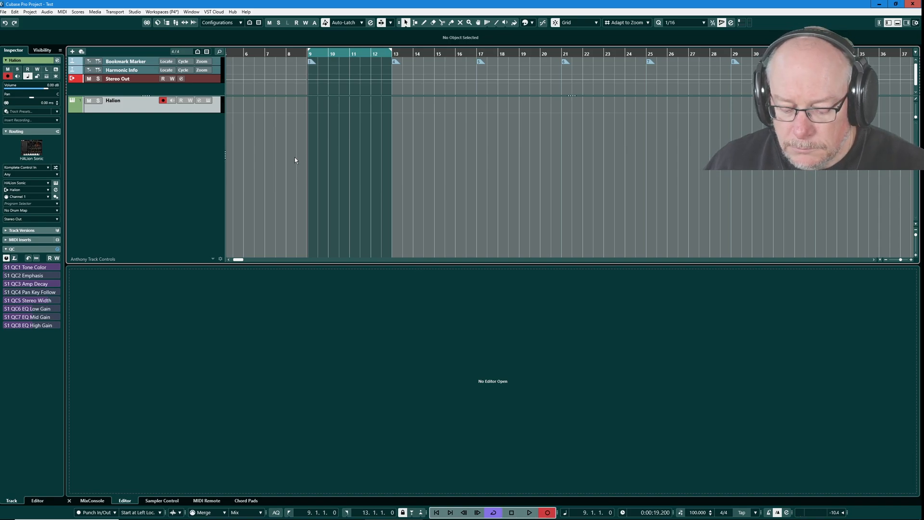
pyautogui.click(528, 512)
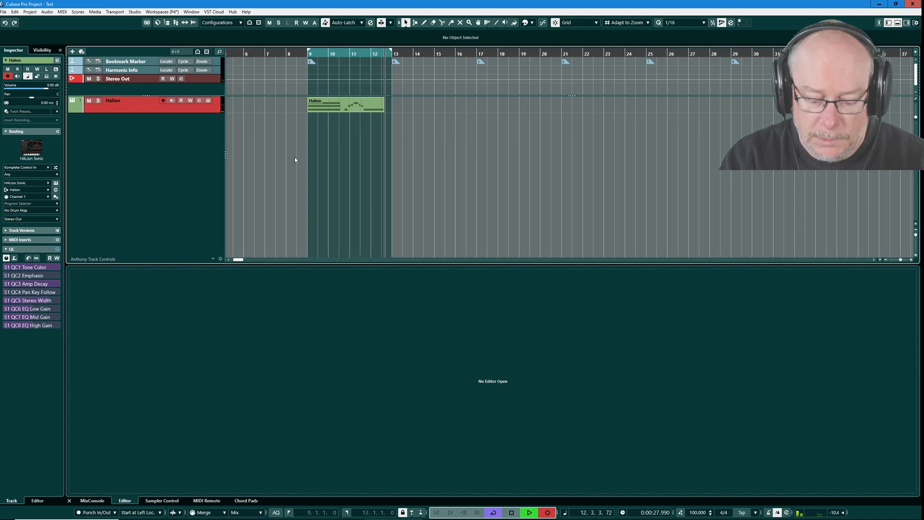
# Step: Show the Halion part's notes in the lower-zone Key Editor and play them back briefly
pyautogui.doubleClick(345, 104)
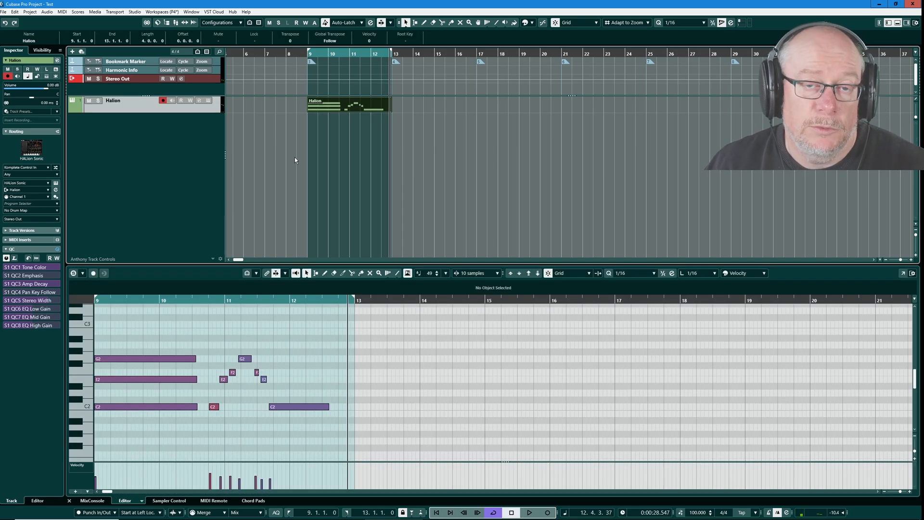
pyautogui.moveTo(286, 113)
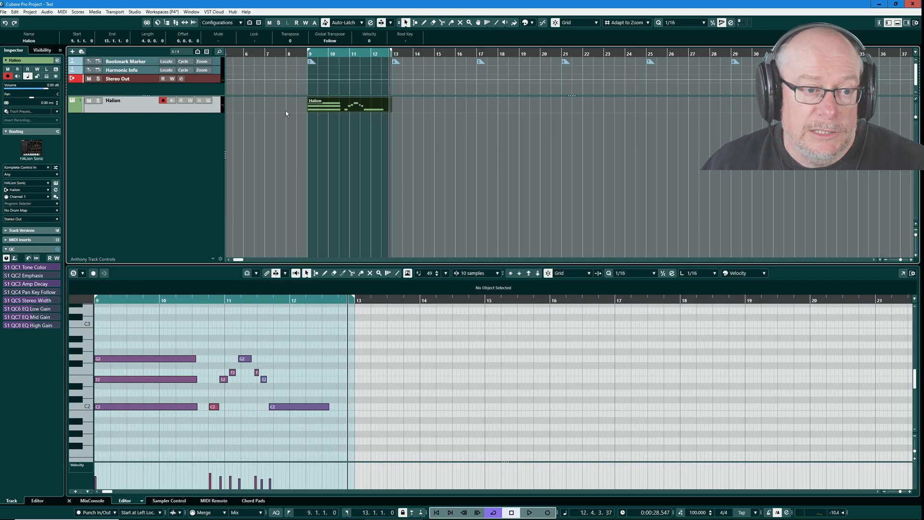
pyautogui.moveTo(352, 124)
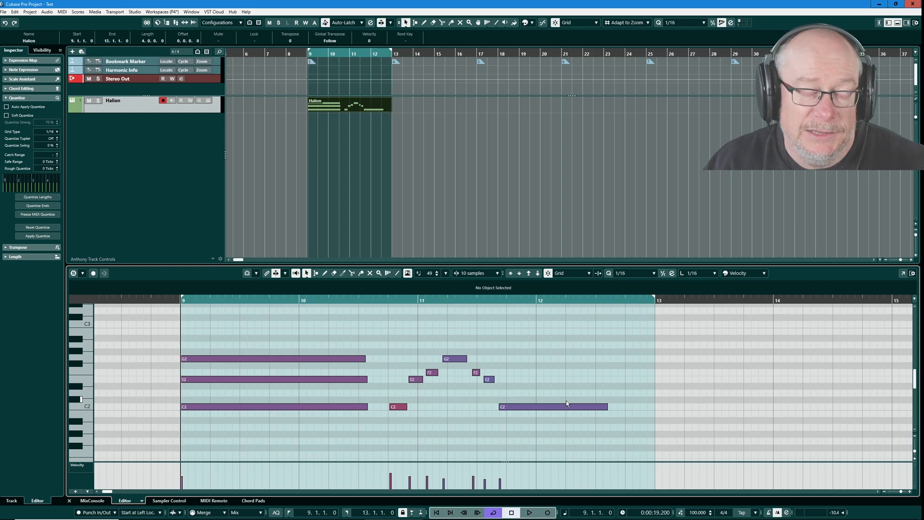
pyautogui.click(528, 511)
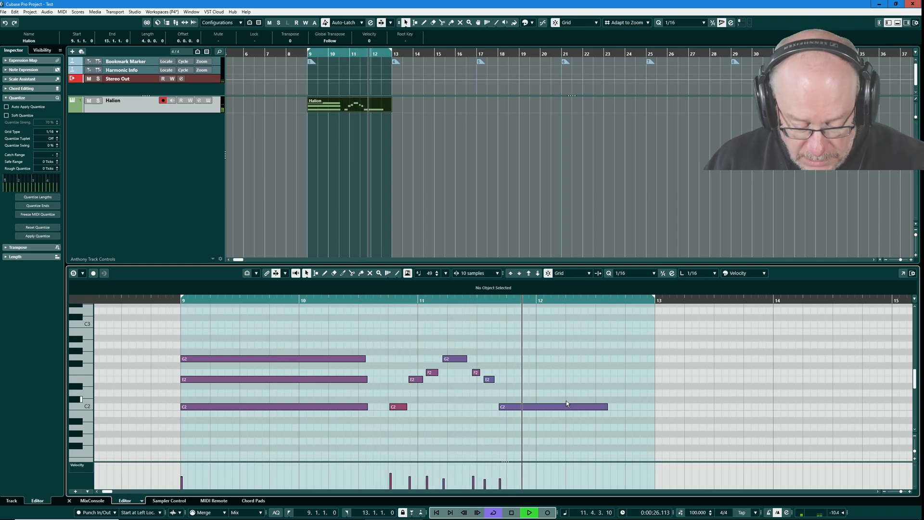
pyautogui.click(530, 511)
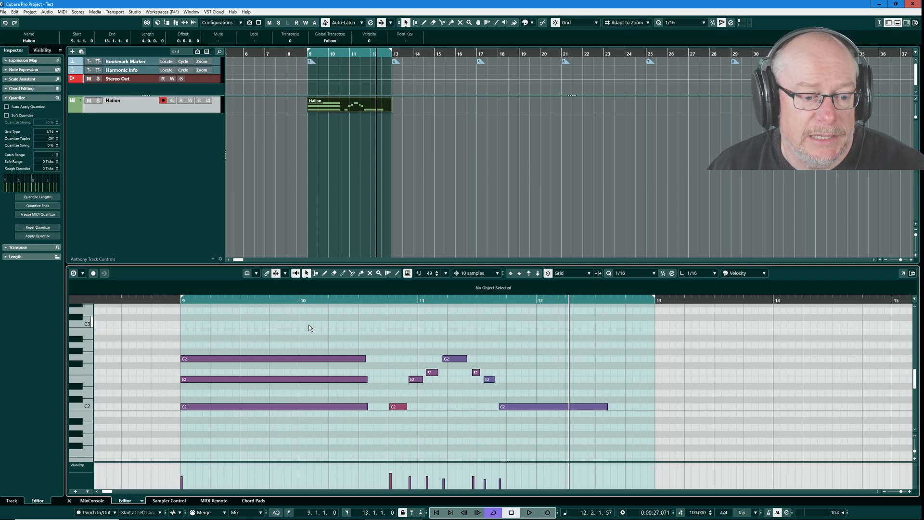
pyautogui.moveTo(430, 315)
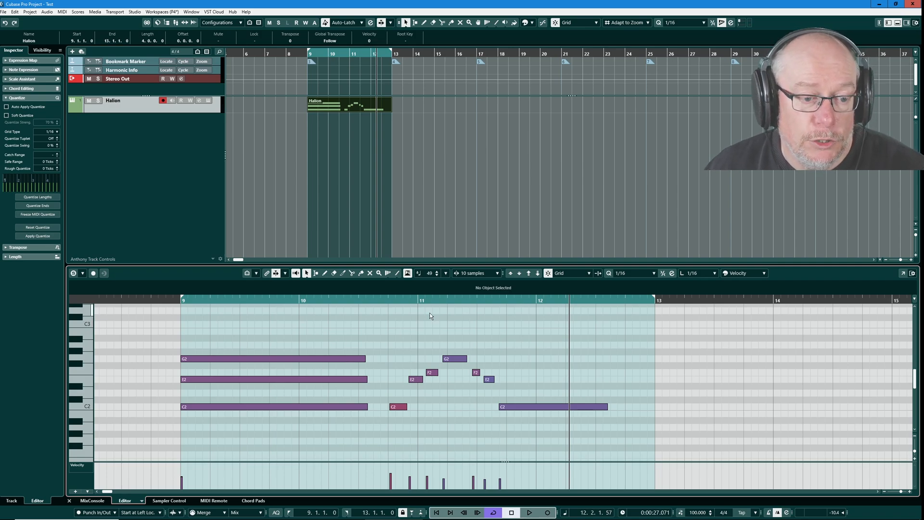
pyautogui.moveTo(541, 343)
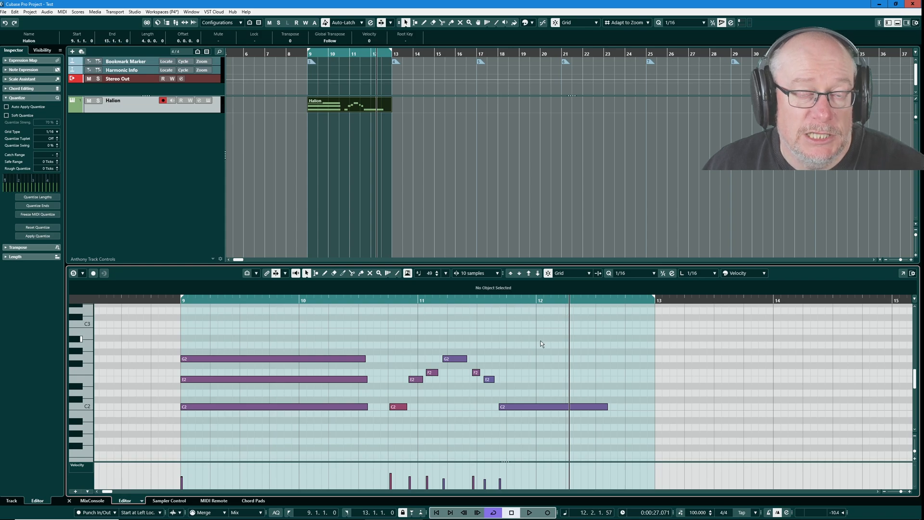
pyautogui.moveTo(499, 371)
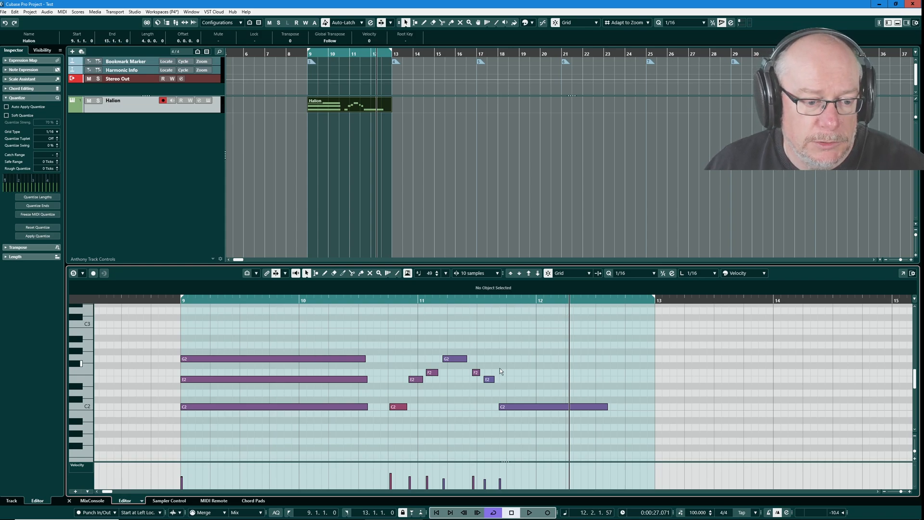
pyautogui.moveTo(329, 336)
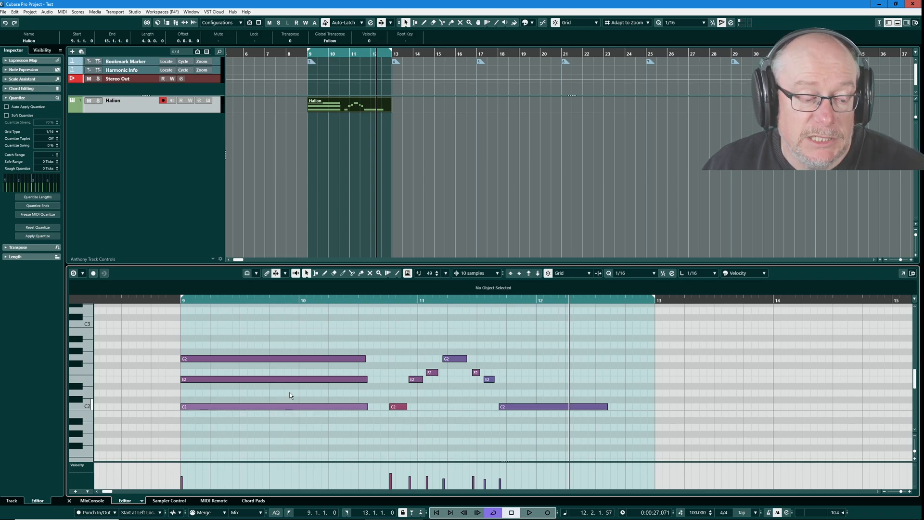
# Step: Select the long C2 note so its pitch, velocity and channel show in the info line
pyautogui.click(274, 407)
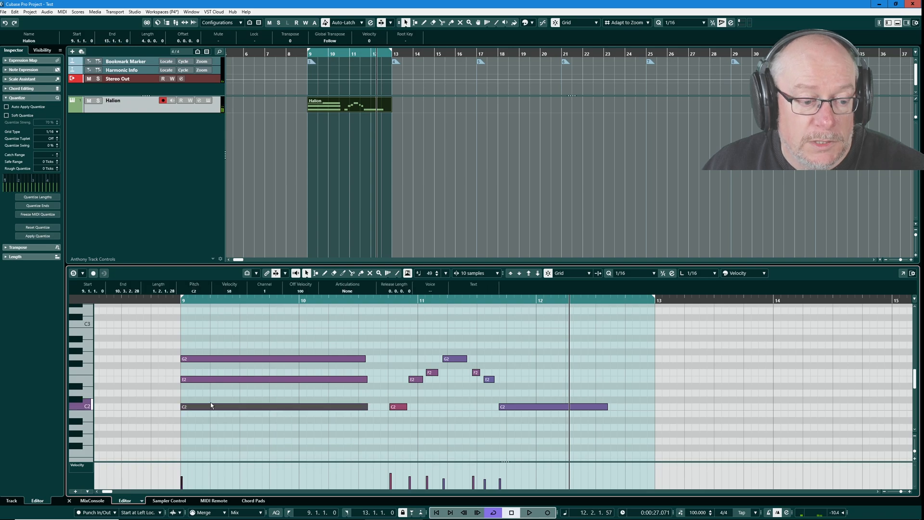
pyautogui.click(274, 406)
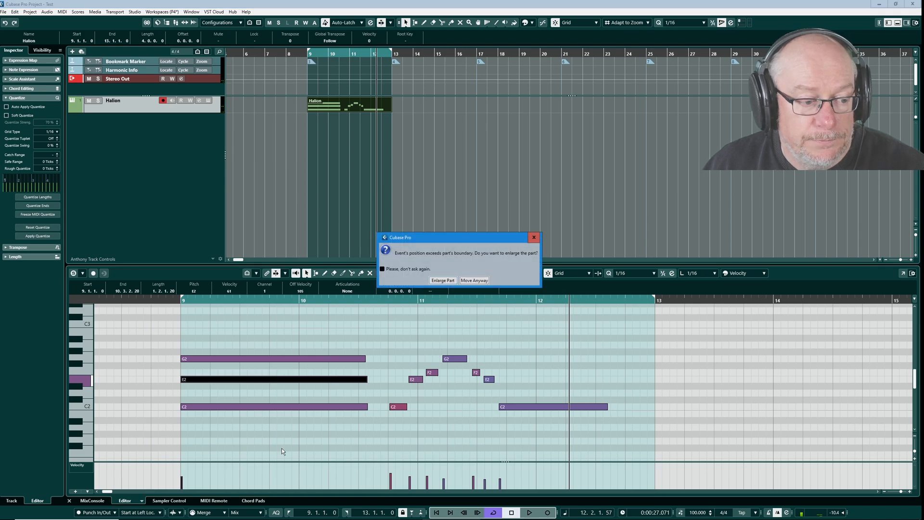
pyautogui.moveTo(463, 266)
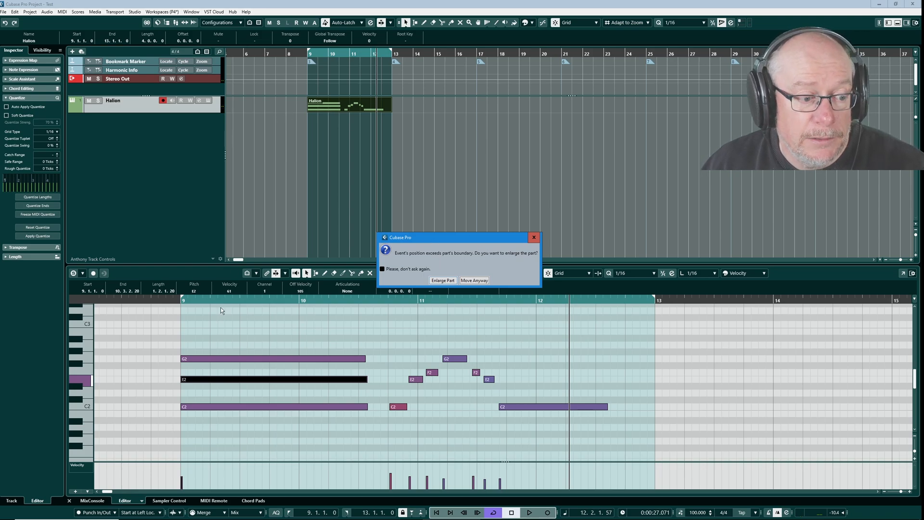
pyautogui.moveTo(173, 431)
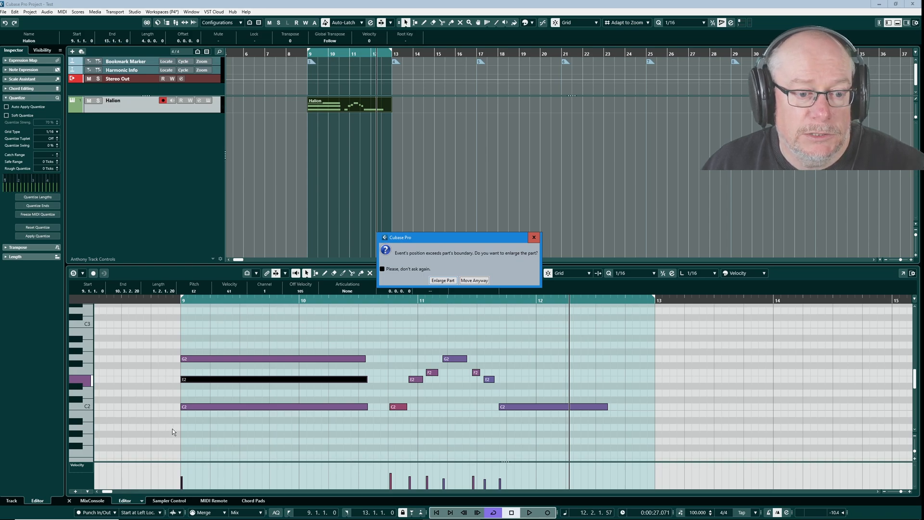
pyautogui.moveTo(478, 294)
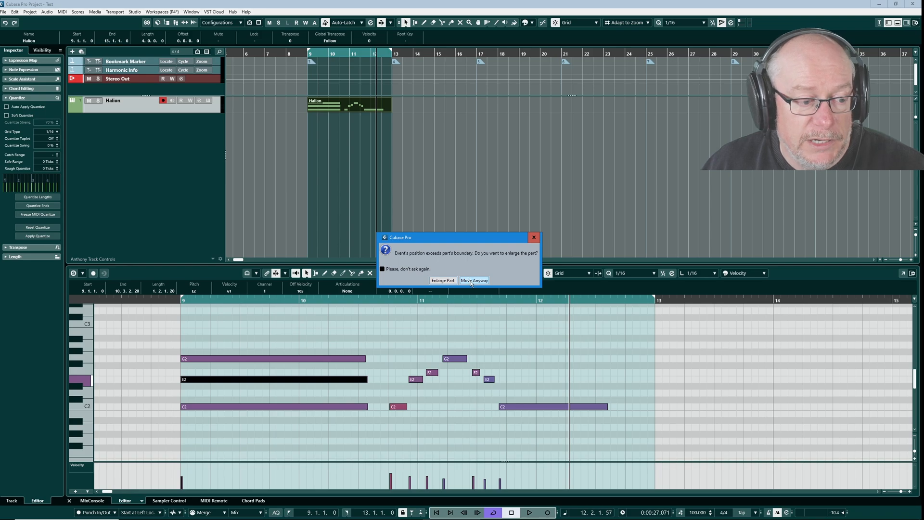
# Step: Choose Move Anyway so the long note starts before the part, then audition it
pyautogui.click(474, 280)
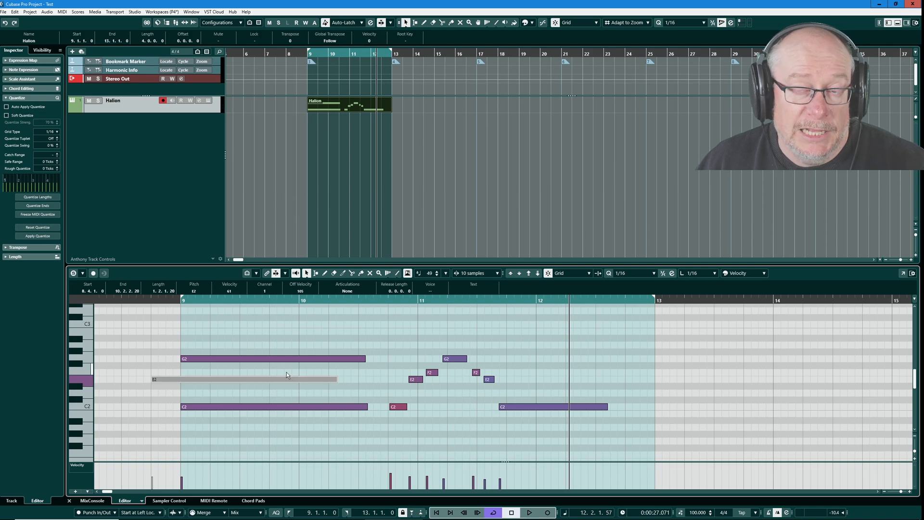
pyautogui.moveTo(321, 377)
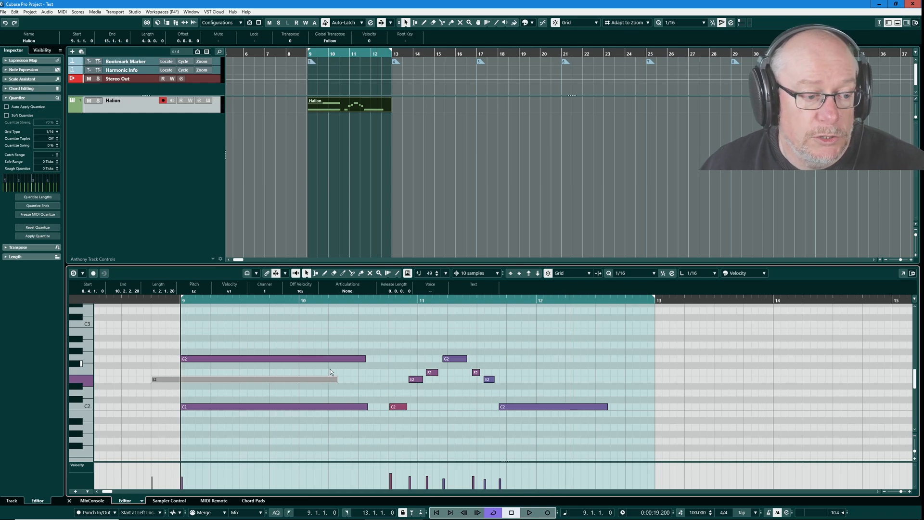
pyautogui.click(528, 511)
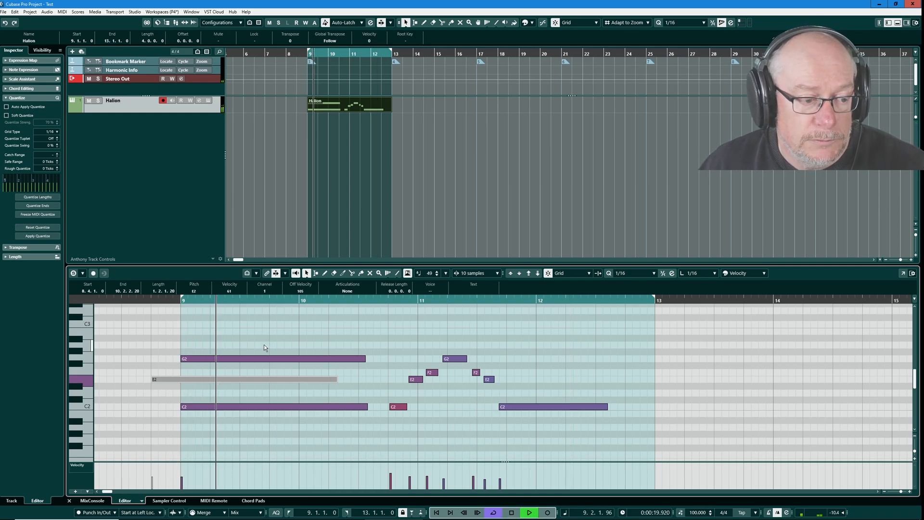
pyautogui.click(529, 512)
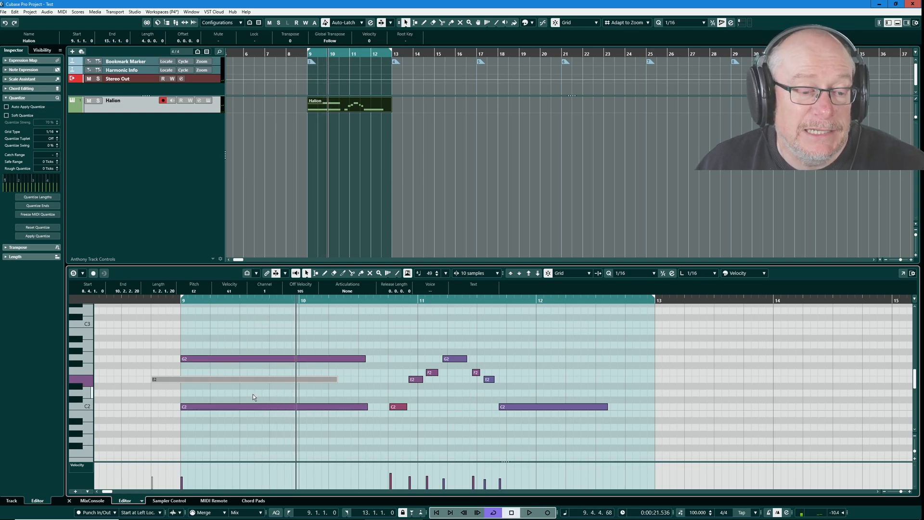
pyautogui.moveTo(328, 121)
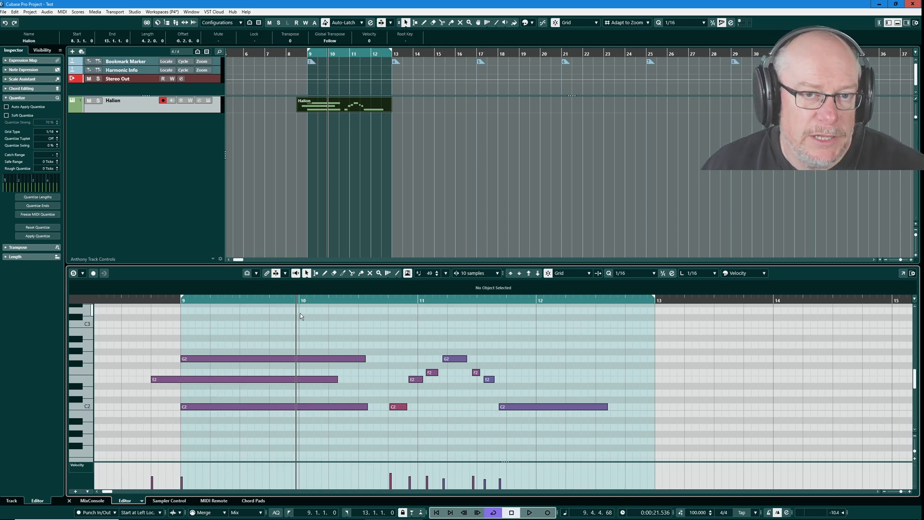
pyautogui.moveTo(319, 319)
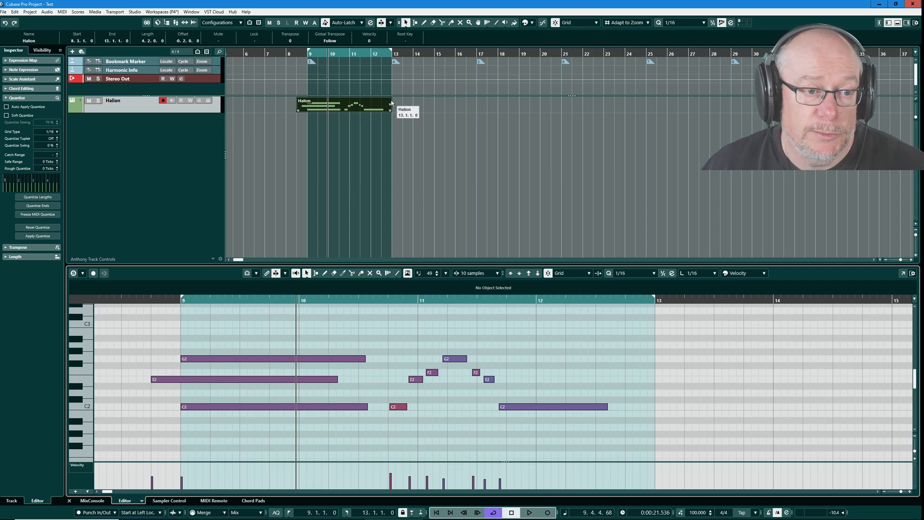
pyautogui.moveTo(381, 353)
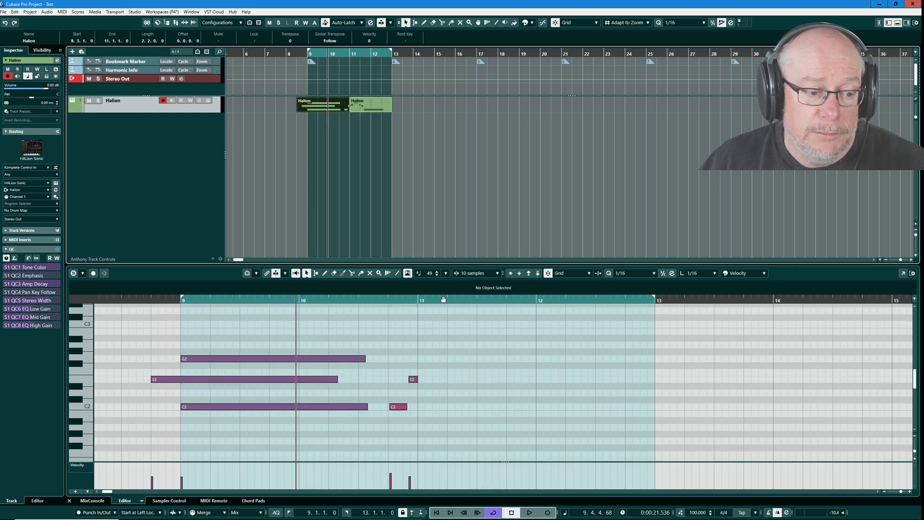
pyautogui.moveTo(426, 398)
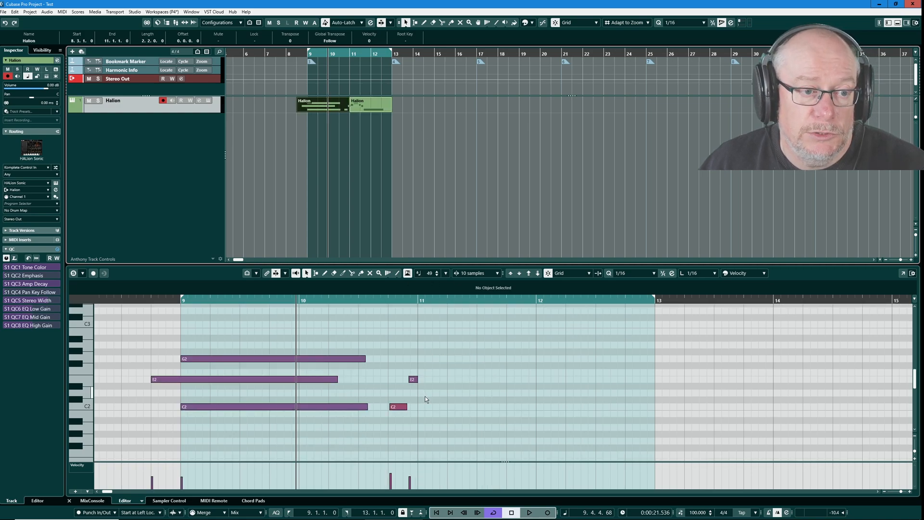
pyautogui.moveTo(262, 140)
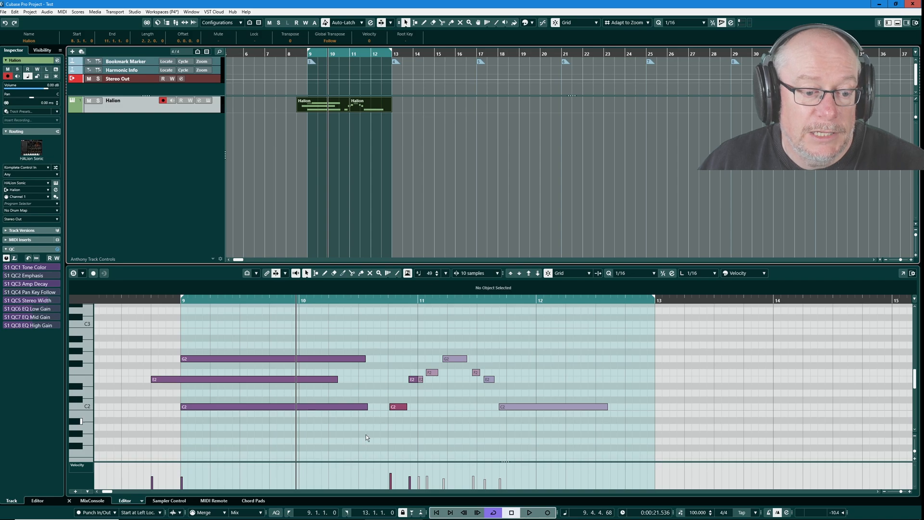
pyautogui.moveTo(352, 204)
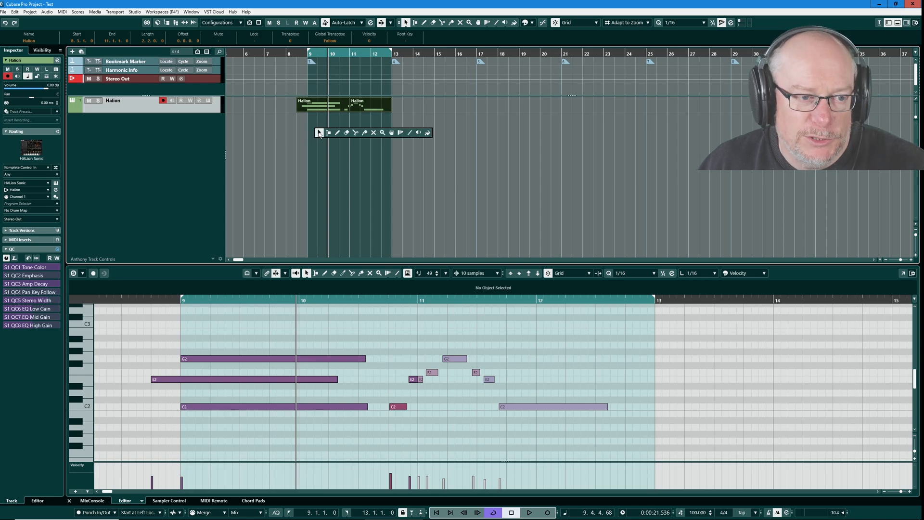
pyautogui.moveTo(364, 132)
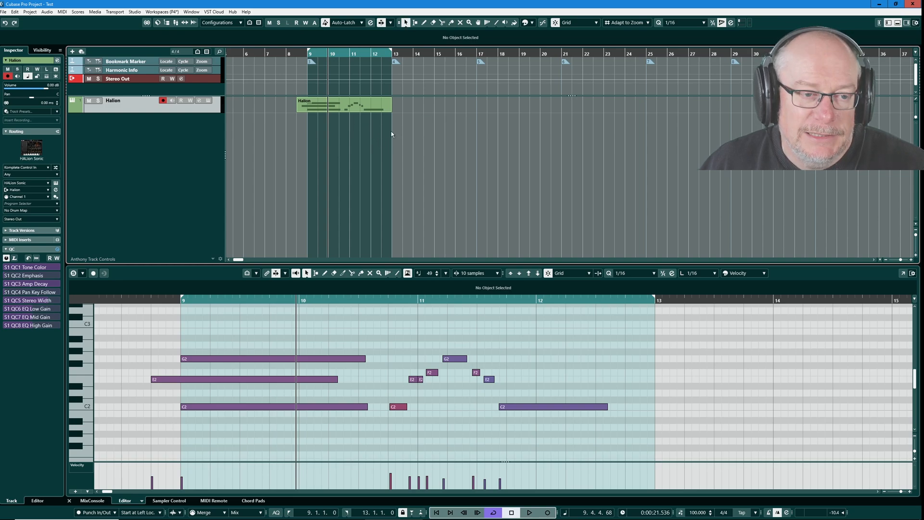
pyautogui.moveTo(420, 374)
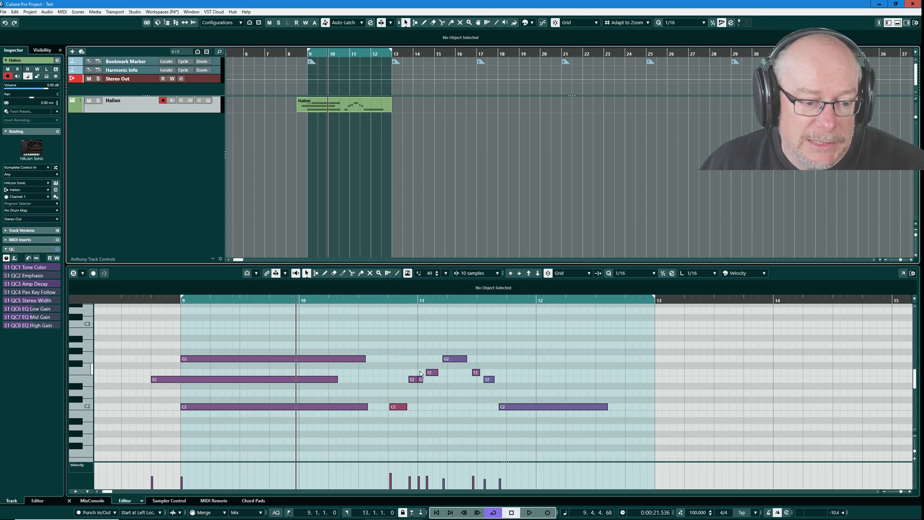
pyautogui.moveTo(390, 373)
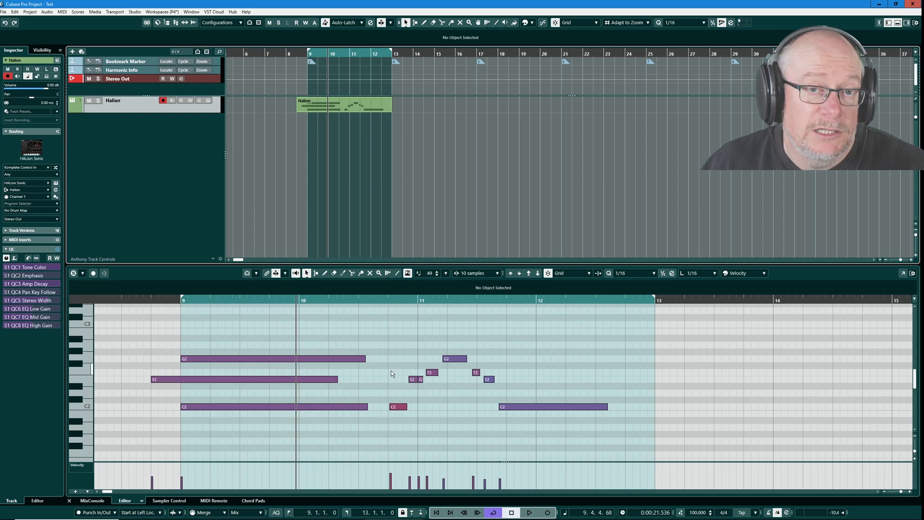
pyautogui.moveTo(406, 375)
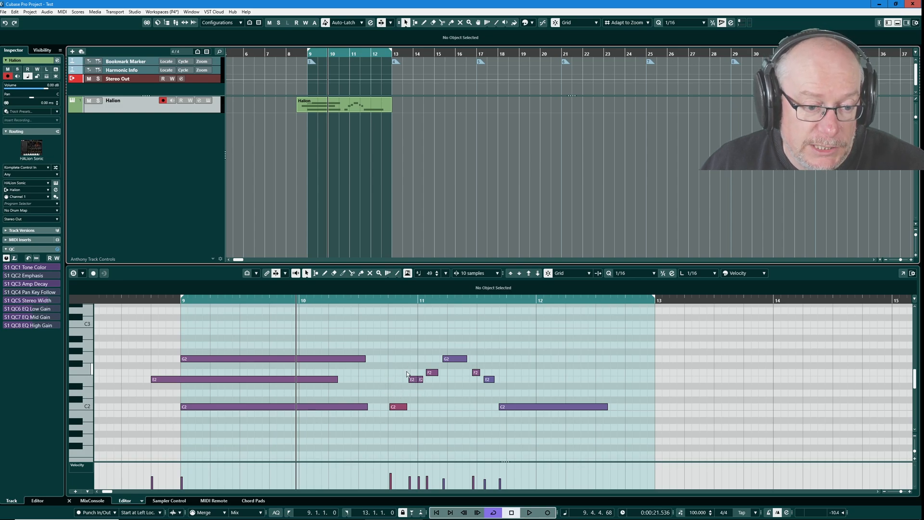
pyautogui.moveTo(430, 381)
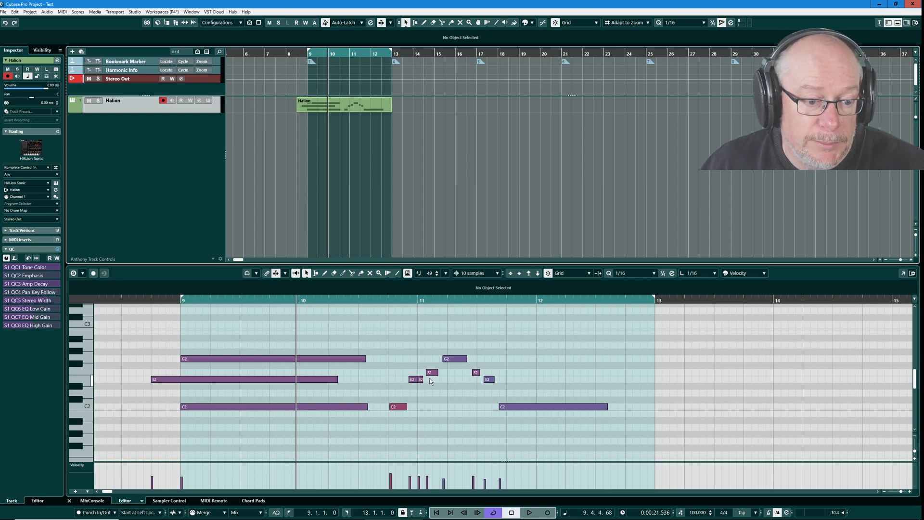
pyautogui.moveTo(413, 360)
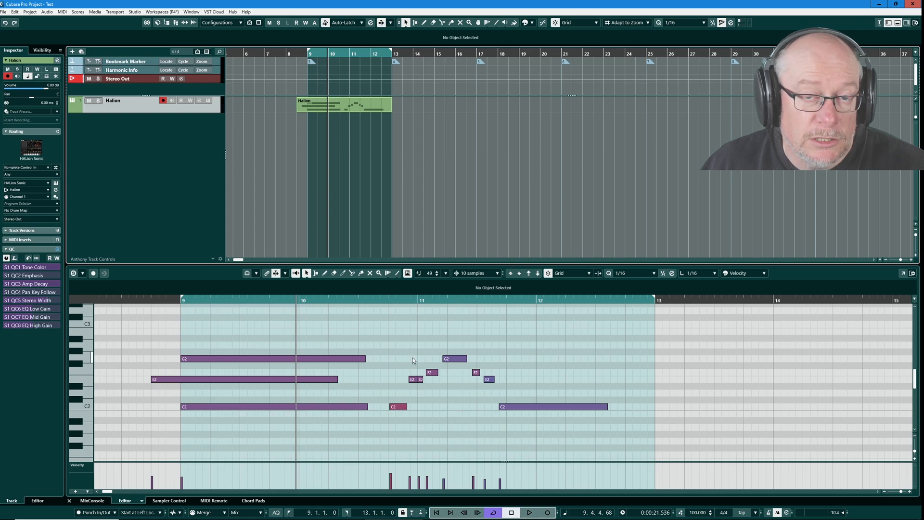
pyautogui.moveTo(421, 402)
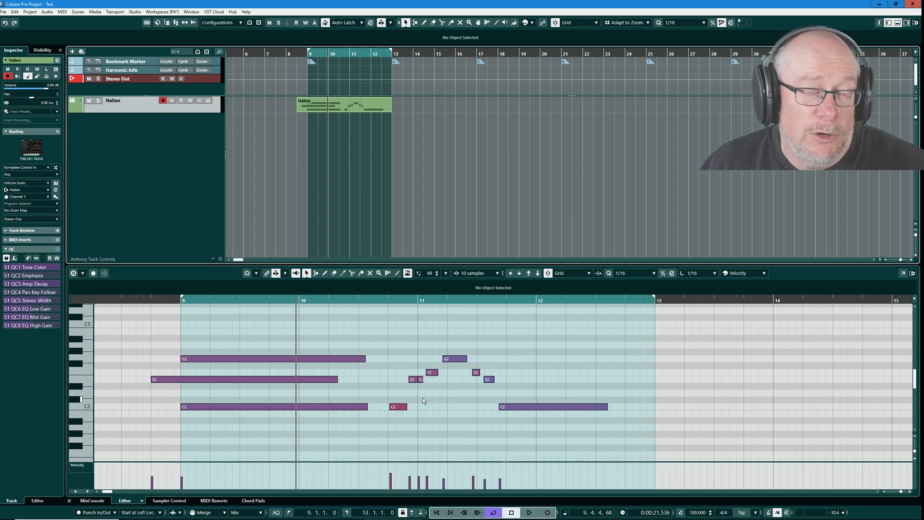
pyautogui.click(14, 11)
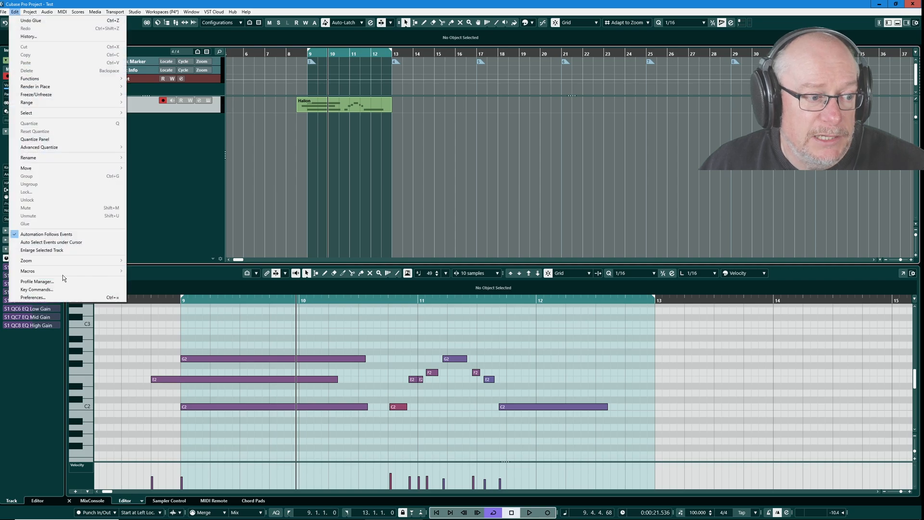
pyautogui.moveTo(32, 297)
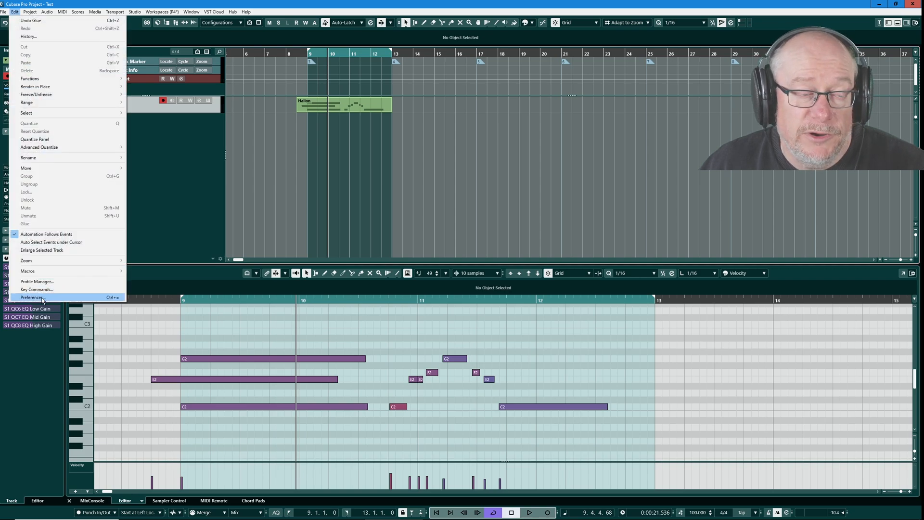
pyautogui.click(32, 298)
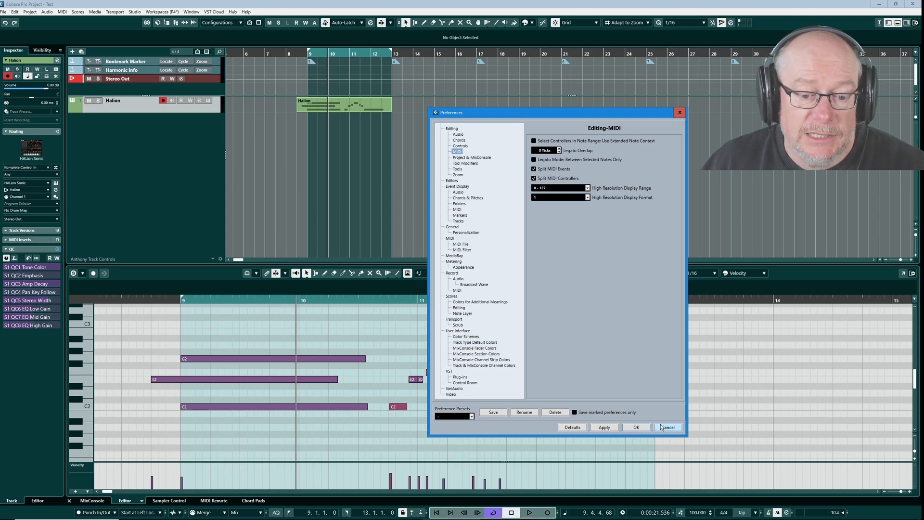
pyautogui.click(667, 426)
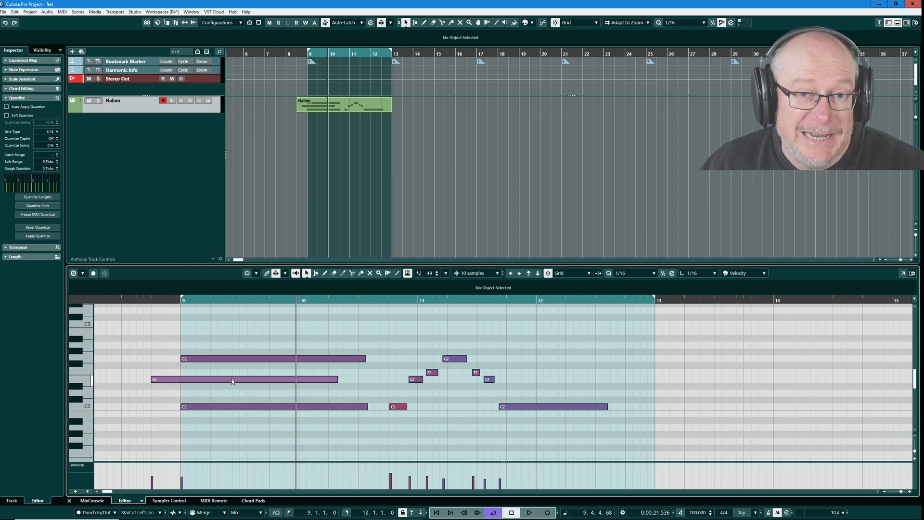
# Step: Select the long E2 note at bar 9 to read its channel in the Info Line
pyautogui.click(235, 379)
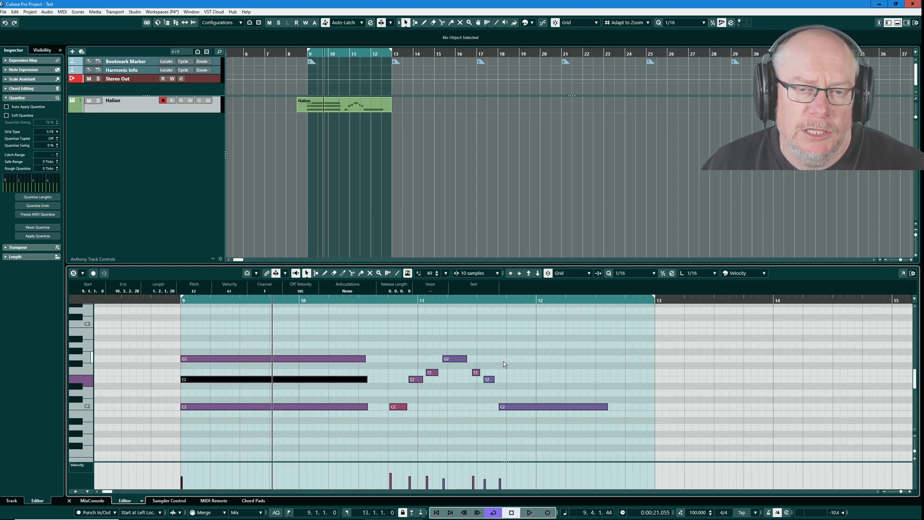
pyautogui.moveTo(678, 423)
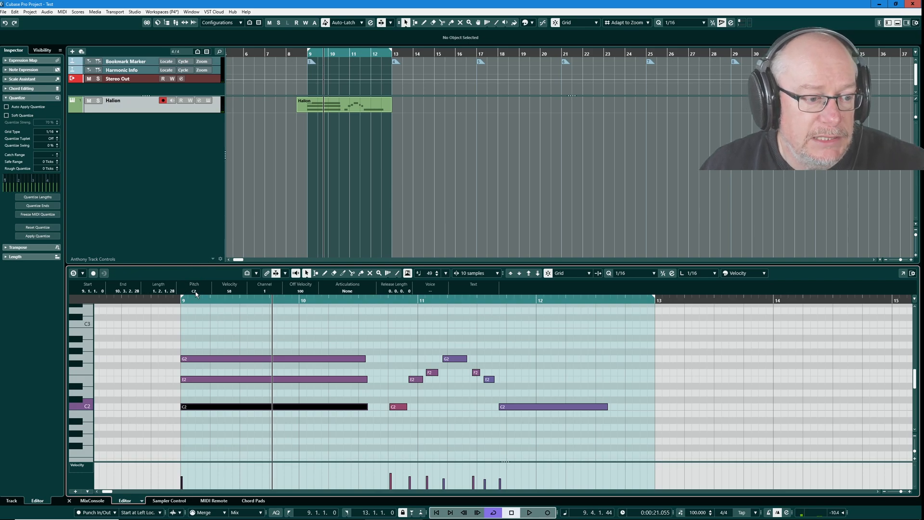
pyautogui.moveTo(231, 294)
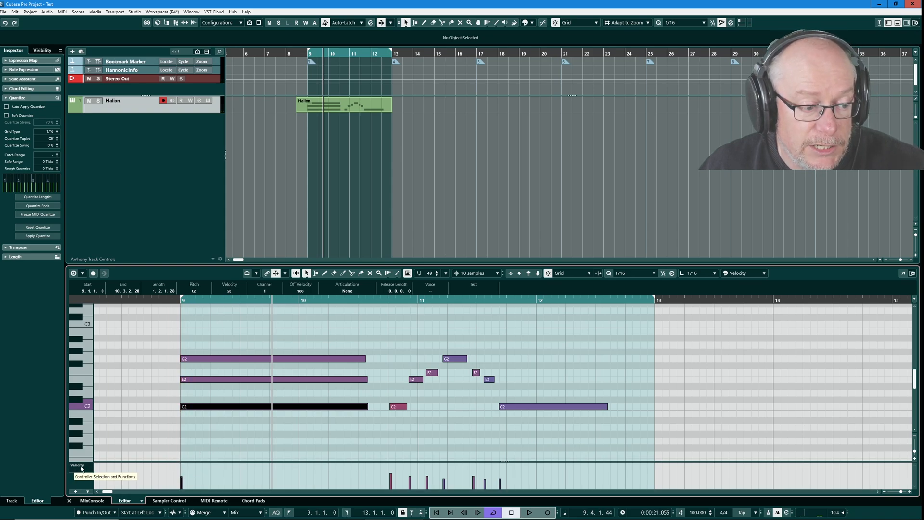
pyautogui.moveTo(210, 471)
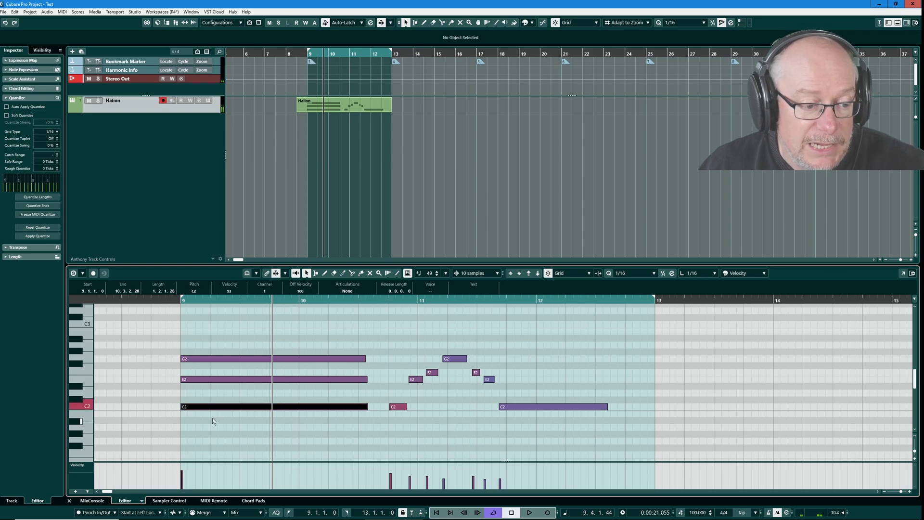
# Step: Select the G2, E2 and C2 notes at bar 9 and nudge them slightly later
pyautogui.click(256, 406)
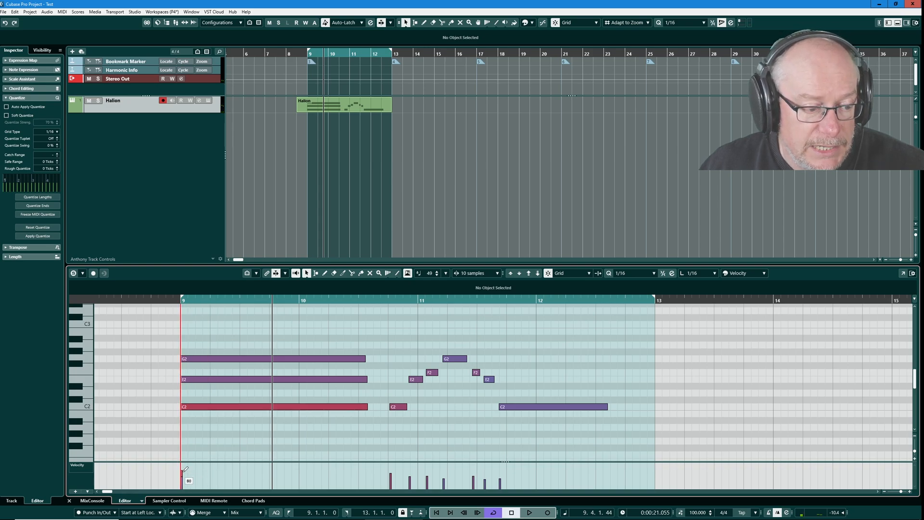
pyautogui.click(274, 406)
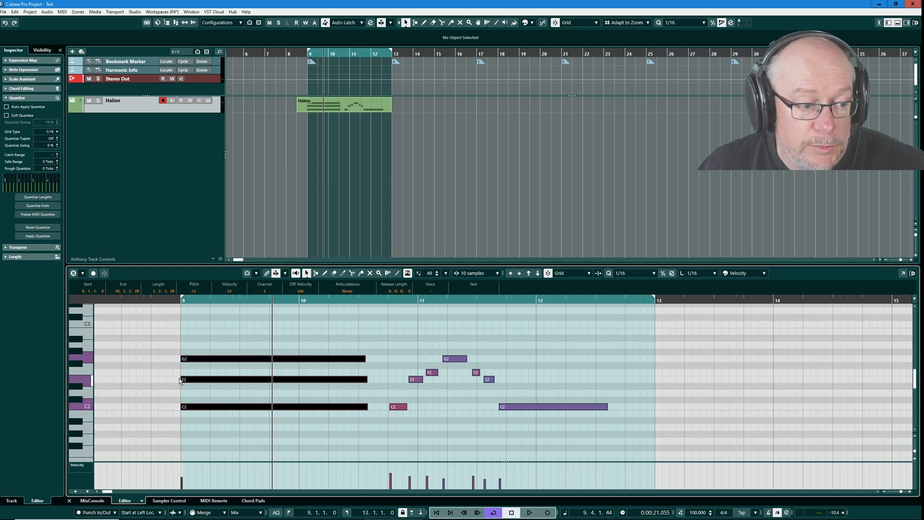
pyautogui.click(183, 379)
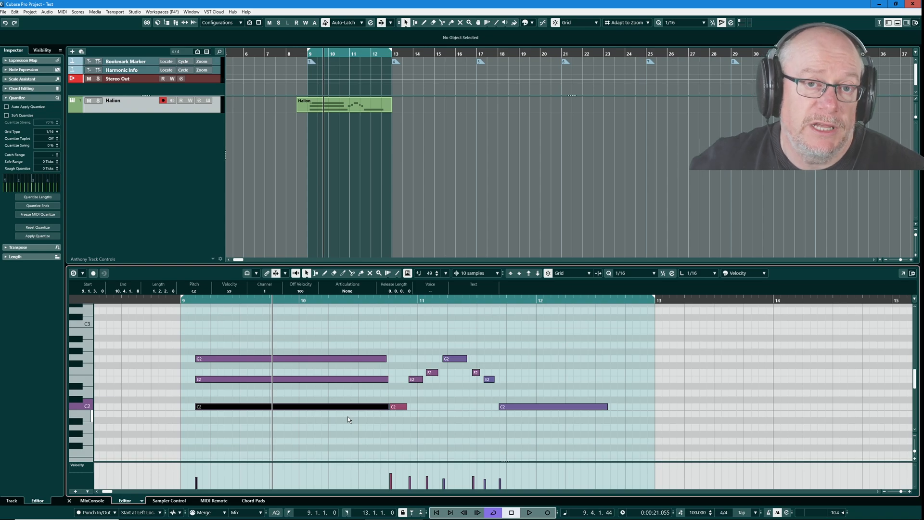
pyautogui.moveTo(124, 154)
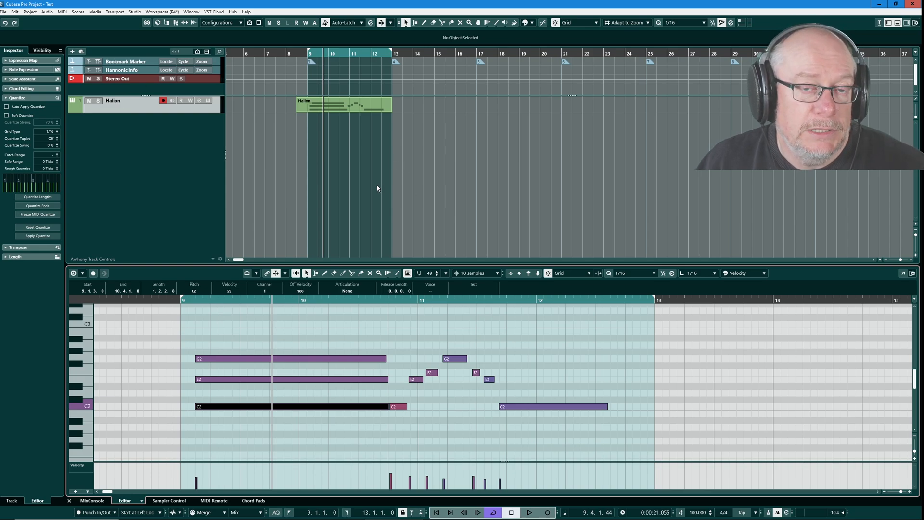
pyautogui.moveTo(292, 164)
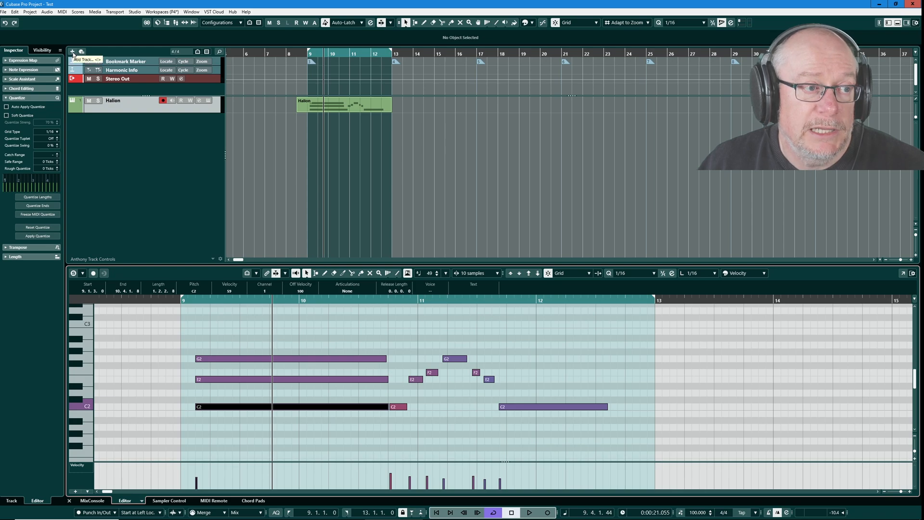
# Step: Choose a MIDI track routed to HALion Sonic on channel 1 in Add Track
pyautogui.click(72, 52)
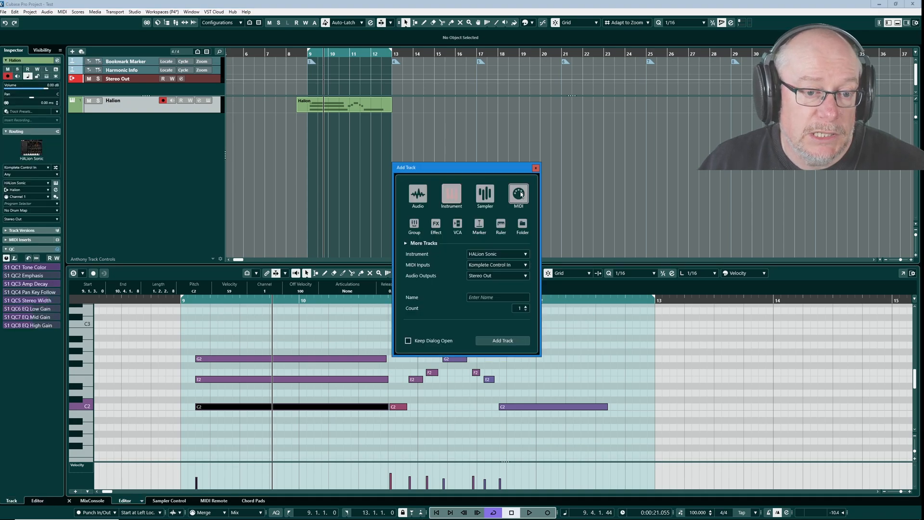
pyautogui.click(518, 193)
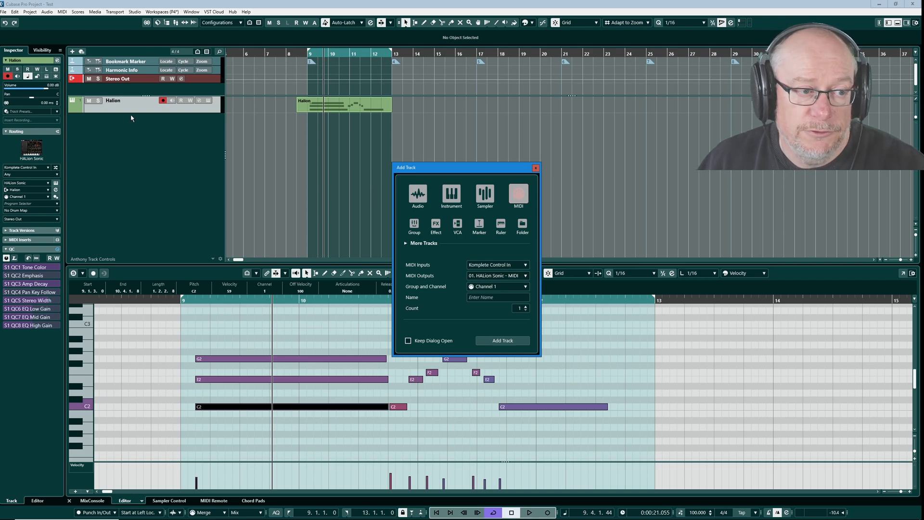
pyautogui.moveTo(279, 217)
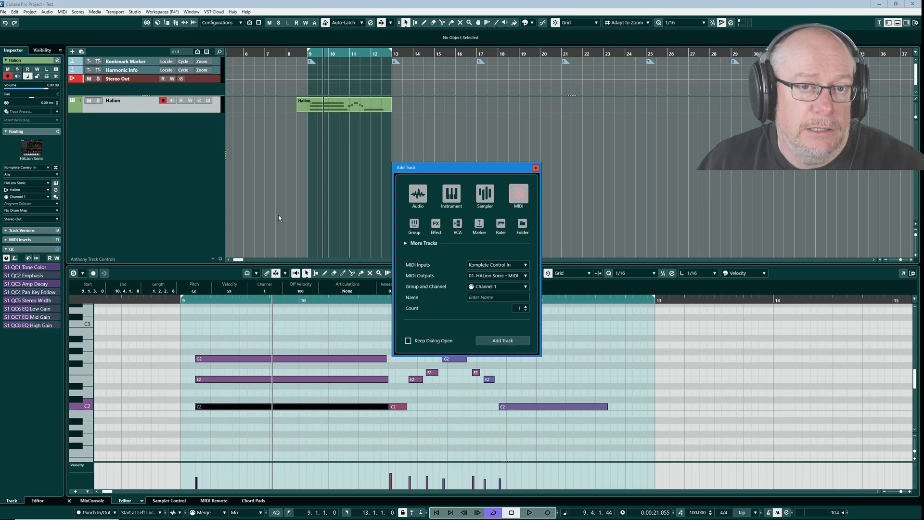
pyautogui.moveTo(429, 280)
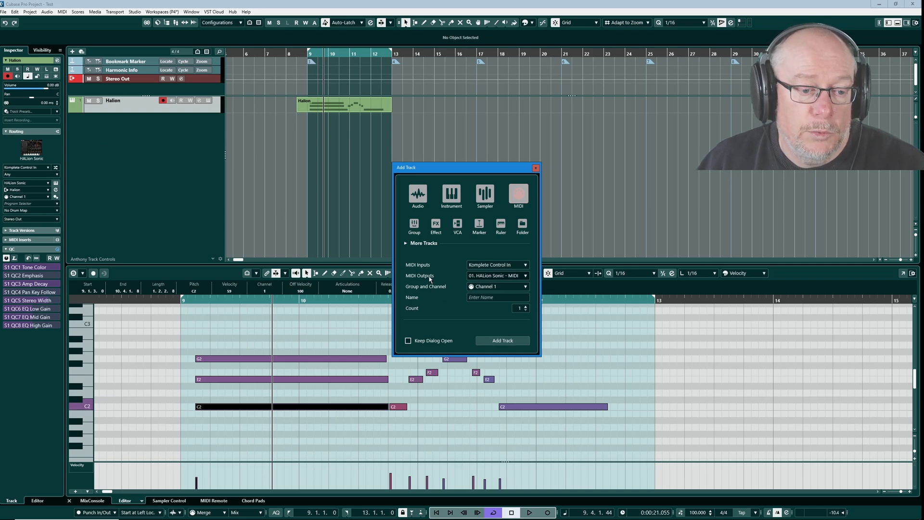
pyautogui.moveTo(493, 280)
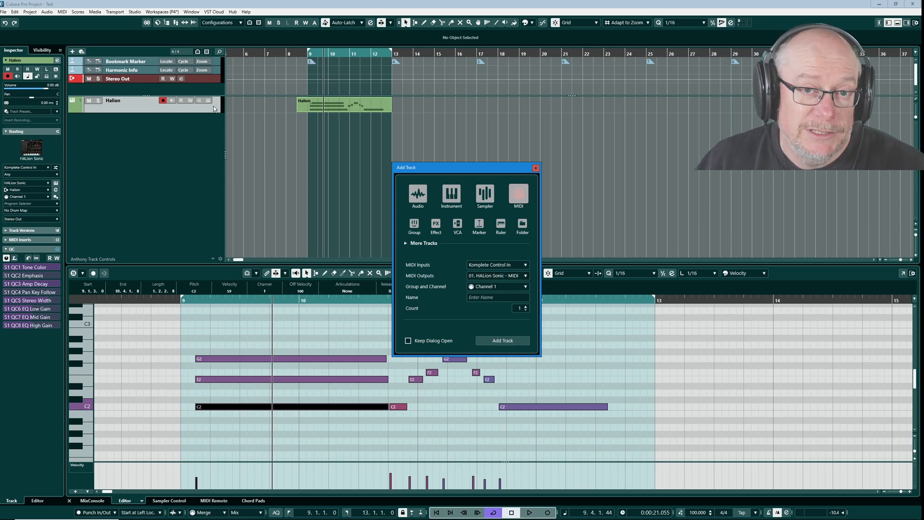
pyautogui.moveTo(142, 181)
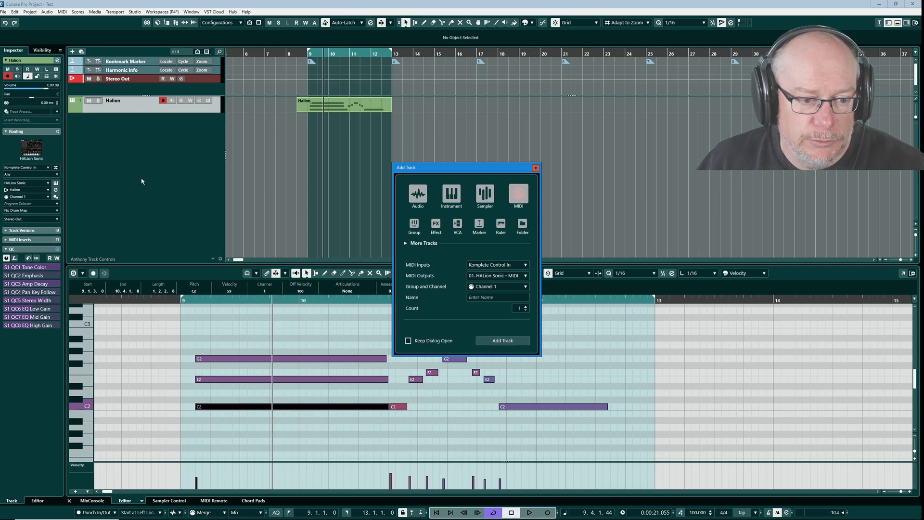
pyautogui.moveTo(496, 287)
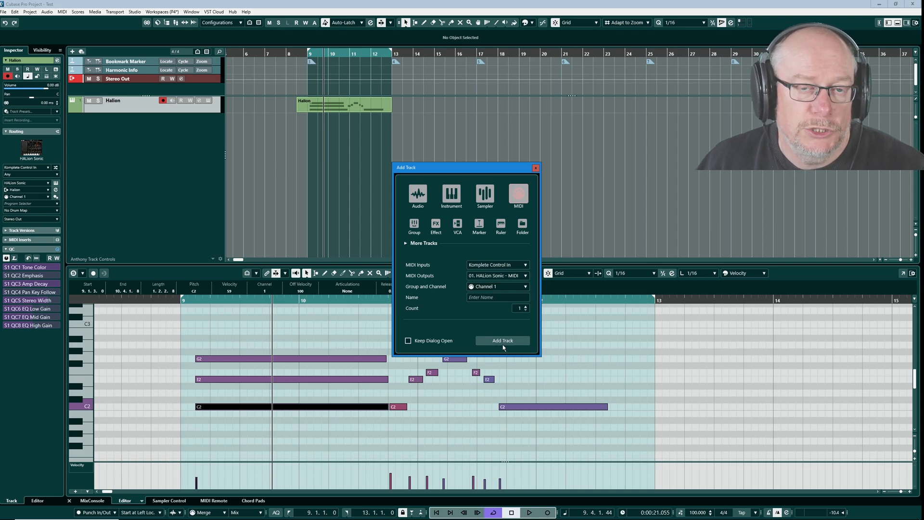
# Step: Create the MIDI 01 track, move the harmony part onto it and audition it
pyautogui.click(503, 340)
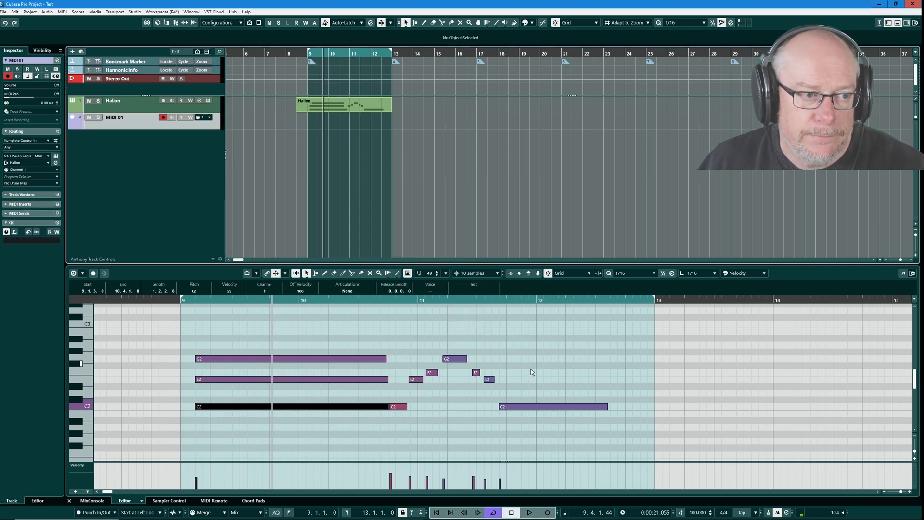
pyautogui.moveTo(73, 122)
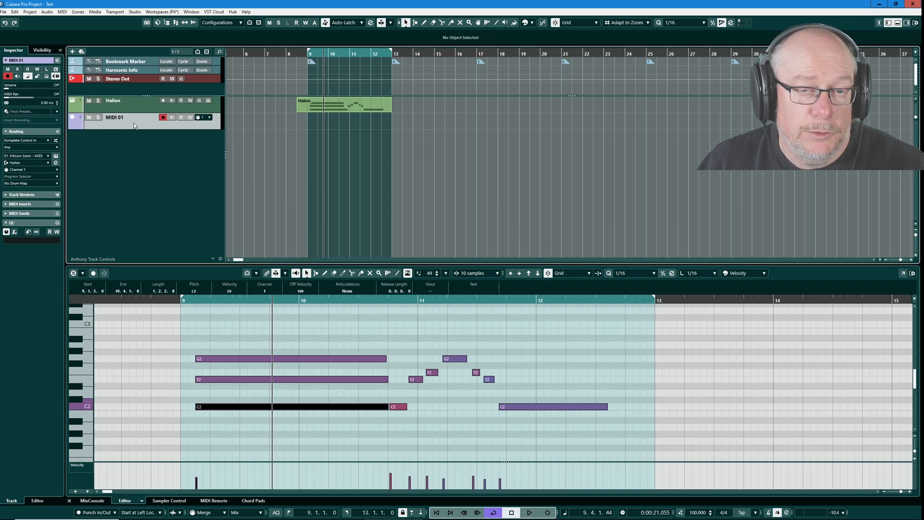
pyautogui.moveTo(133, 222)
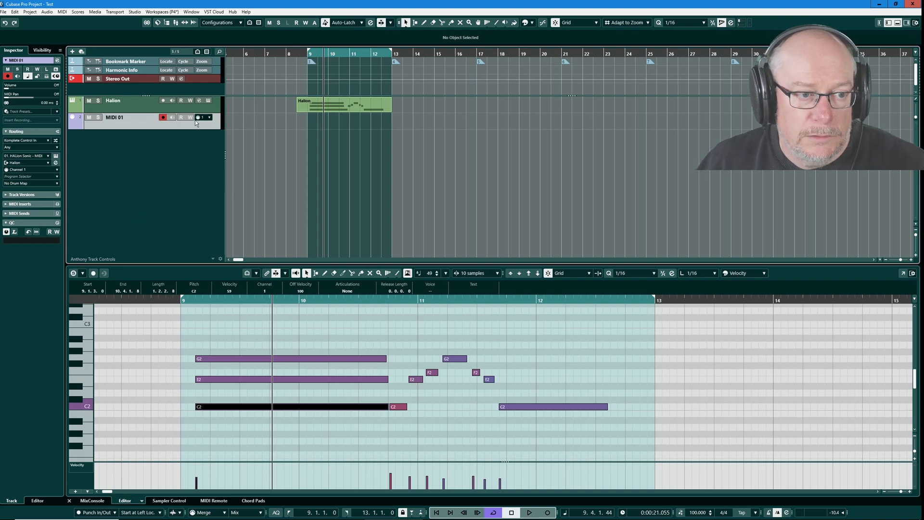
pyautogui.moveTo(358, 128)
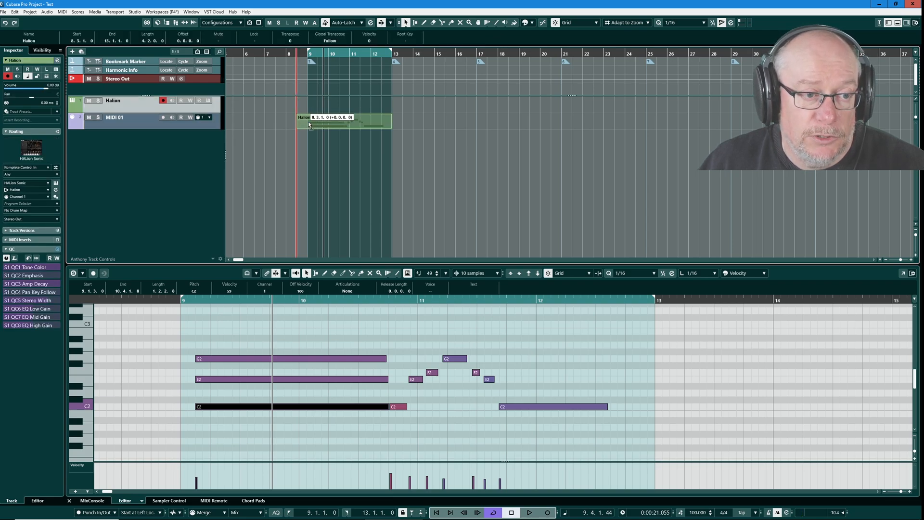
pyautogui.click(114, 116)
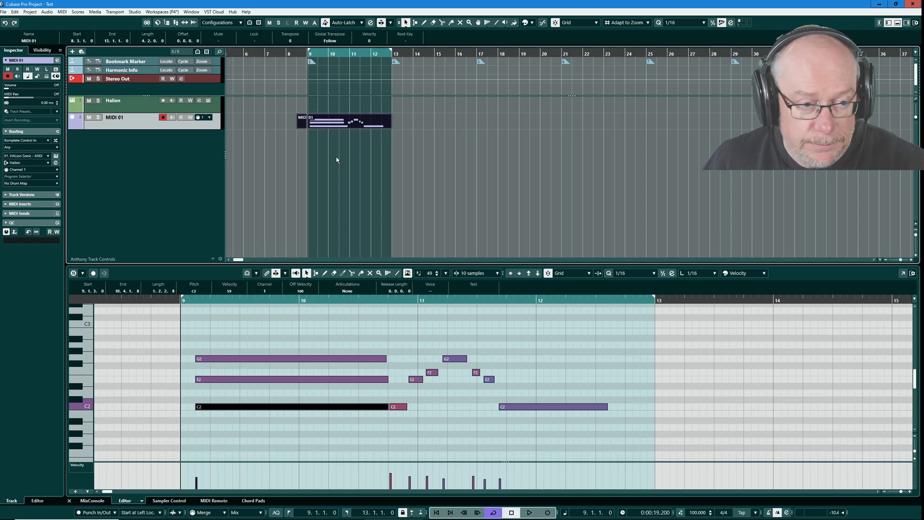
pyautogui.click(528, 511)
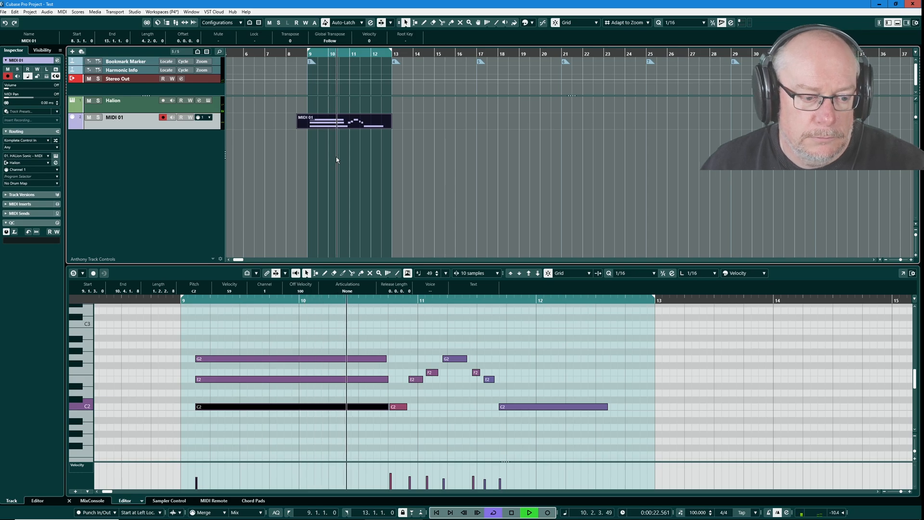
pyautogui.click(528, 511)
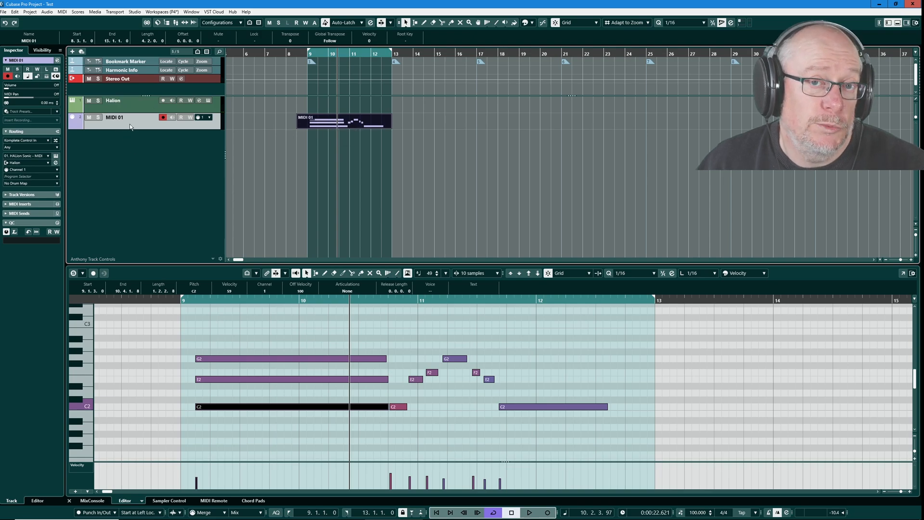
pyautogui.moveTo(323, 121)
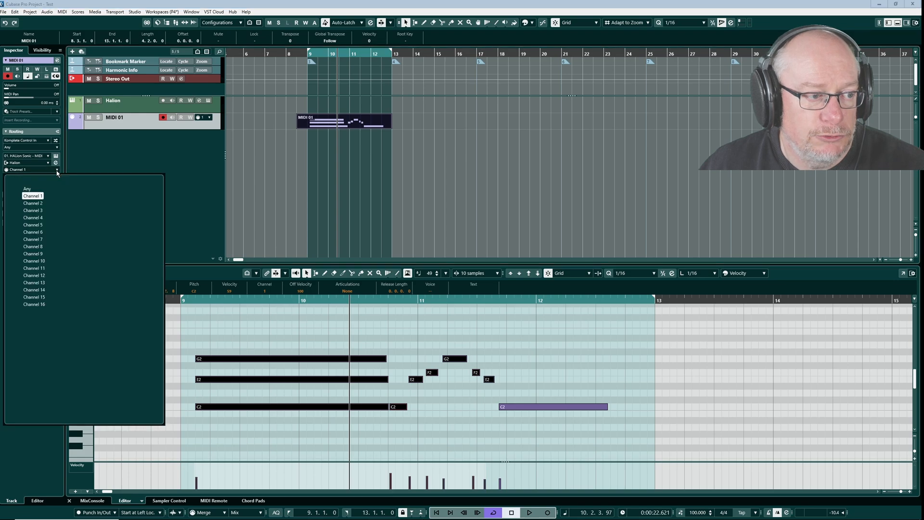
pyautogui.moveTo(42, 197)
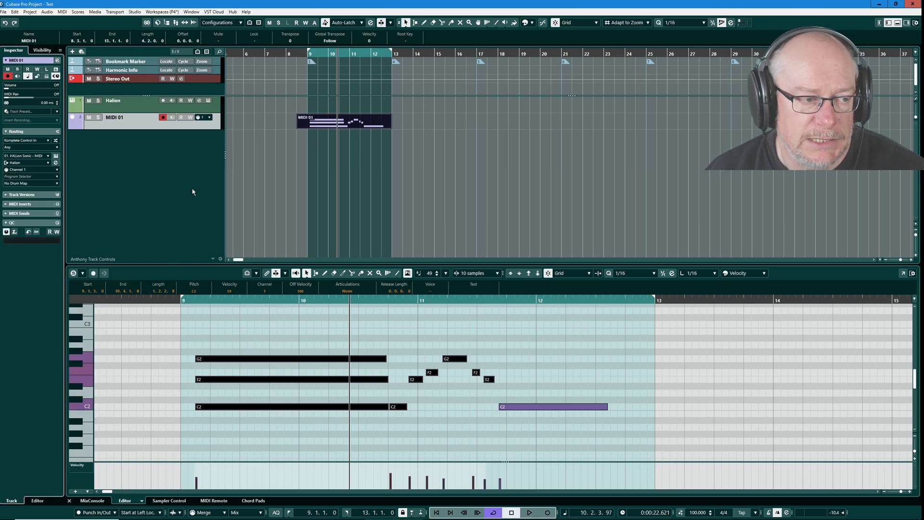
pyautogui.moveTo(23, 169)
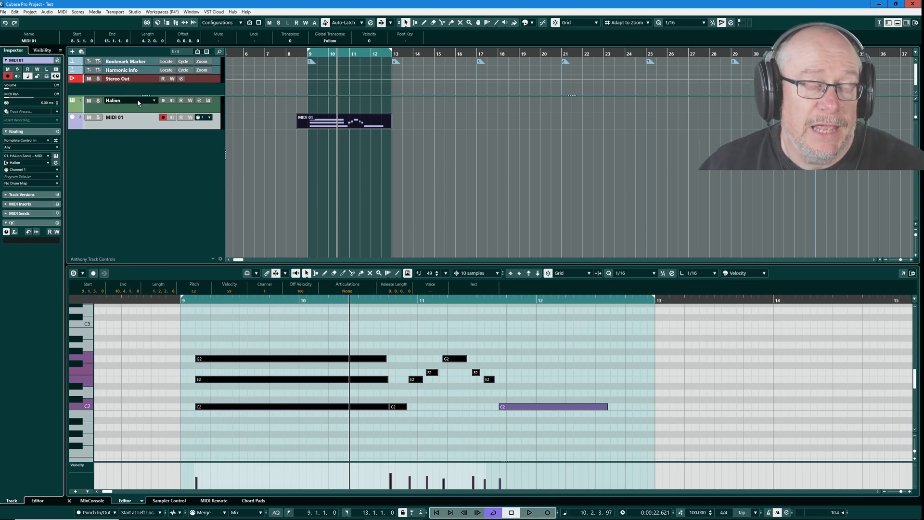
pyautogui.click(112, 100)
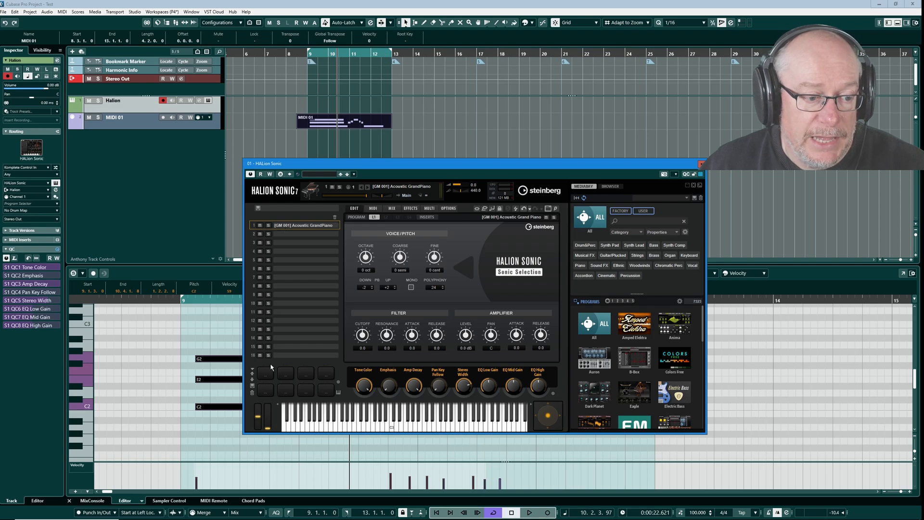
pyautogui.moveTo(268, 292)
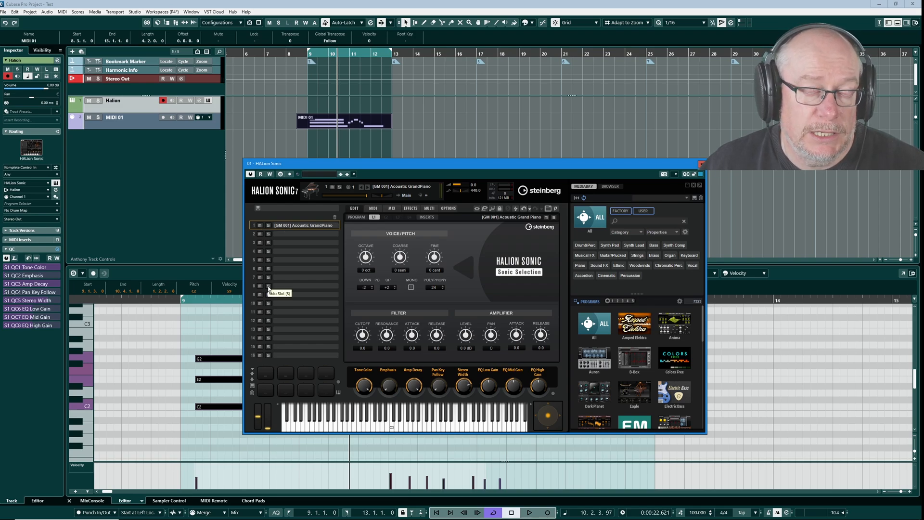
pyautogui.moveTo(285, 237)
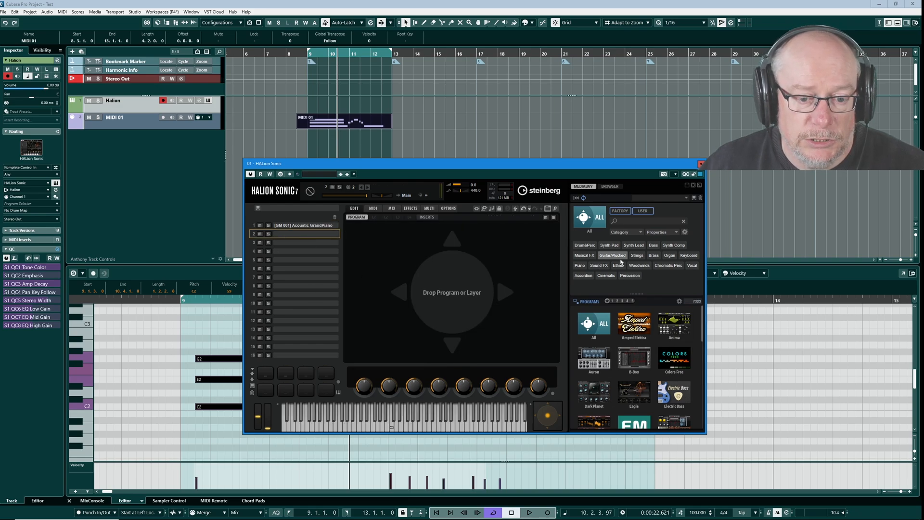
# Step: Load 60s Drawbars Organ from the MediaBay into HALion Sonic slot 2
pyautogui.scroll(-3)
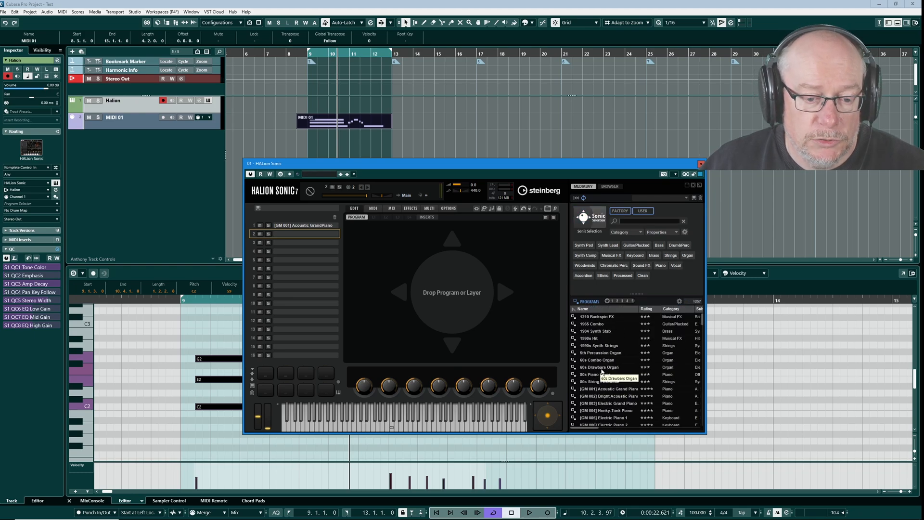
pyautogui.doubleClick(598, 367)
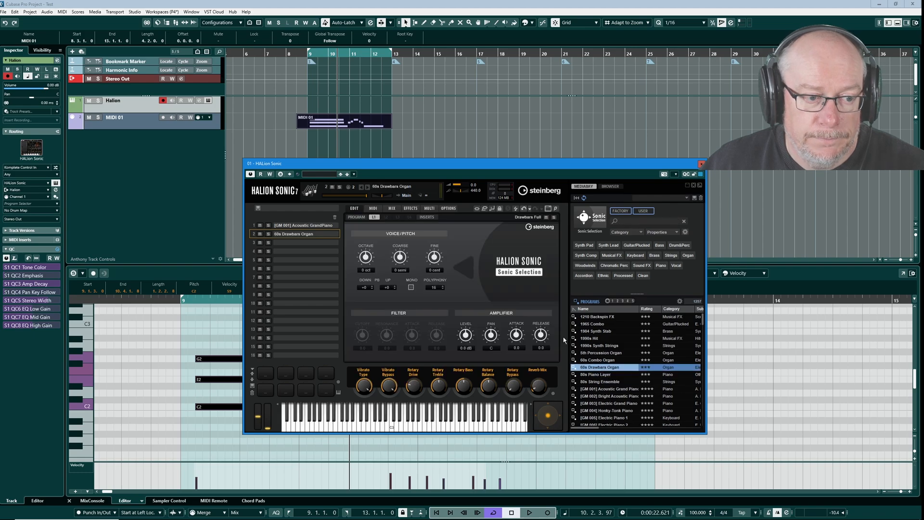
pyautogui.moveTo(261, 363)
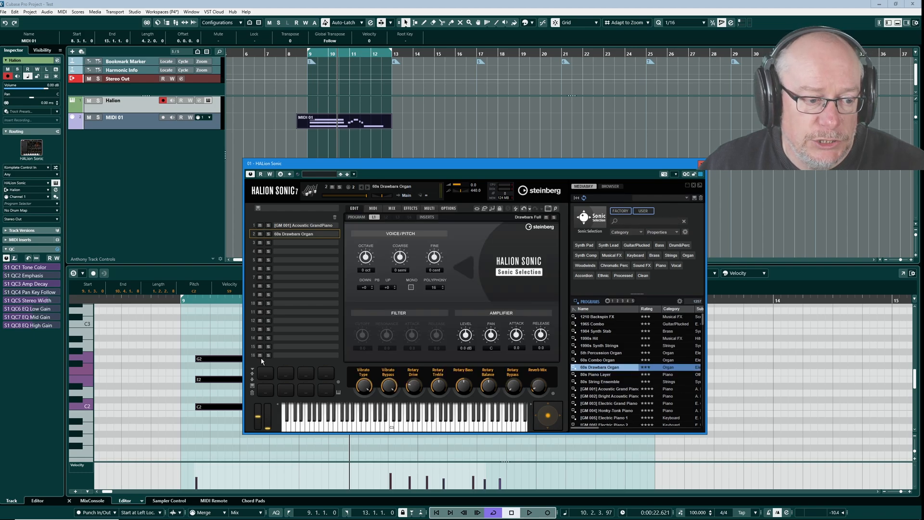
pyautogui.moveTo(280, 299)
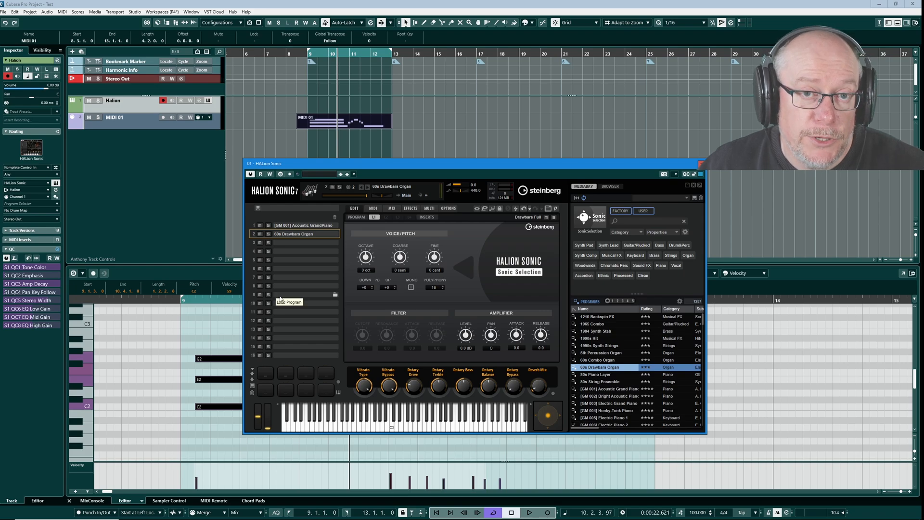
pyautogui.moveTo(256, 235)
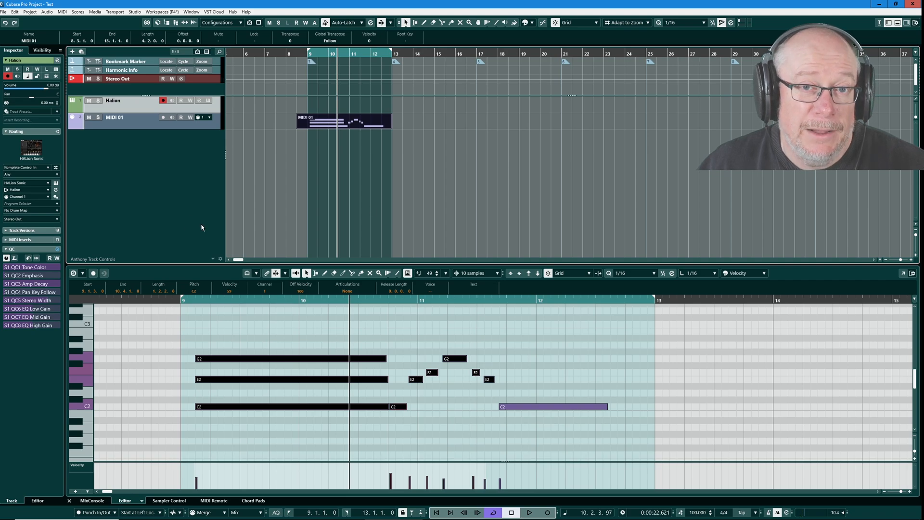
# Step: Set MIDI 01's Inspector channel to 2 and audition it playing the organ
pyautogui.click(115, 117)
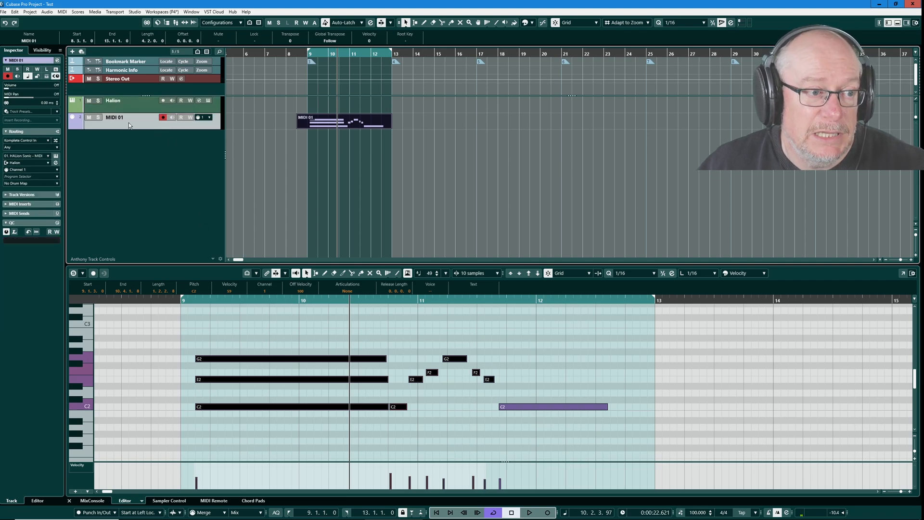
pyautogui.moveTo(47, 173)
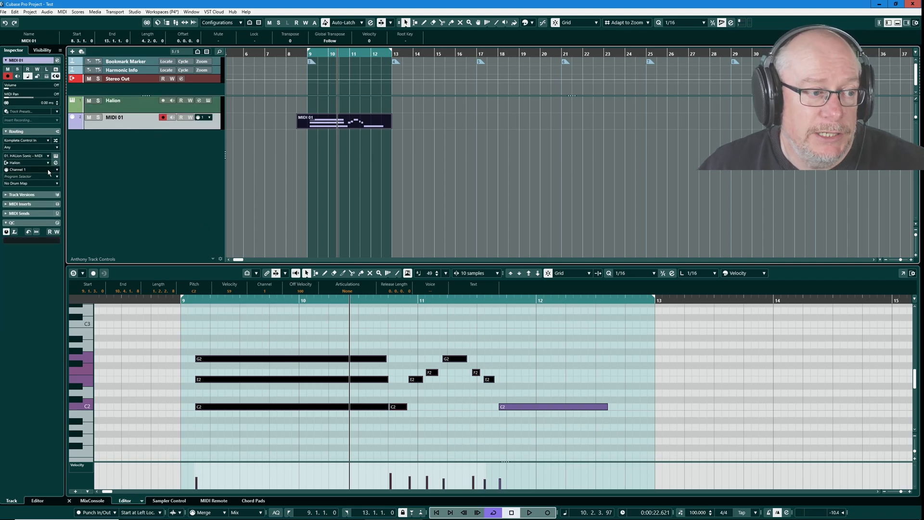
pyautogui.click(31, 169)
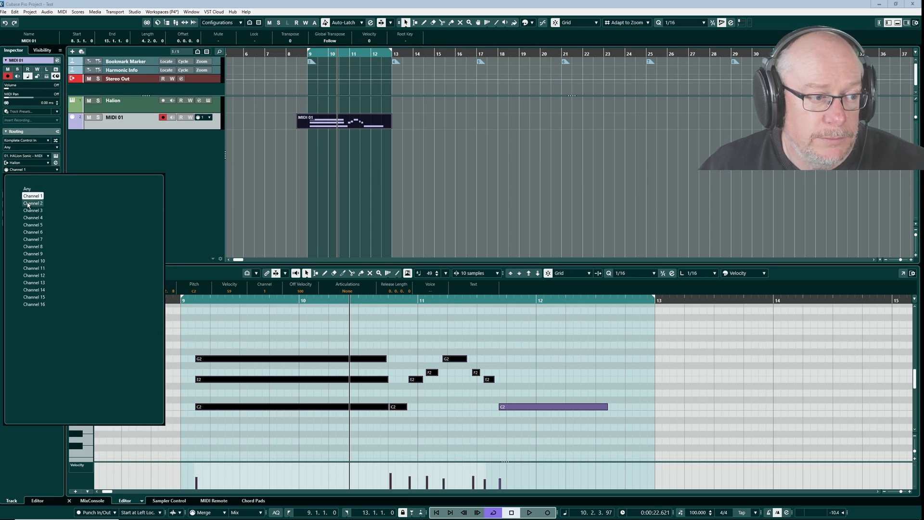
pyautogui.click(33, 203)
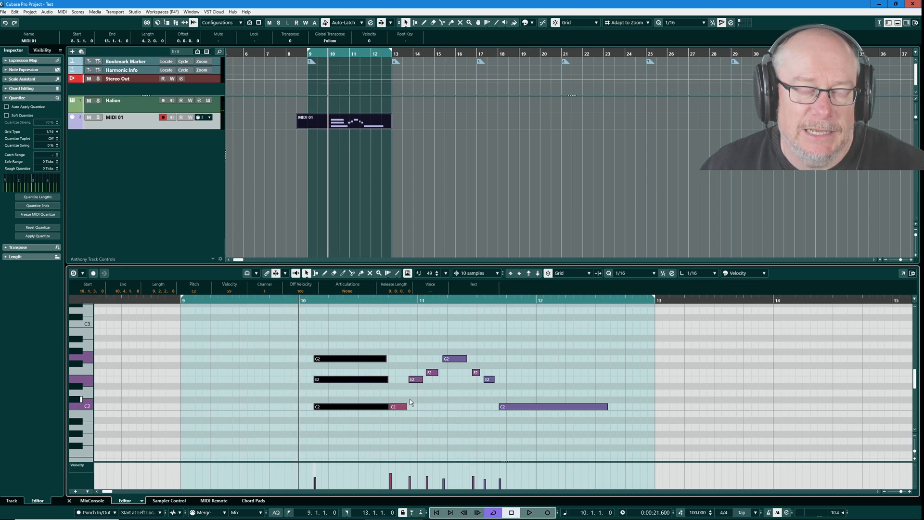
pyautogui.click(529, 511)
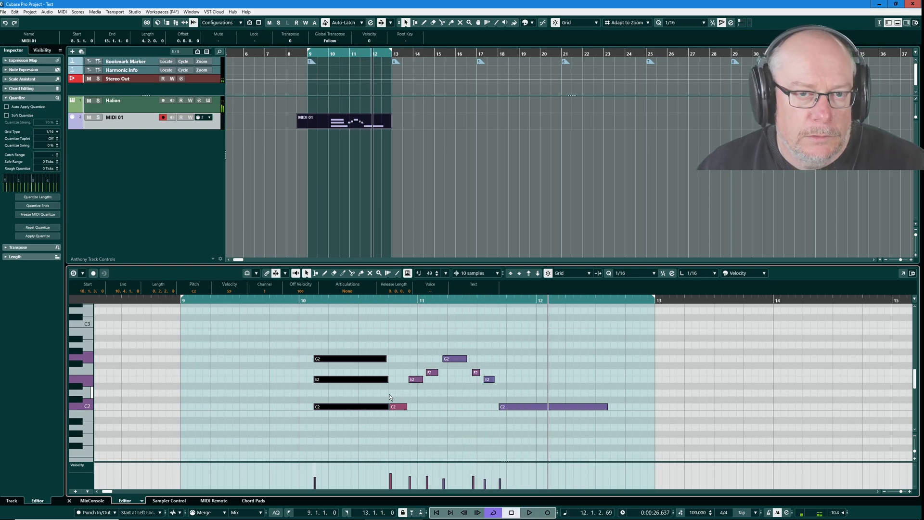
pyautogui.moveTo(437, 215)
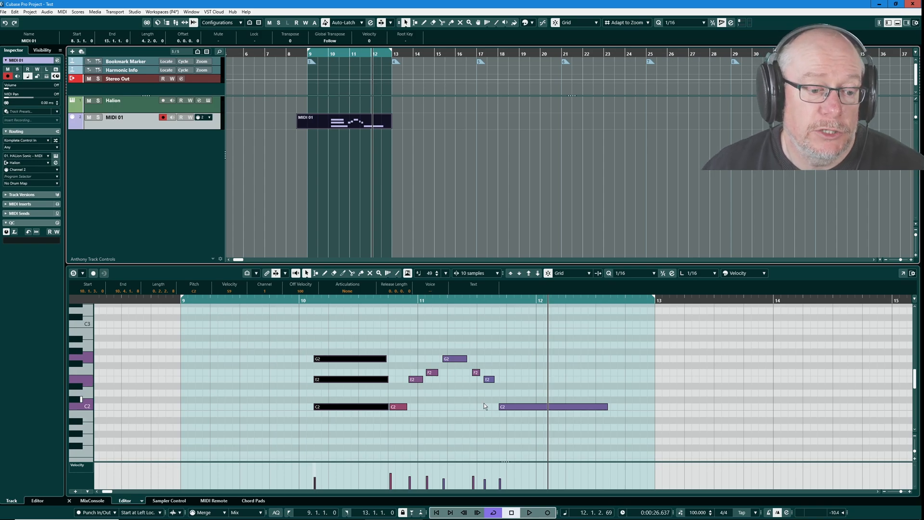
# Step: Select the low held C2 note in the MIDI 01 part's editor
pyautogui.click(483, 405)
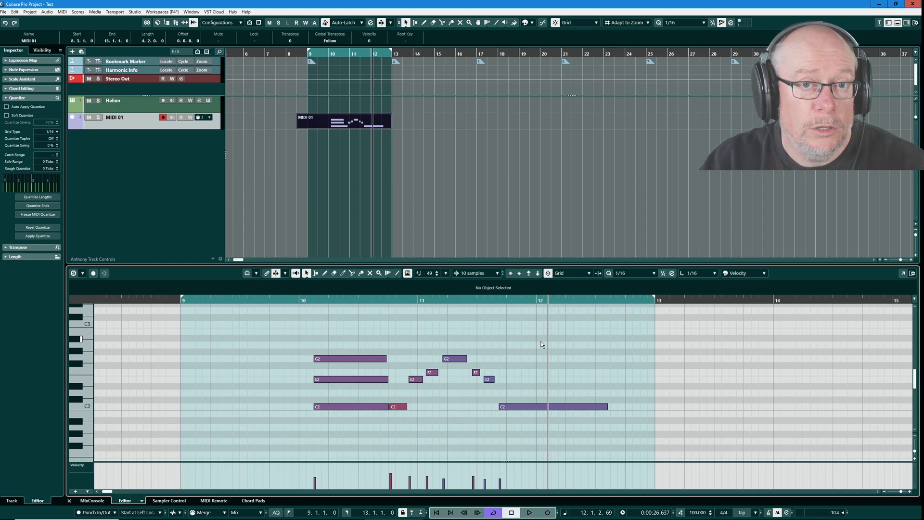
pyautogui.moveTo(353, 429)
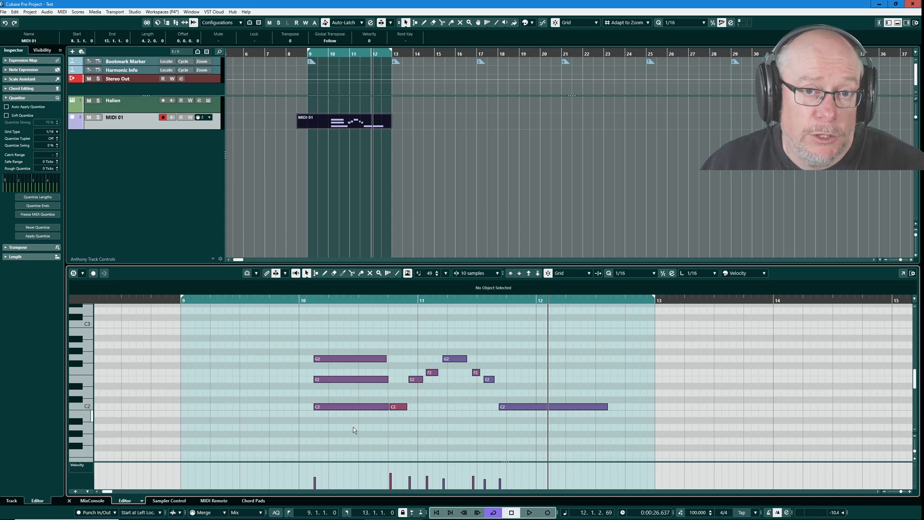
pyautogui.click(350, 406)
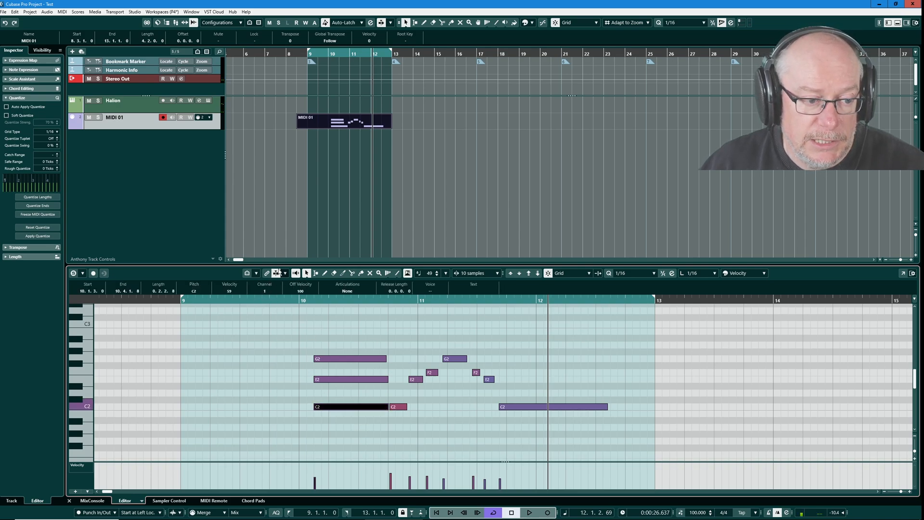
pyautogui.click(453, 358)
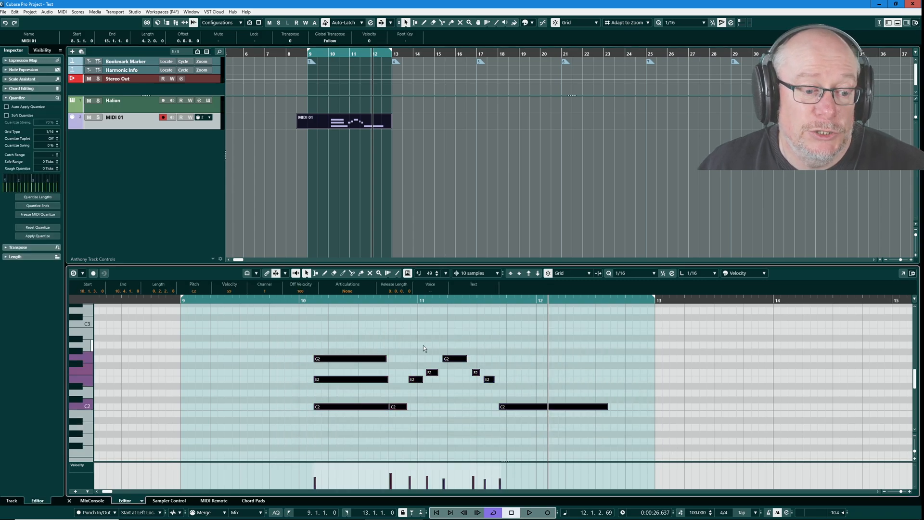
# Step: Return the MIDI 01 track's channel to Channel 1 in the Inspector
pyautogui.click(109, 153)
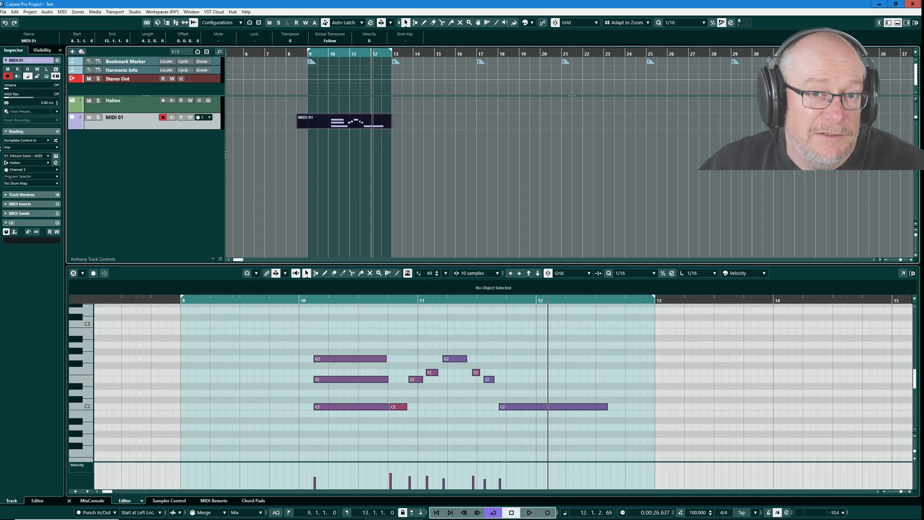
pyautogui.click(31, 170)
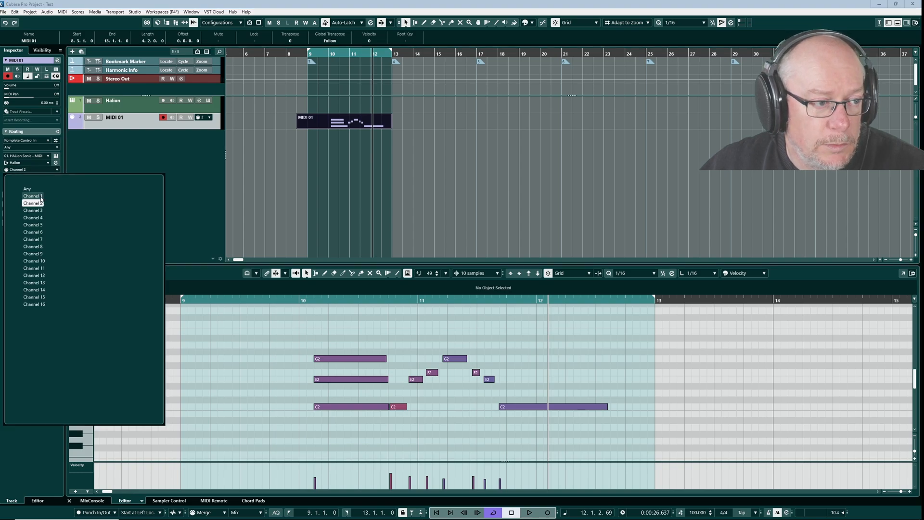
pyautogui.click(33, 196)
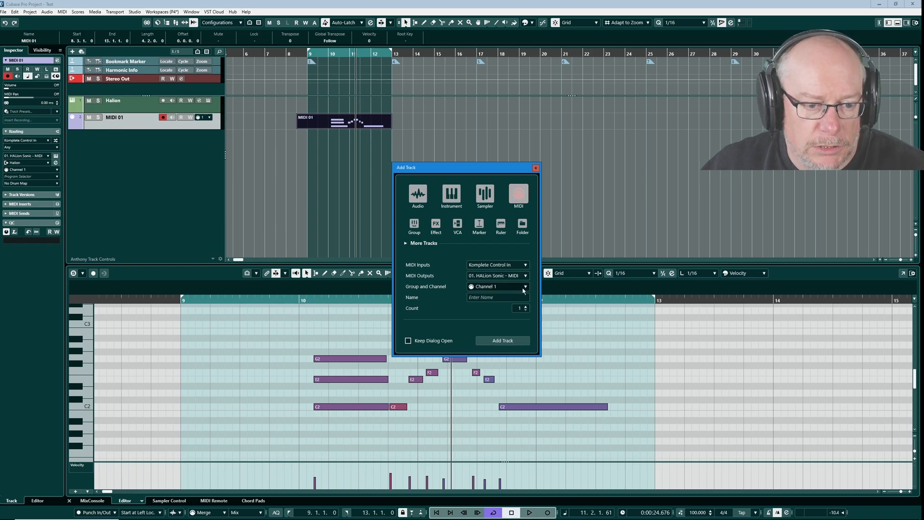
# Step: Create MIDI 02 routed to HALion Sonic on Channel 2 from the Add Track dialog
pyautogui.click(523, 286)
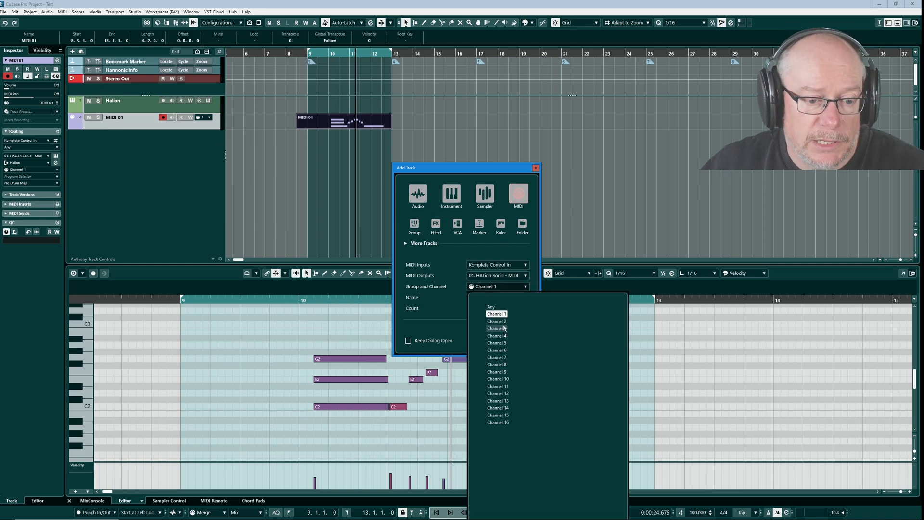
pyautogui.click(496, 321)
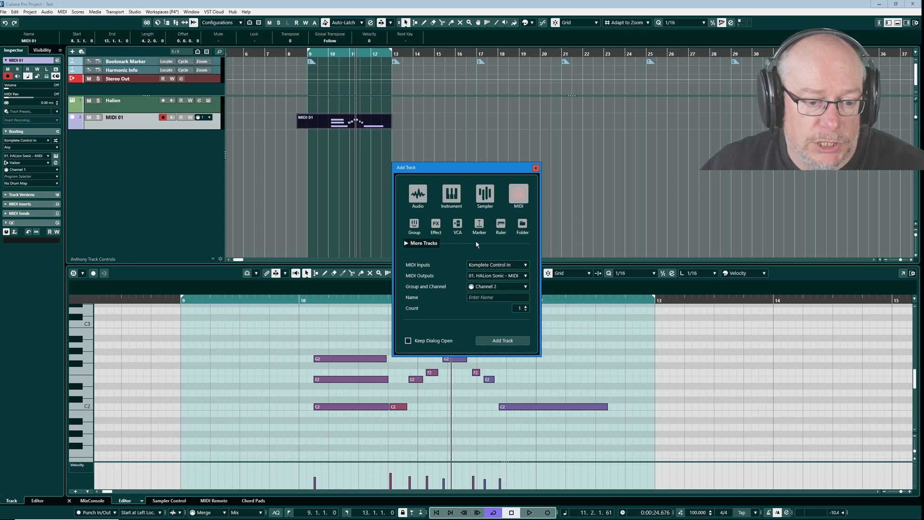
pyautogui.moveTo(483, 259)
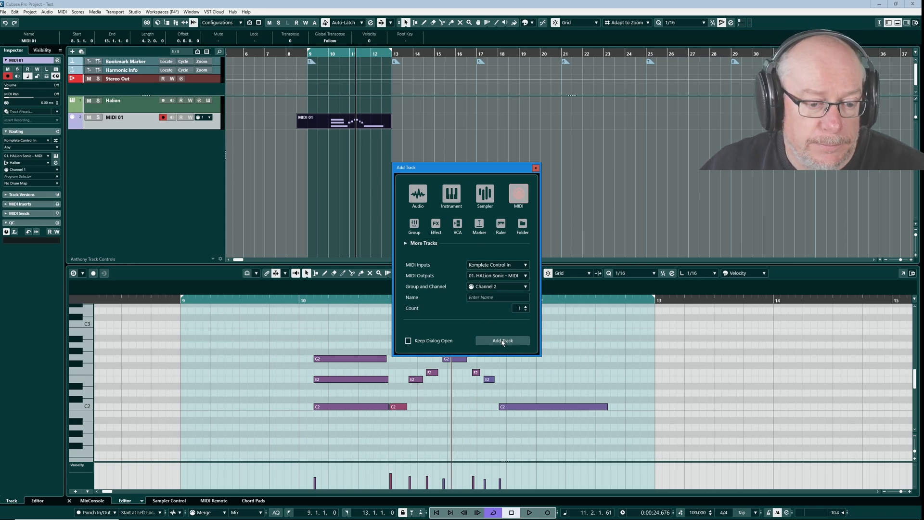
pyautogui.click(501, 339)
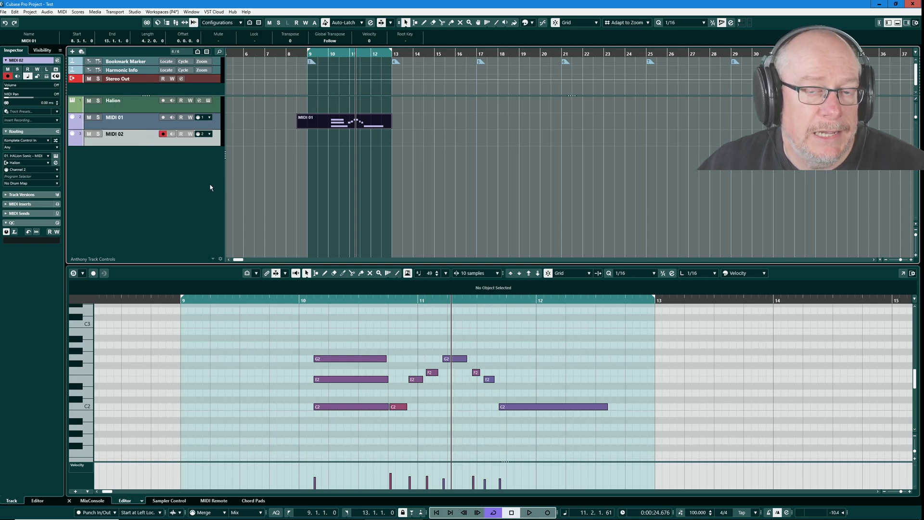
pyautogui.moveTo(121, 141)
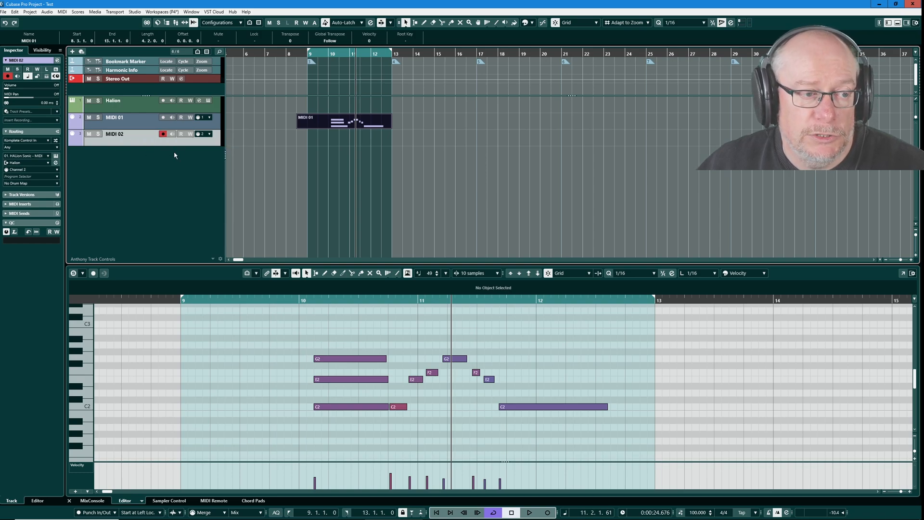
pyautogui.moveTo(341, 229)
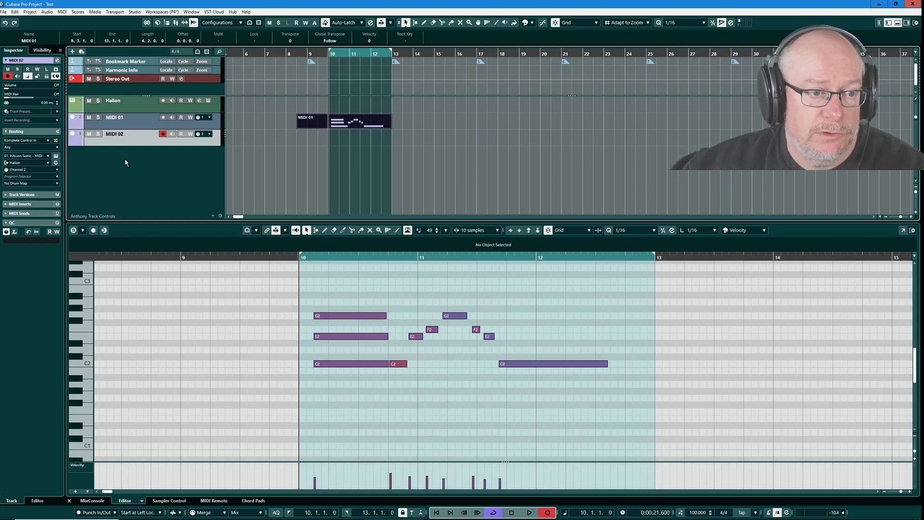
# Step: Start recording the harmony melody onto MIDI 02 from around bar 10
pyautogui.click(528, 512)
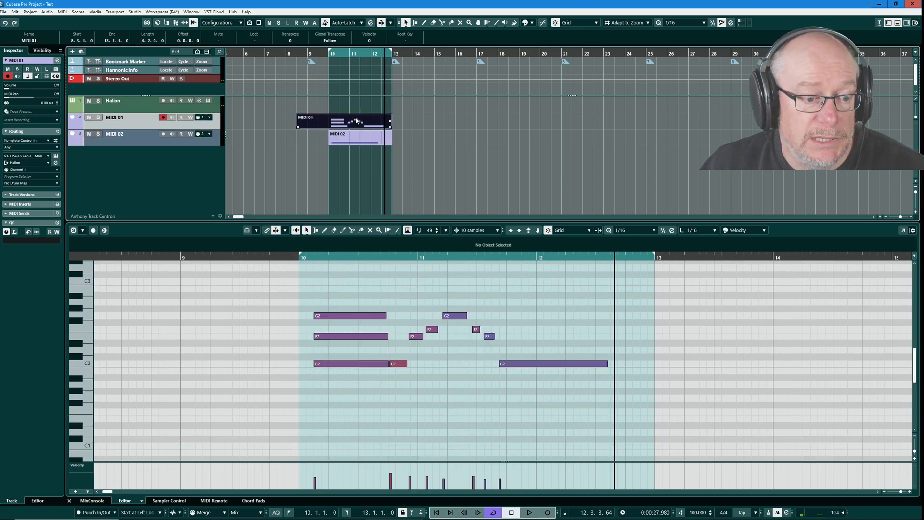
pyautogui.click(115, 133)
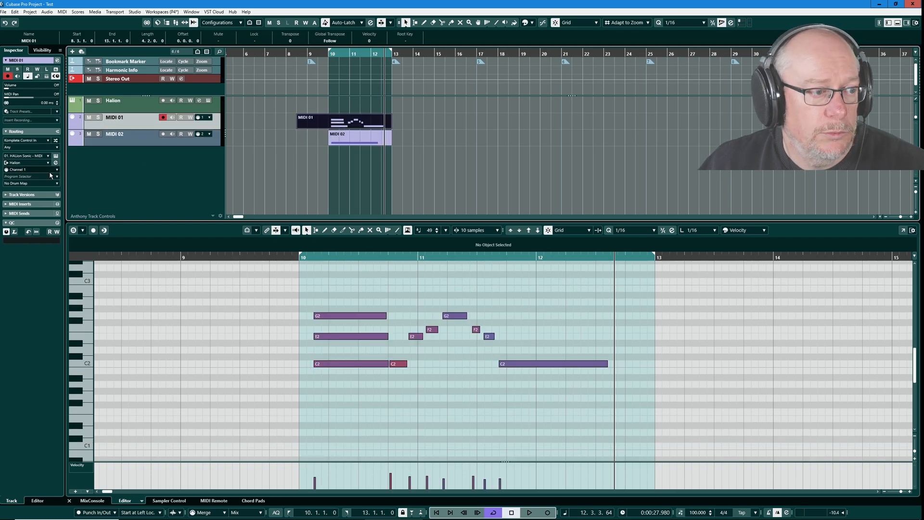
pyautogui.moveTo(17, 170)
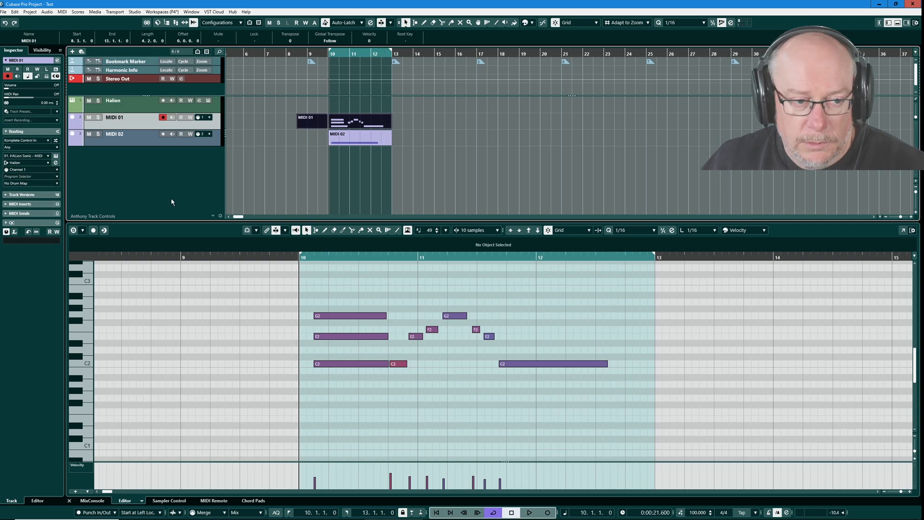
pyautogui.click(528, 511)
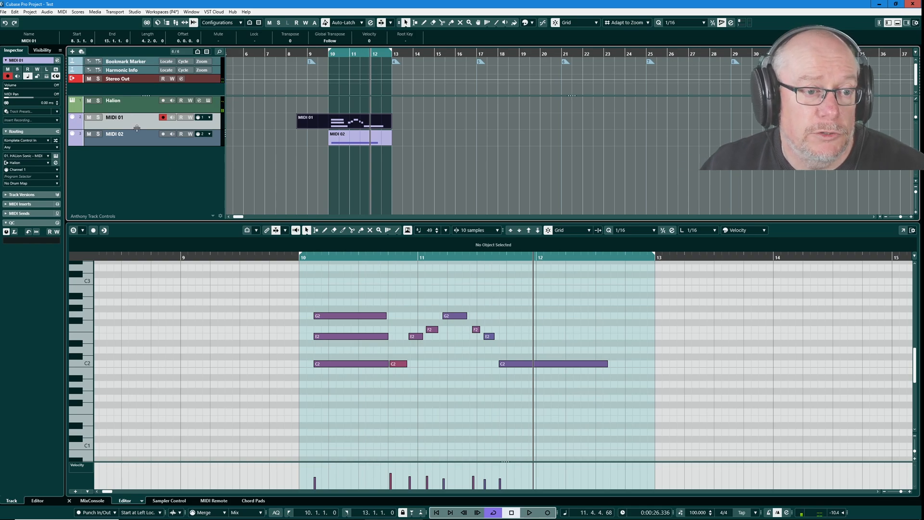
pyautogui.doubleClick(114, 133)
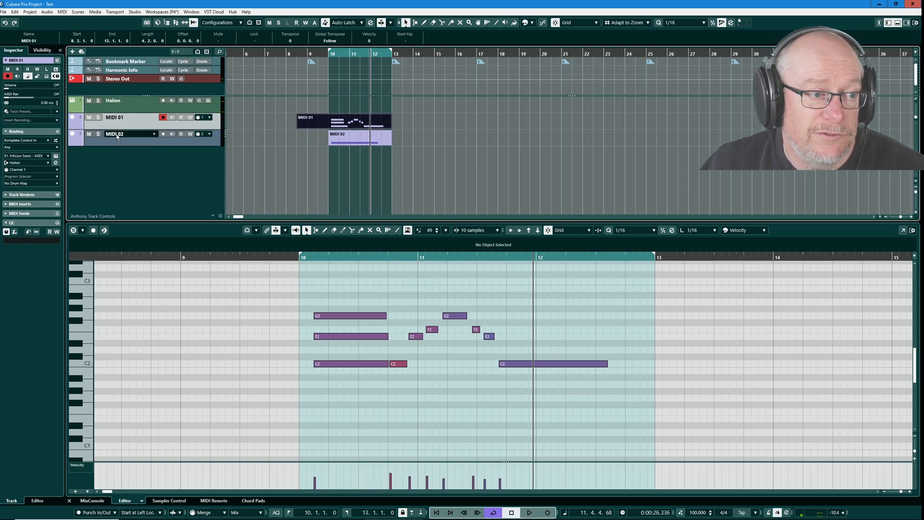
pyautogui.click(112, 100)
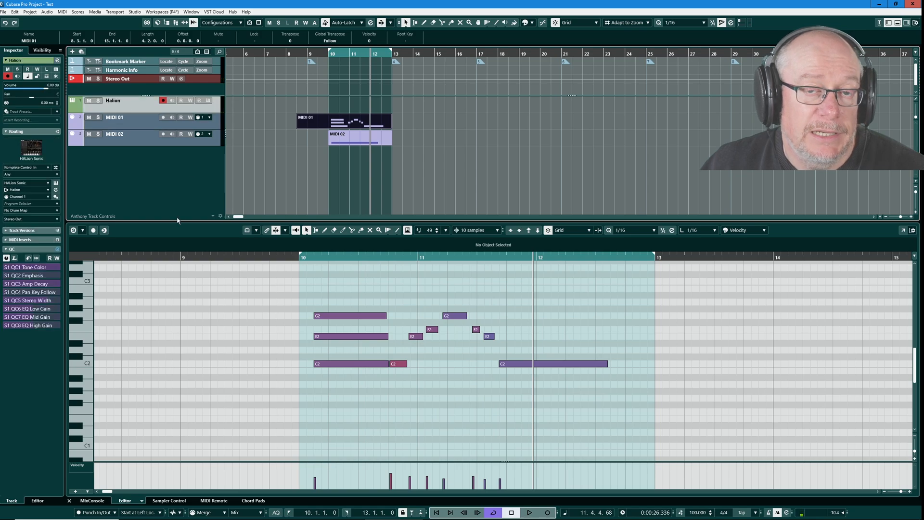
pyautogui.moveTo(177, 219)
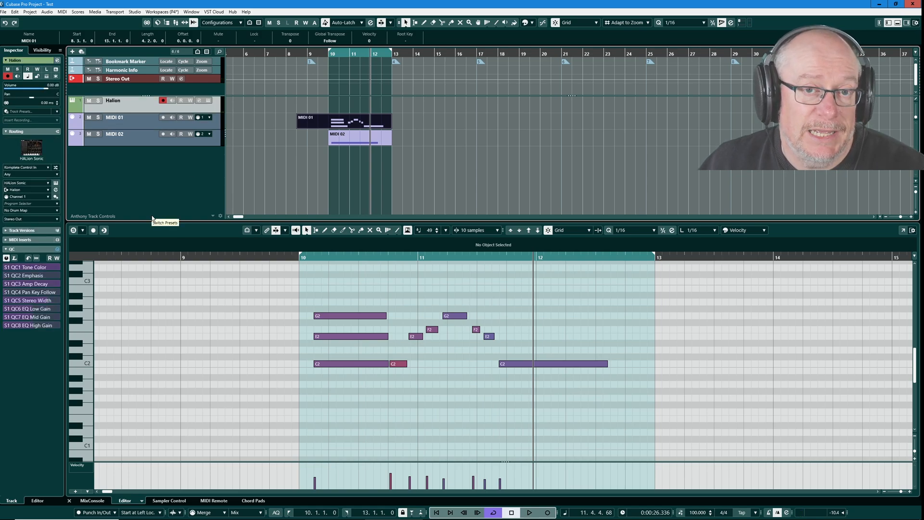
pyautogui.moveTo(158, 108)
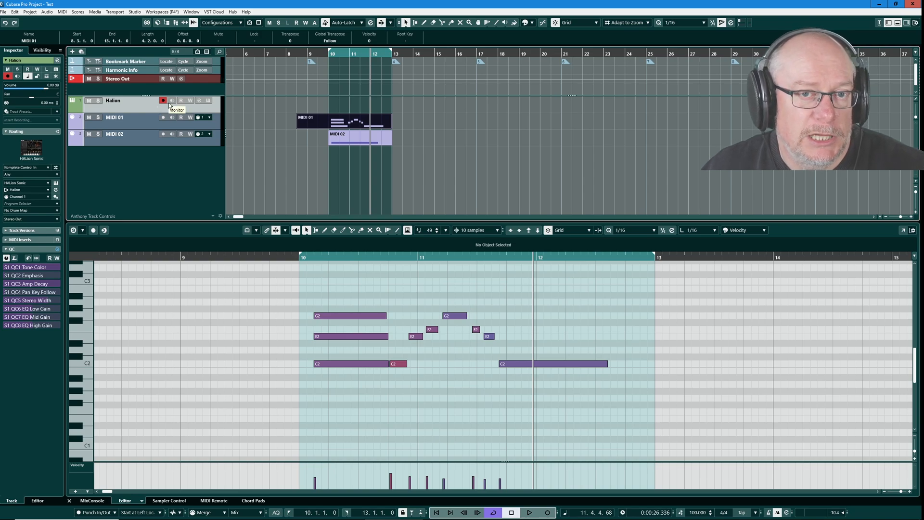
pyautogui.moveTo(120, 123)
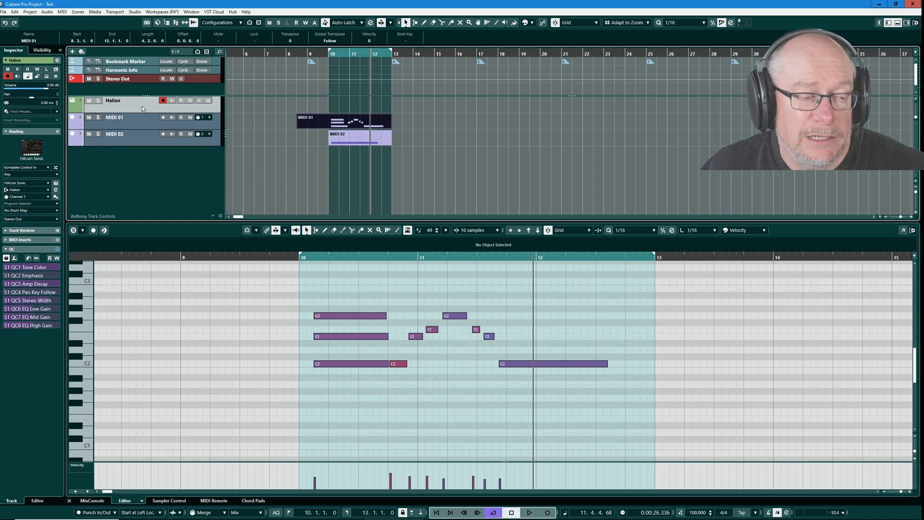
pyautogui.moveTo(297, 101)
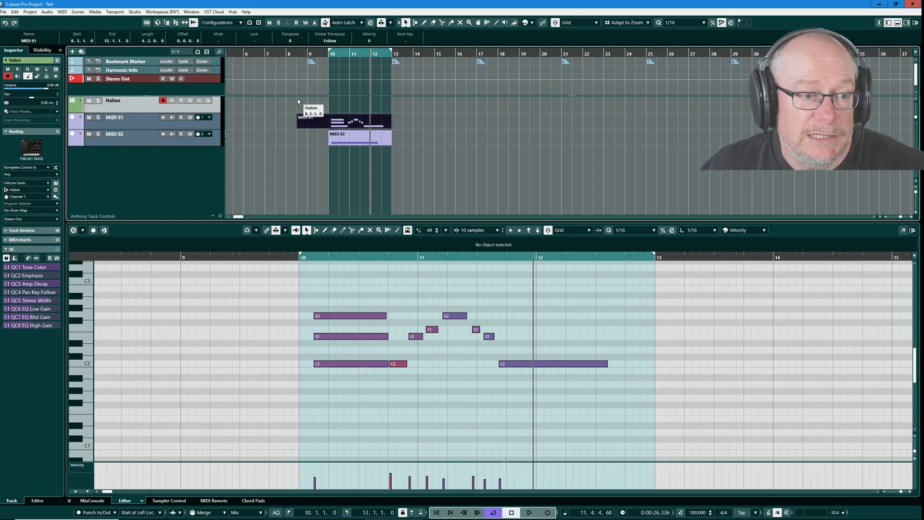
pyautogui.moveTo(341, 245)
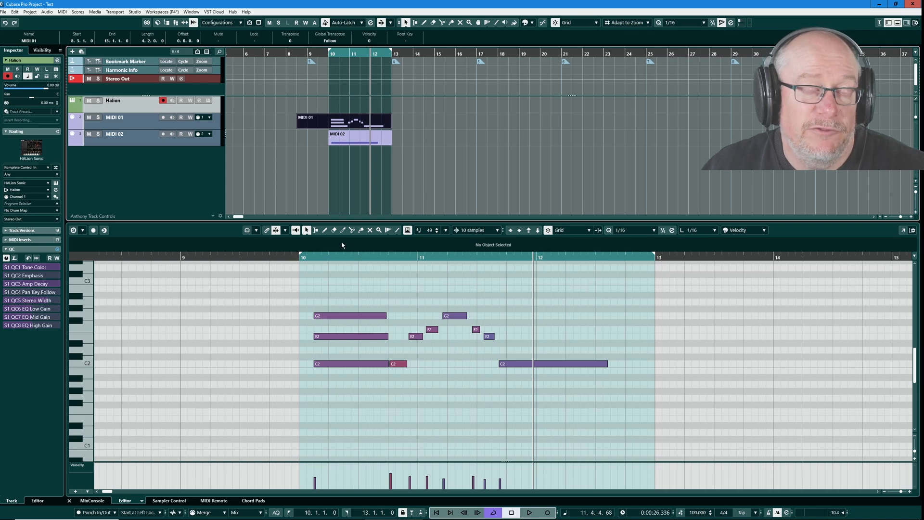
pyautogui.moveTo(376, 184)
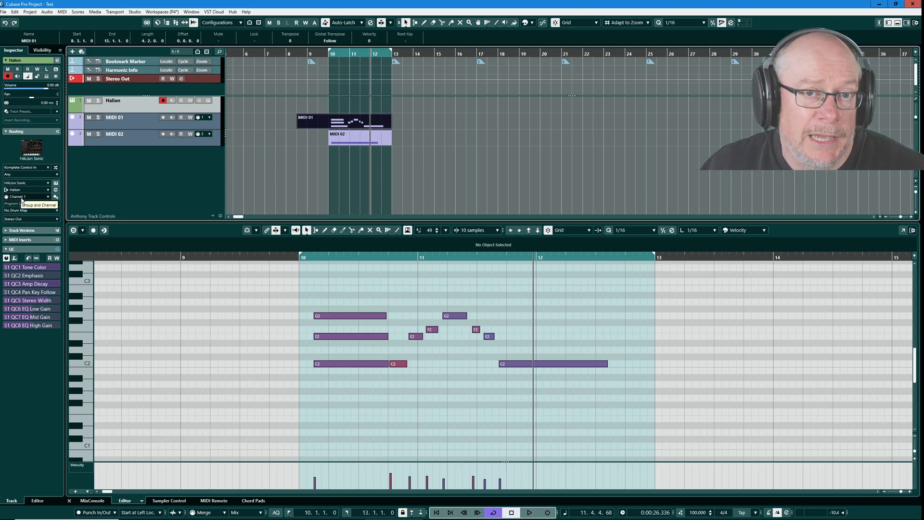
# Step: Set the Halion instrument track to Channel 7 and play back to check
pyautogui.click(27, 196)
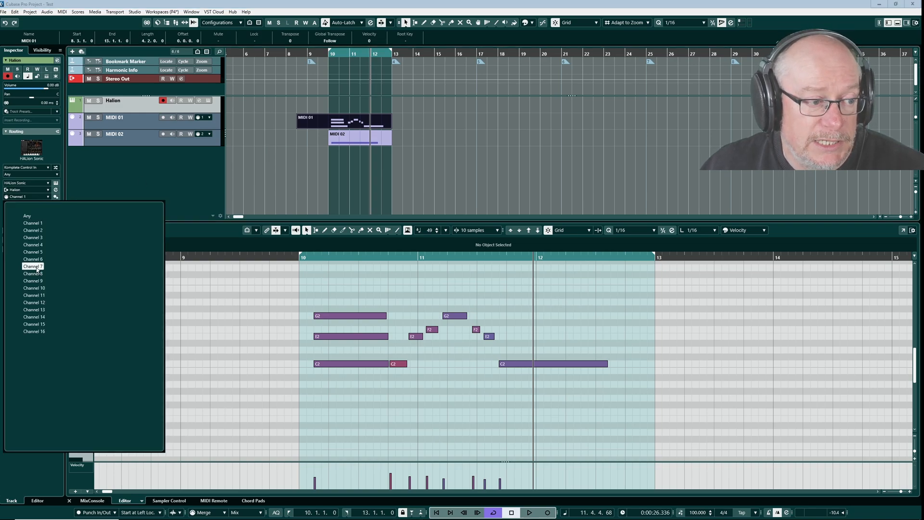
pyautogui.click(33, 267)
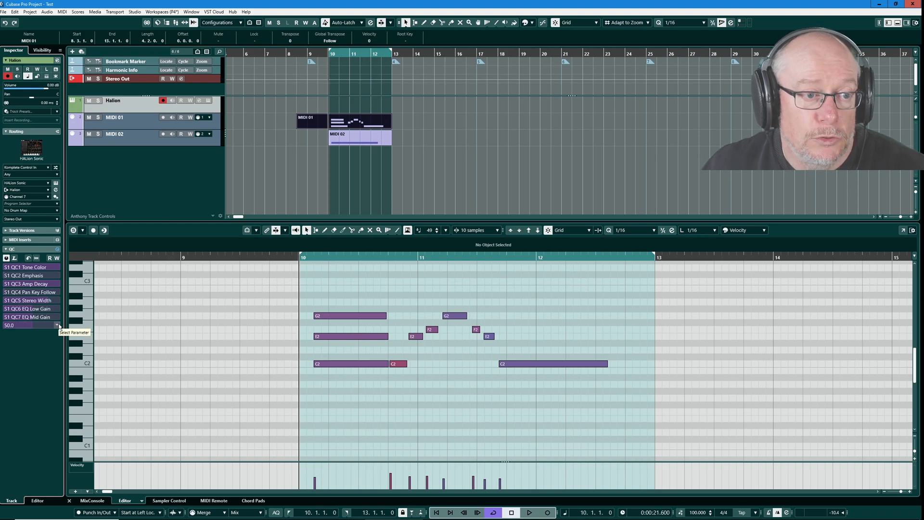
pyautogui.click(528, 511)
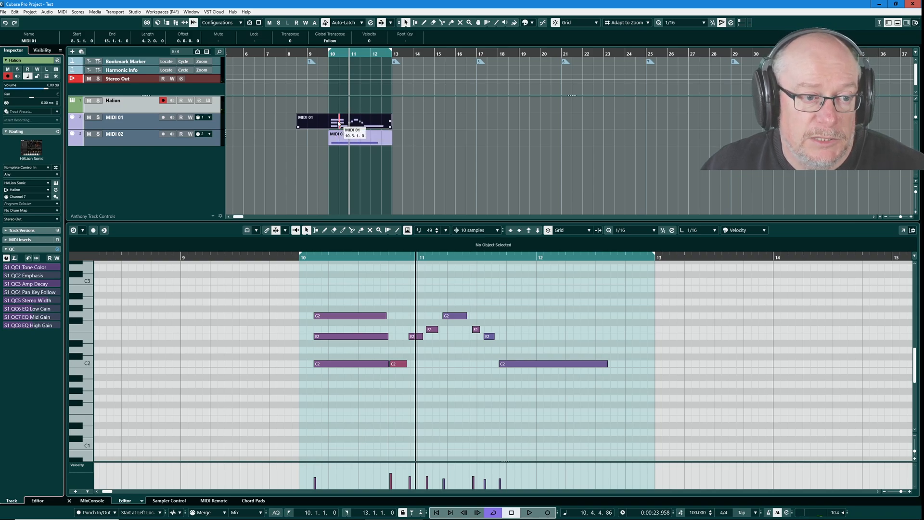
# Step: Drag the MIDI 01 melody part onto the Halion track, close HALion Sonic and play back
pyautogui.moveTo(342, 122); pyautogui.dragTo(341, 105)
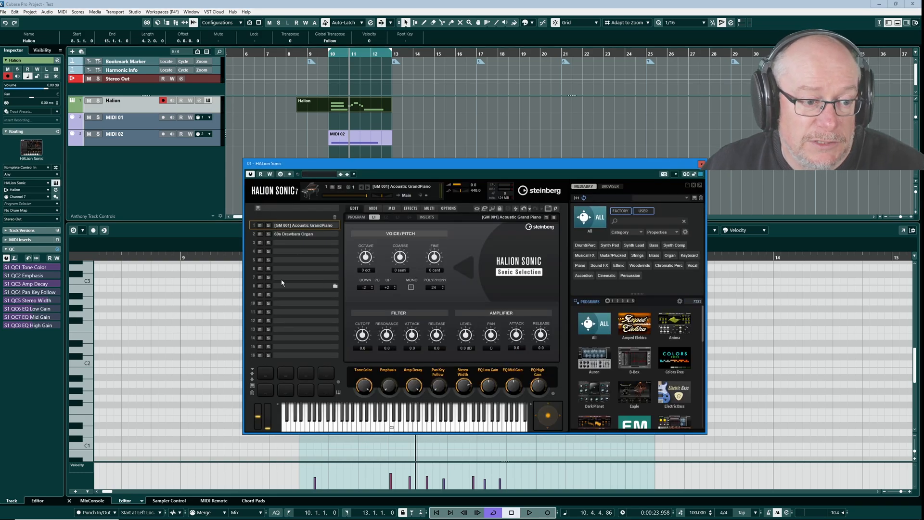
pyautogui.click(701, 163)
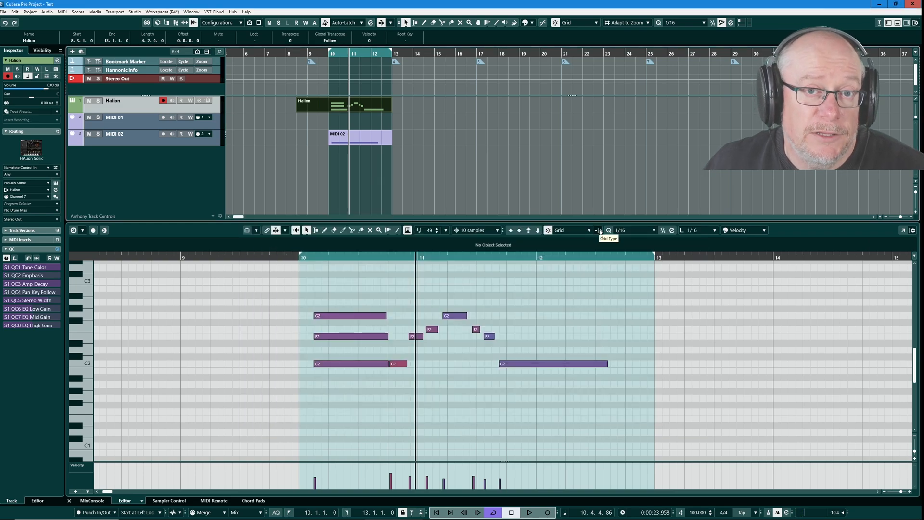
pyautogui.click(529, 511)
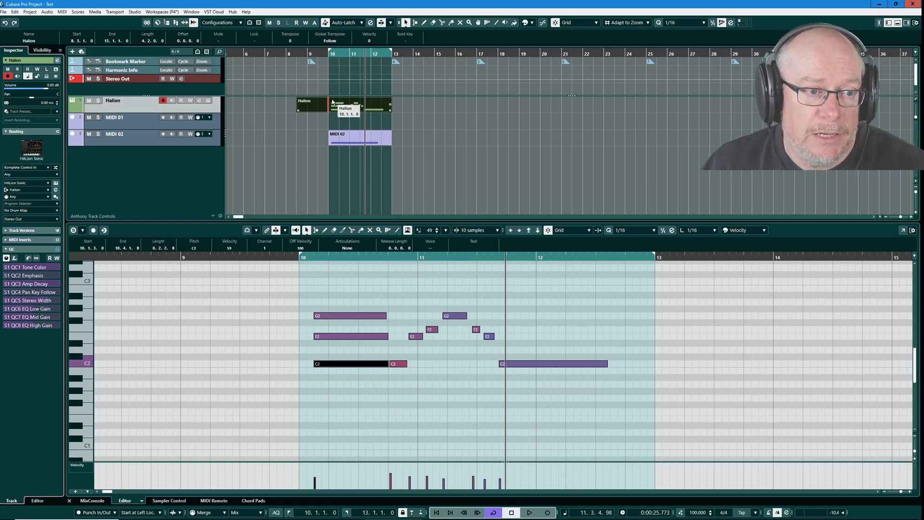
# Step: Play the project to hear both harmony melodies, then stop the Transport
pyautogui.click(530, 512)
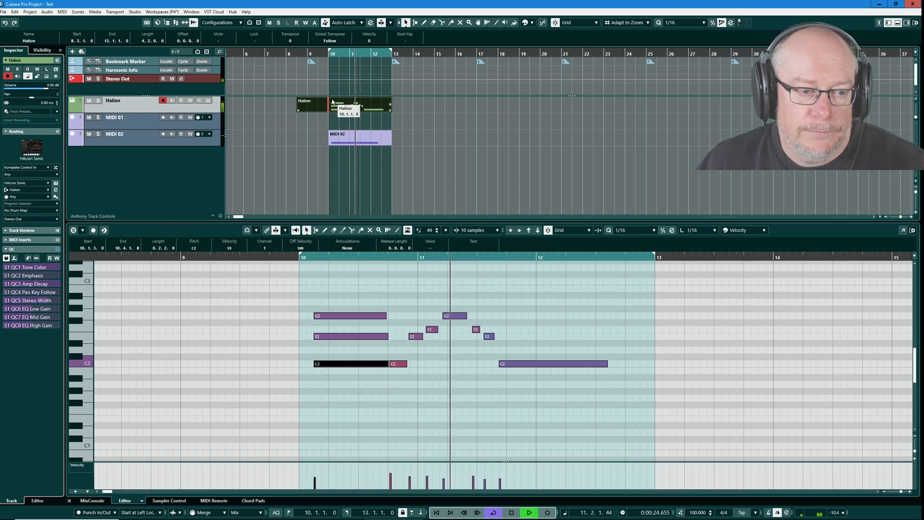
pyautogui.click(510, 512)
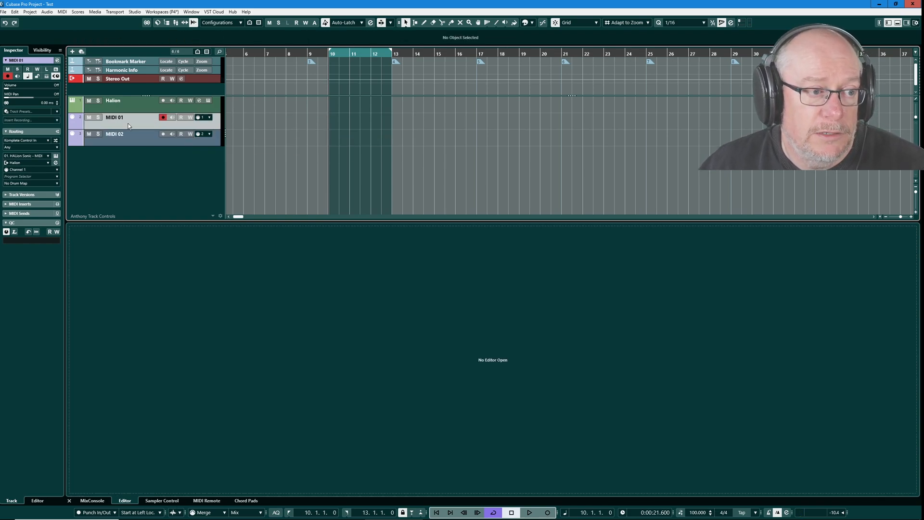
# Step: Remove the MIDI 02 track via Remove Selected Tracks and select MIDI 01
pyautogui.rightClick(130, 134)
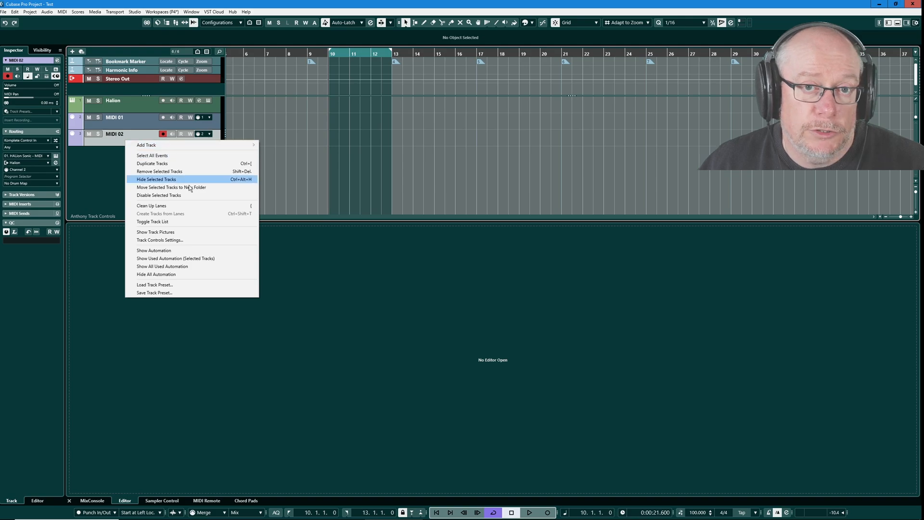
pyautogui.click(156, 179)
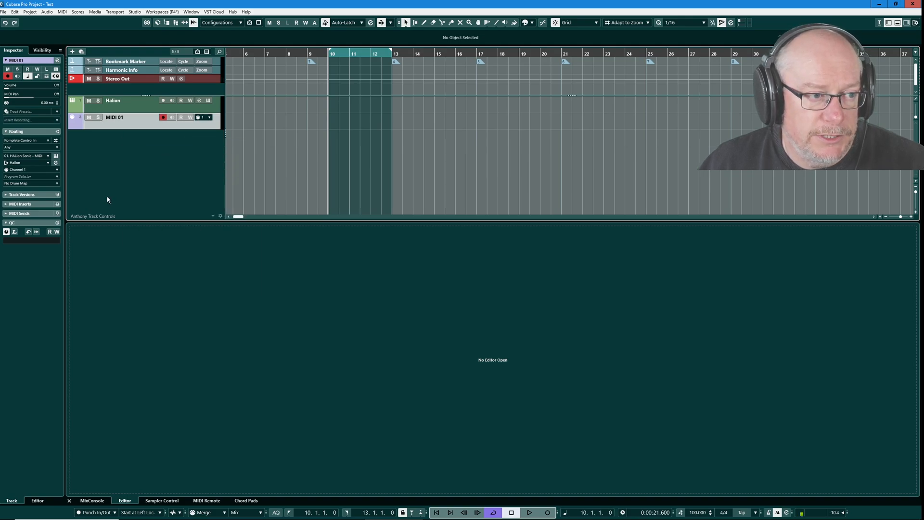
pyautogui.doubleClick(115, 116)
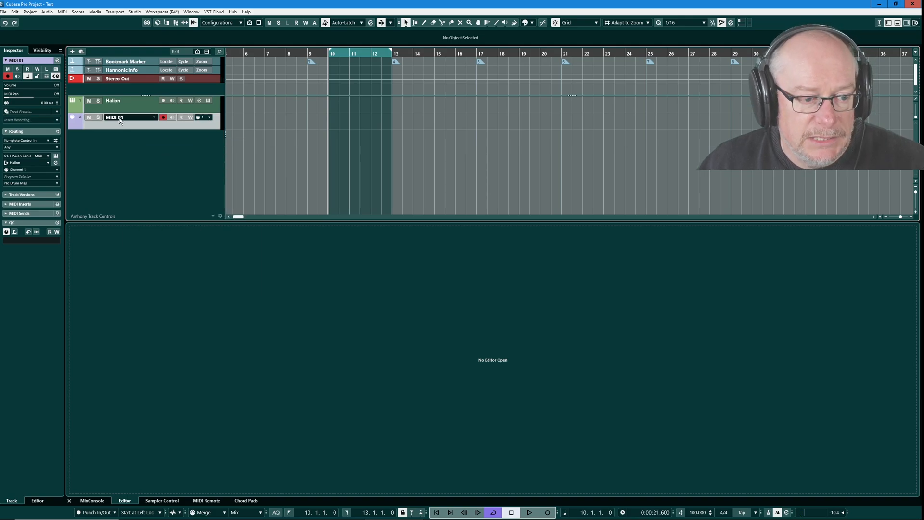
pyautogui.moveTo(117, 118)
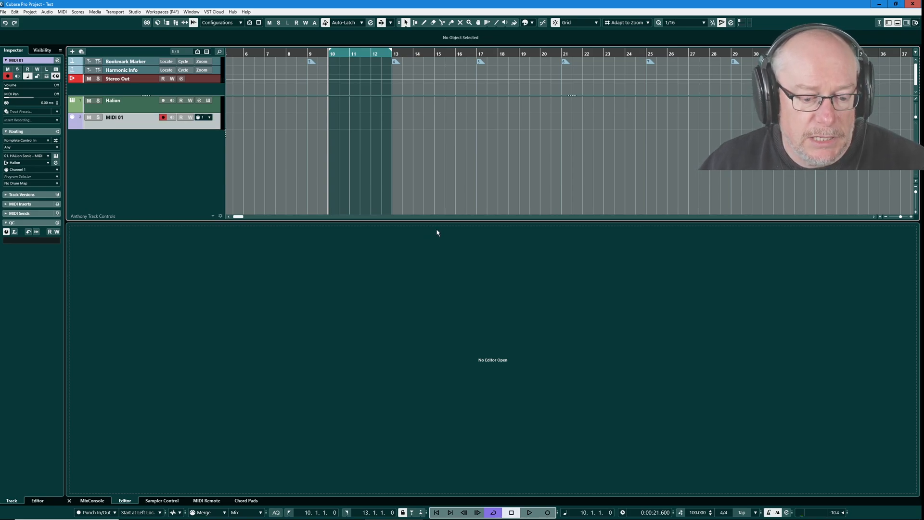
pyautogui.moveTo(769, 512)
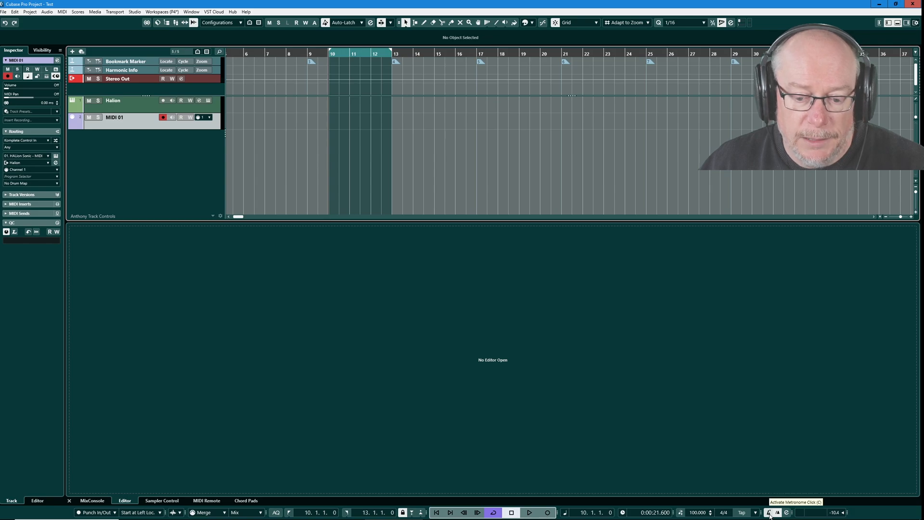
pyautogui.moveTo(311, 301)
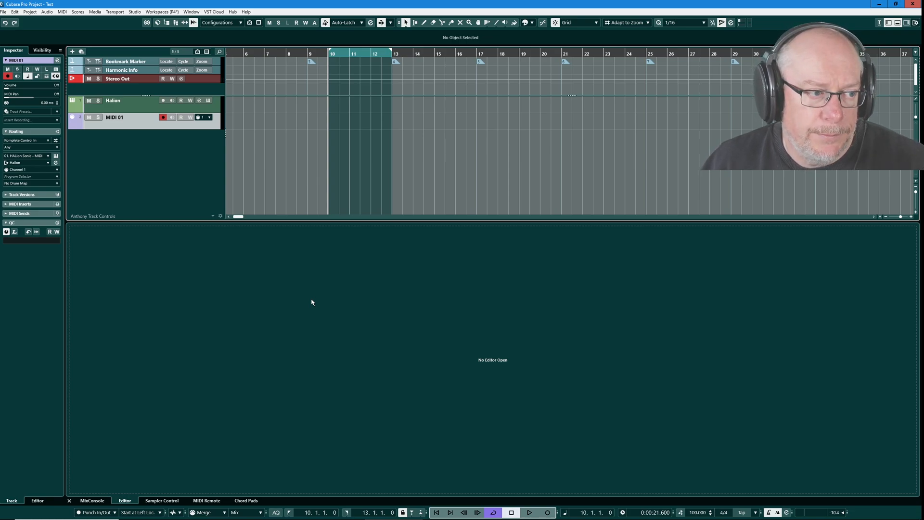
# Step: Record a short melody on MIDI 01 from bar 10 and open it in the Key Editor
pyautogui.click(546, 511)
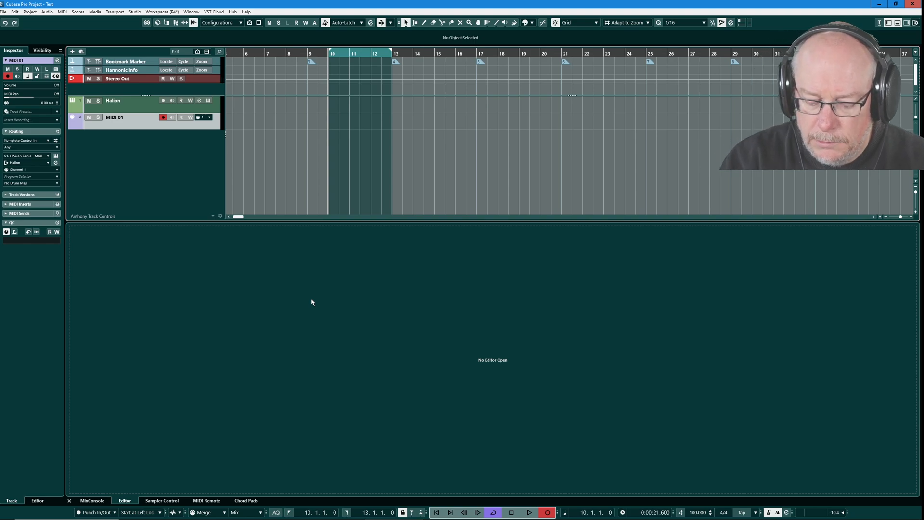
pyautogui.click(528, 512)
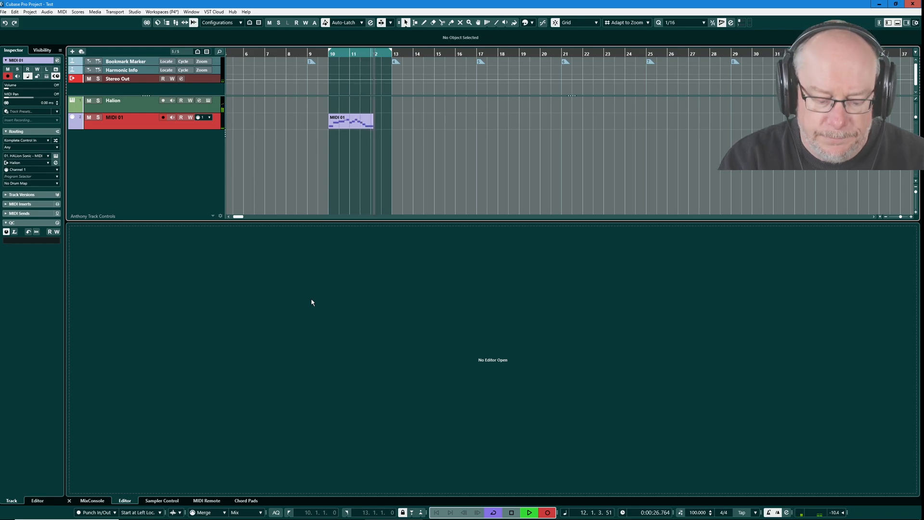
pyautogui.doubleClick(350, 122)
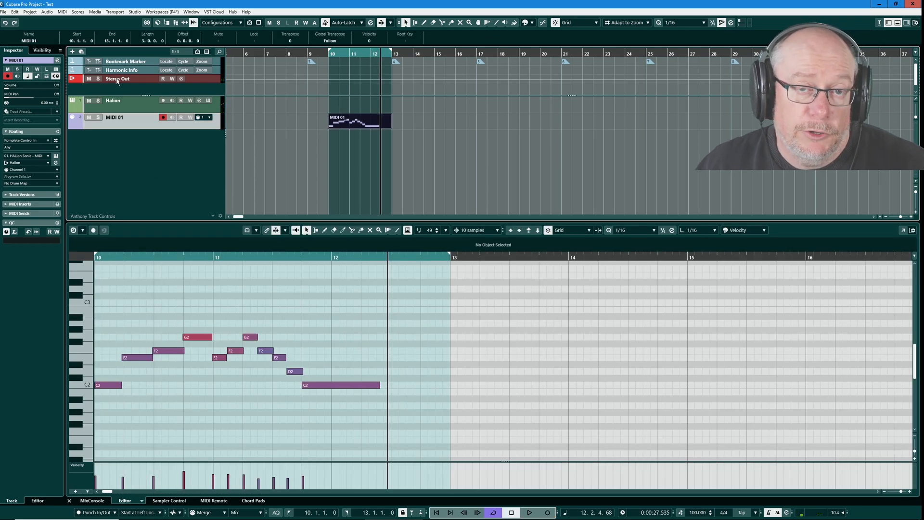
# Step: Add a MIDI 02 track outputting to HALion Sonic and record the higher harmony on it
pyautogui.click(71, 52)
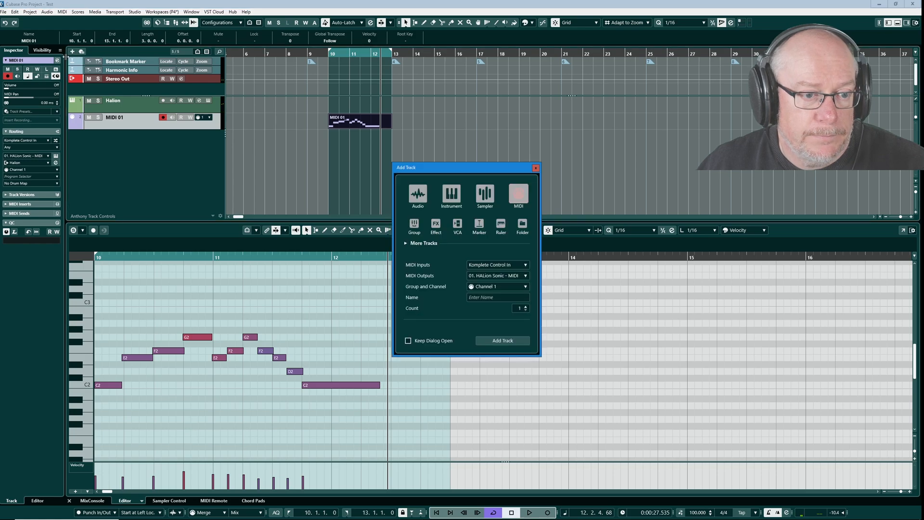
pyautogui.moveTo(496, 287)
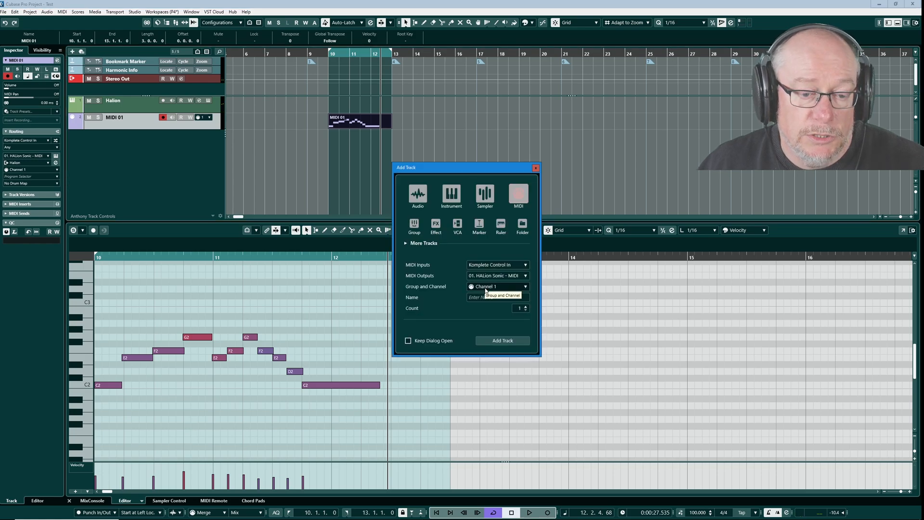
pyautogui.click(501, 339)
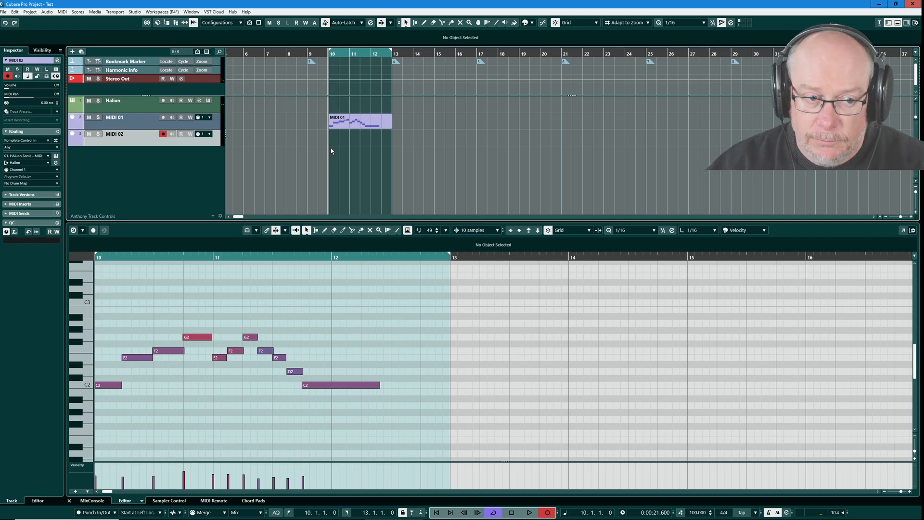
pyautogui.click(529, 511)
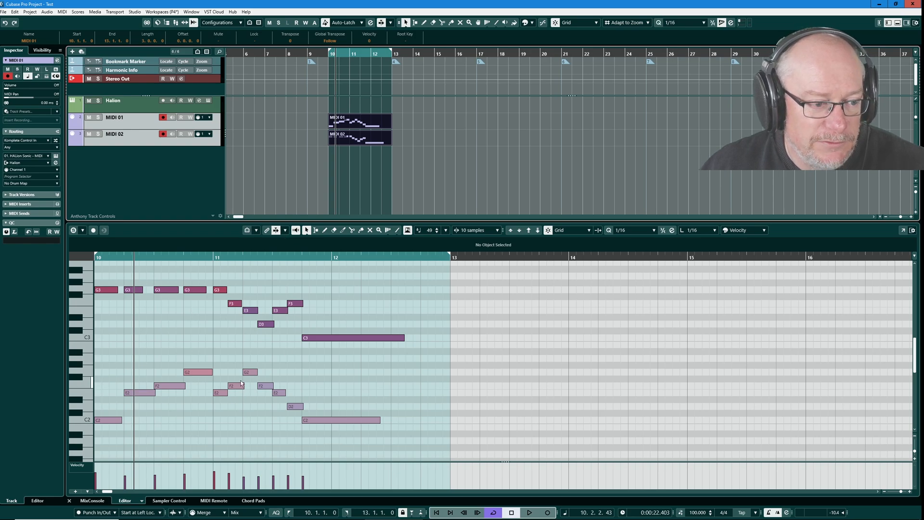
pyautogui.moveTo(299, 317)
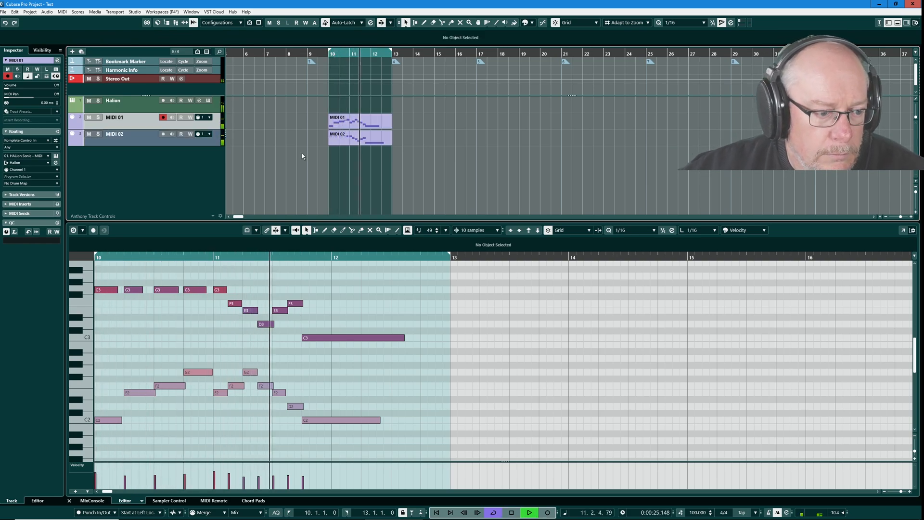
# Step: Select MIDI 01's part, then MIDI 02 so the Key Editor shows only its higher melody
pyautogui.click(511, 512)
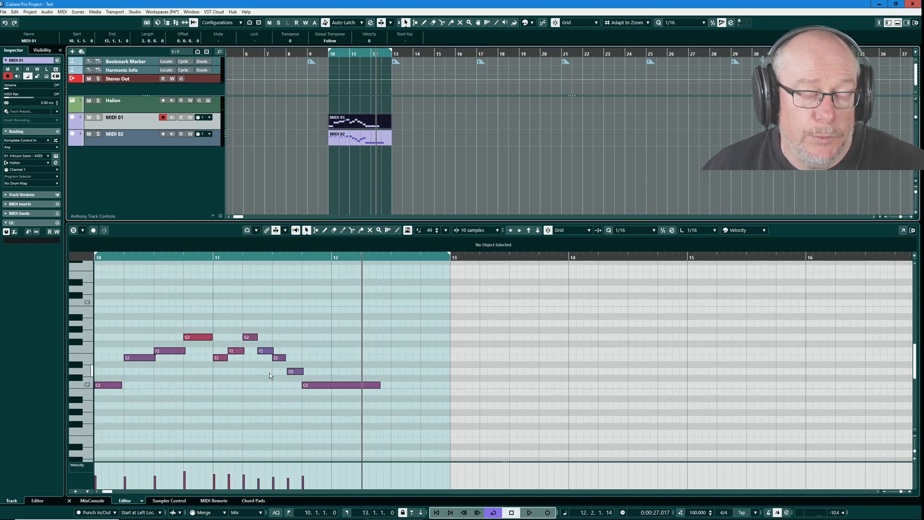
pyautogui.click(115, 133)
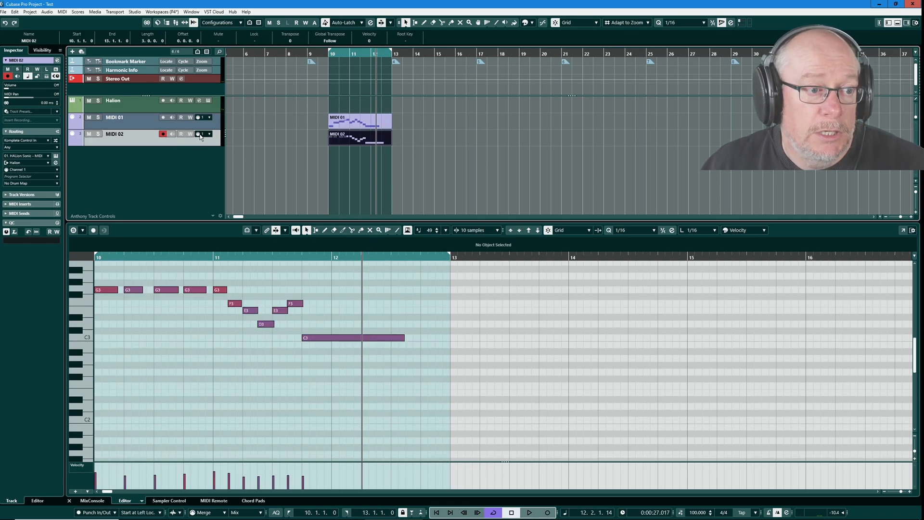
pyautogui.click(113, 100)
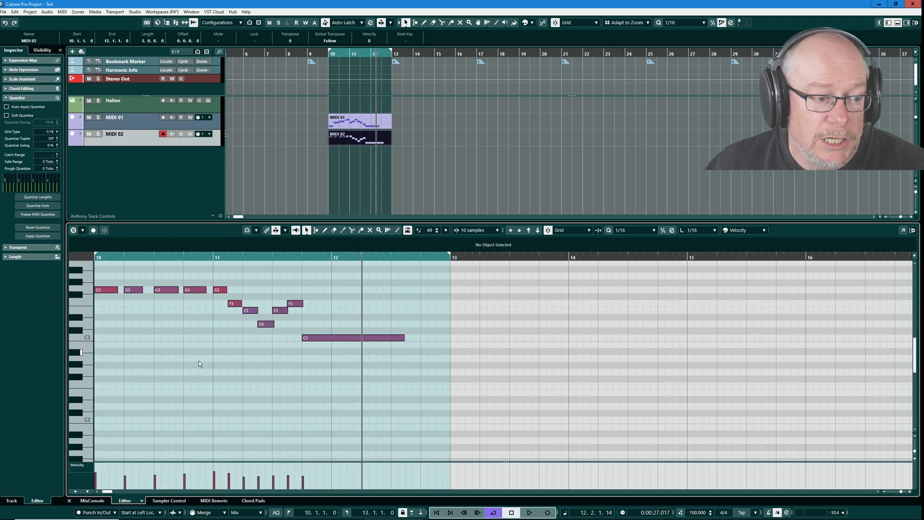
pyautogui.moveTo(233, 335)
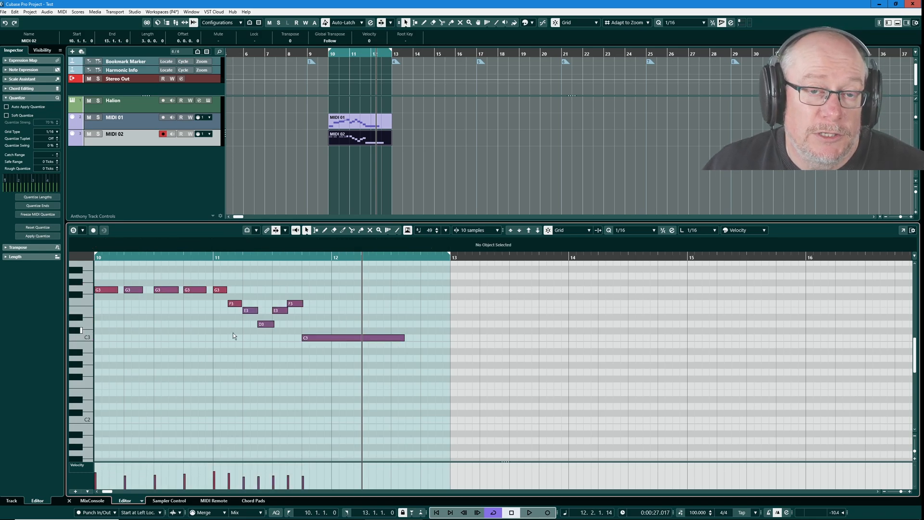
pyautogui.moveTo(219, 303)
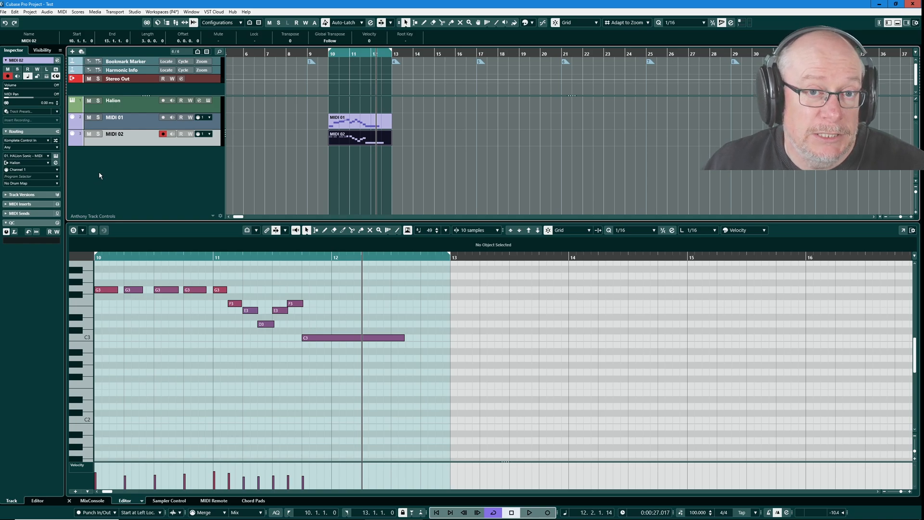
# Step: Audition the recording, return to start, and set MIDI 02's track channel to Any
pyautogui.click(528, 512)
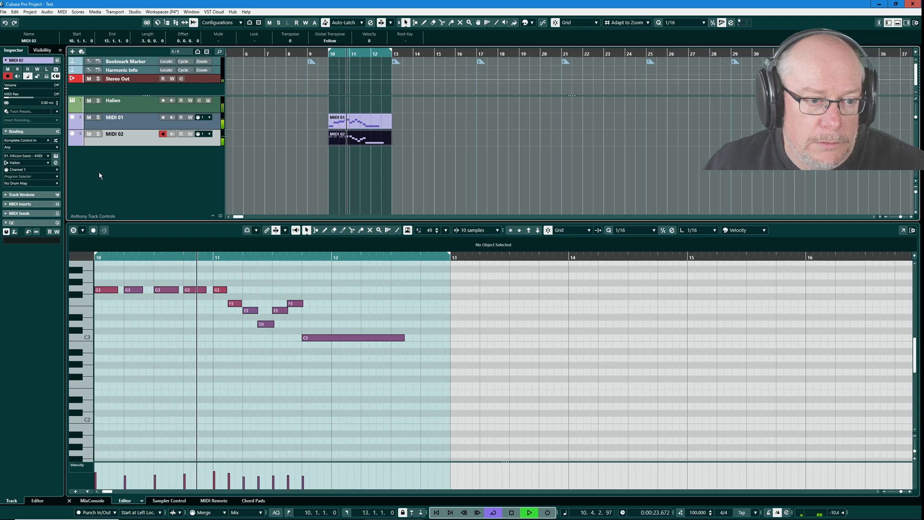
pyautogui.click(510, 511)
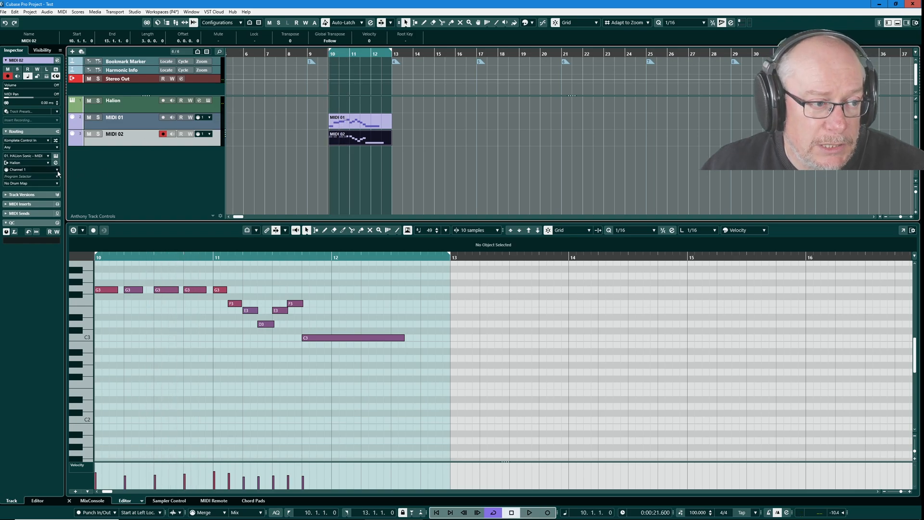
pyautogui.click(30, 170)
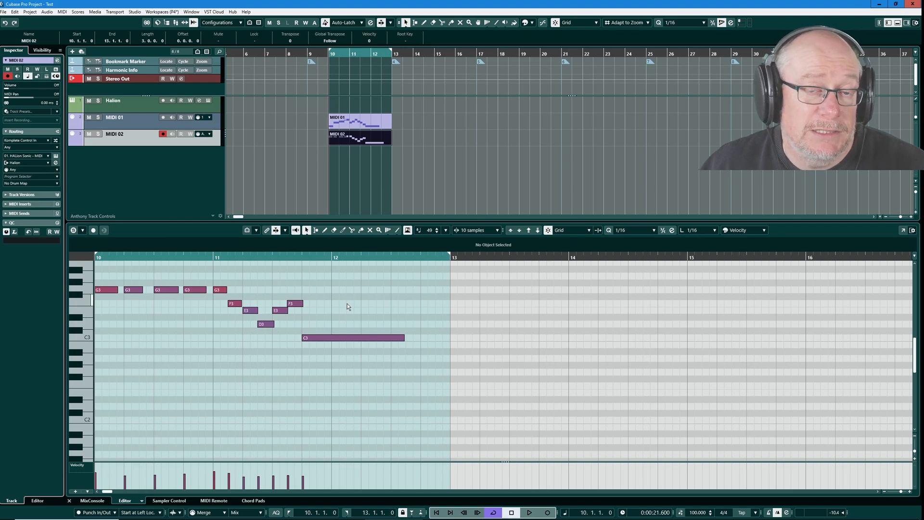
pyautogui.moveTo(12, 174)
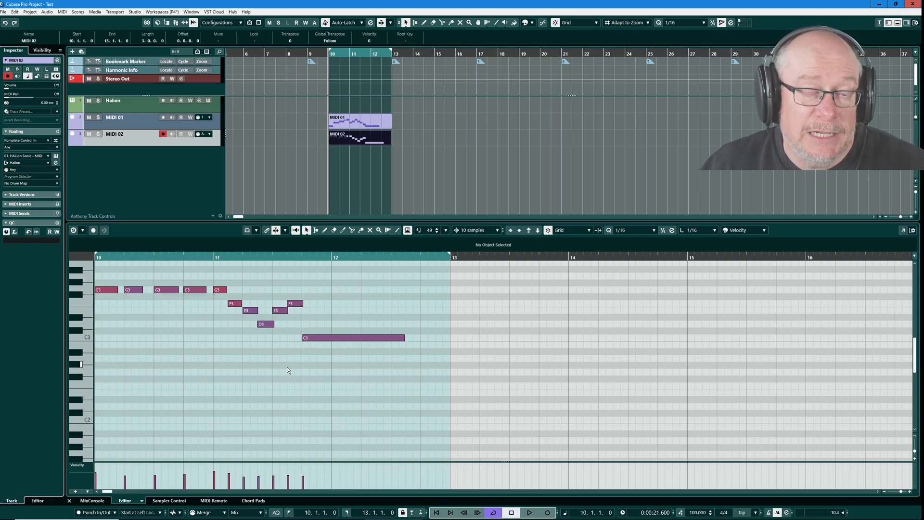
# Step: Play both harmony melodies together through HALion Sonic, then stop
pyautogui.click(530, 512)
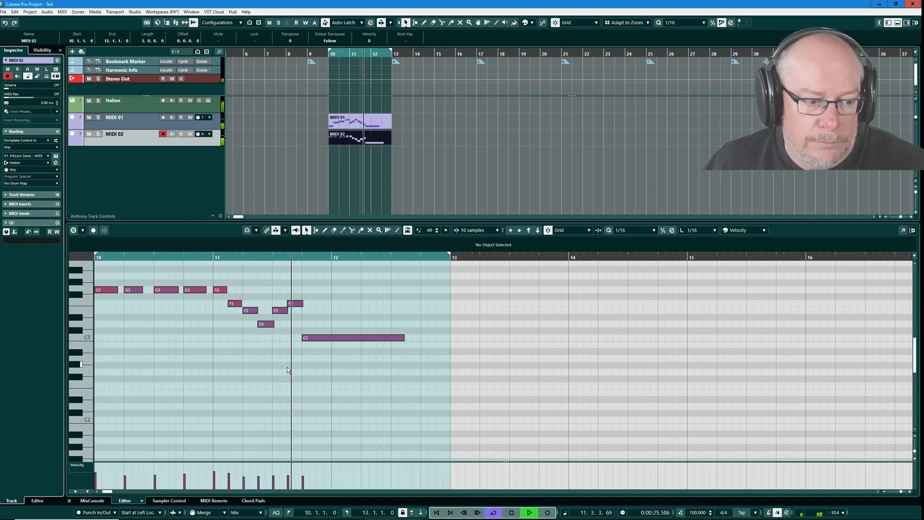
pyautogui.click(528, 510)
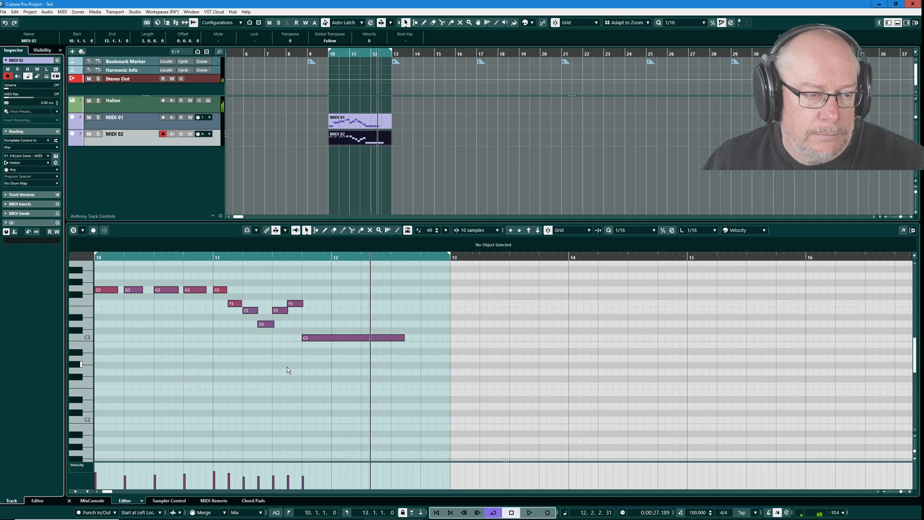